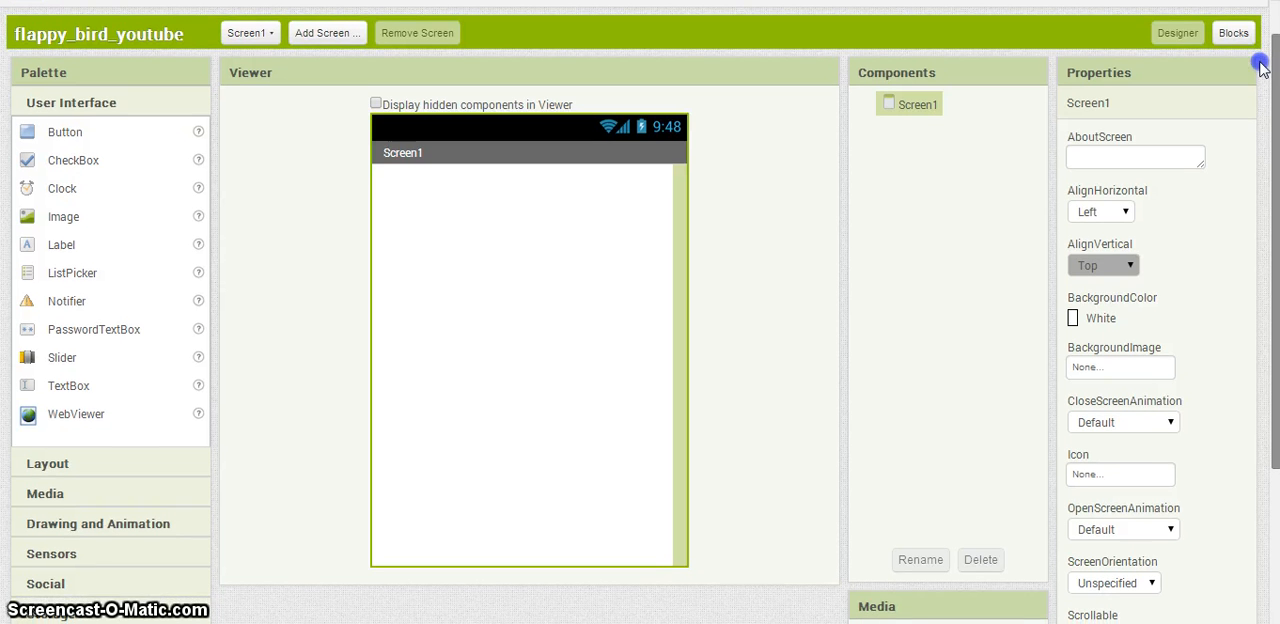
Rename the newly added Clock component to 'gravity'
{"action": "scroll", "scroll_direction": "down", "scroll_amount": 3}
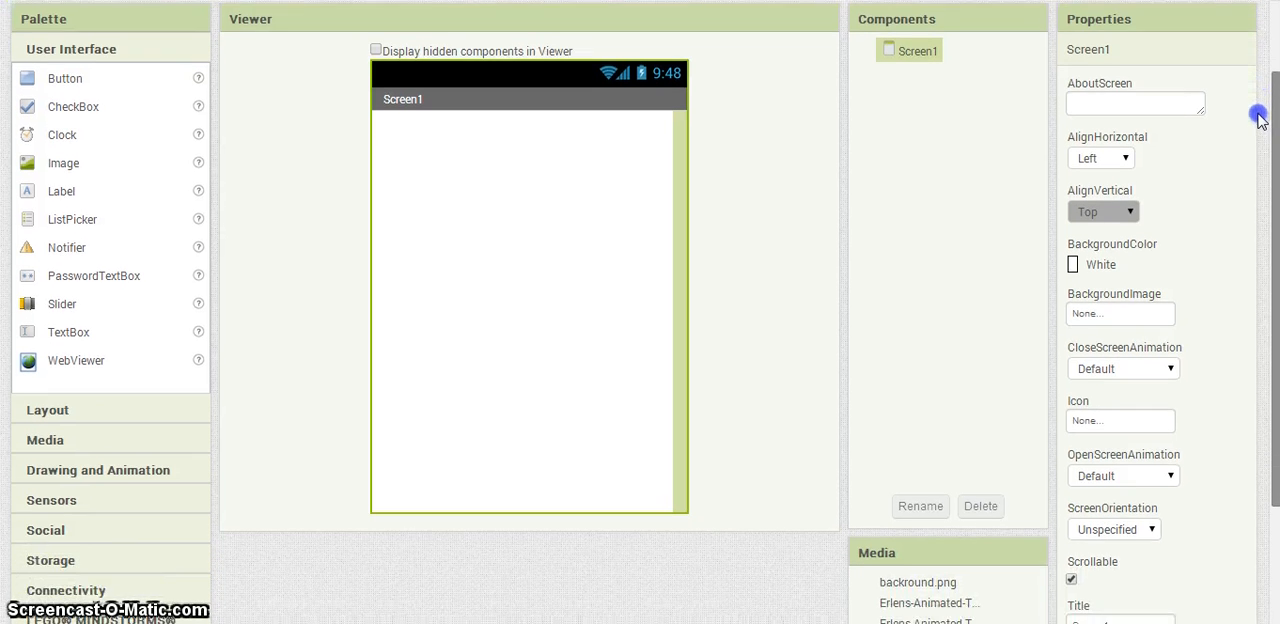
{"action": "scroll", "scroll_direction": "down", "scroll_amount": 3}
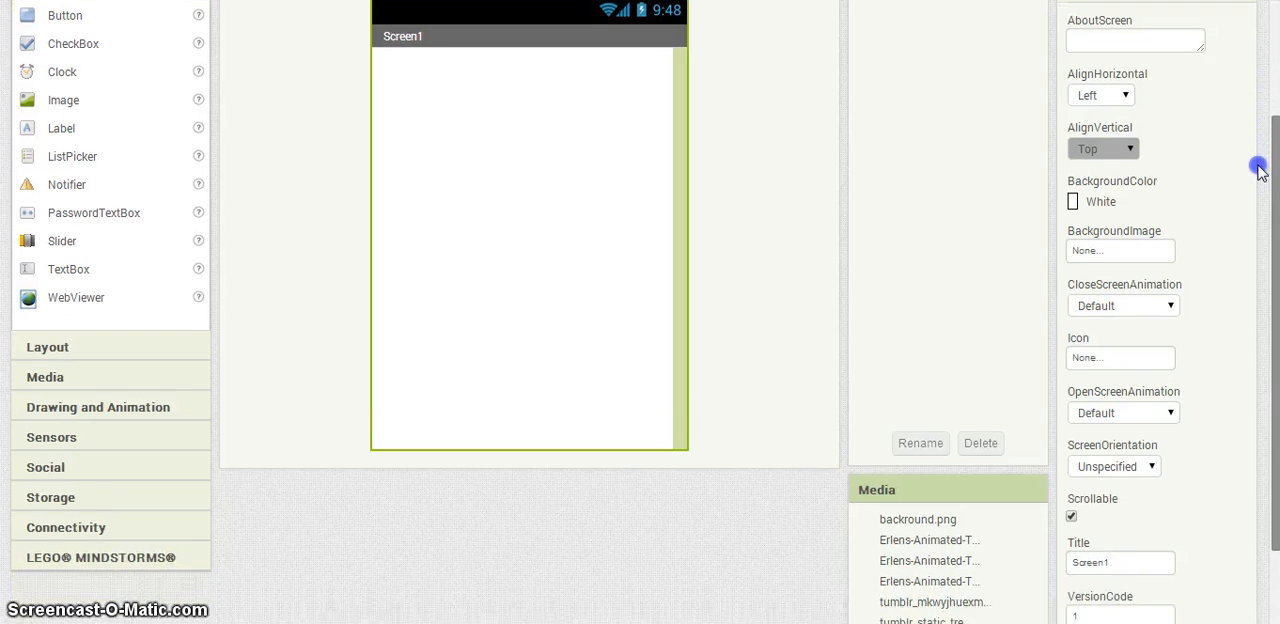
{"action": "scroll", "scroll_direction": "down", "scroll_amount": 3}
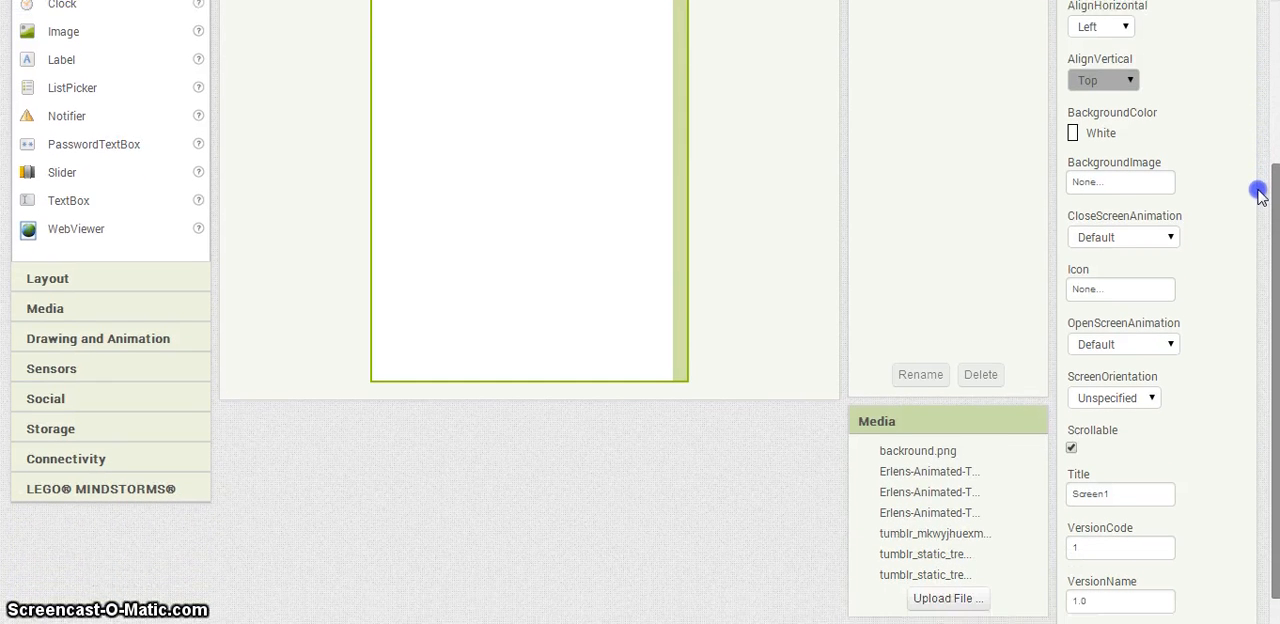
{"action": "scroll", "scroll_direction": "down", "scroll_amount": 3}
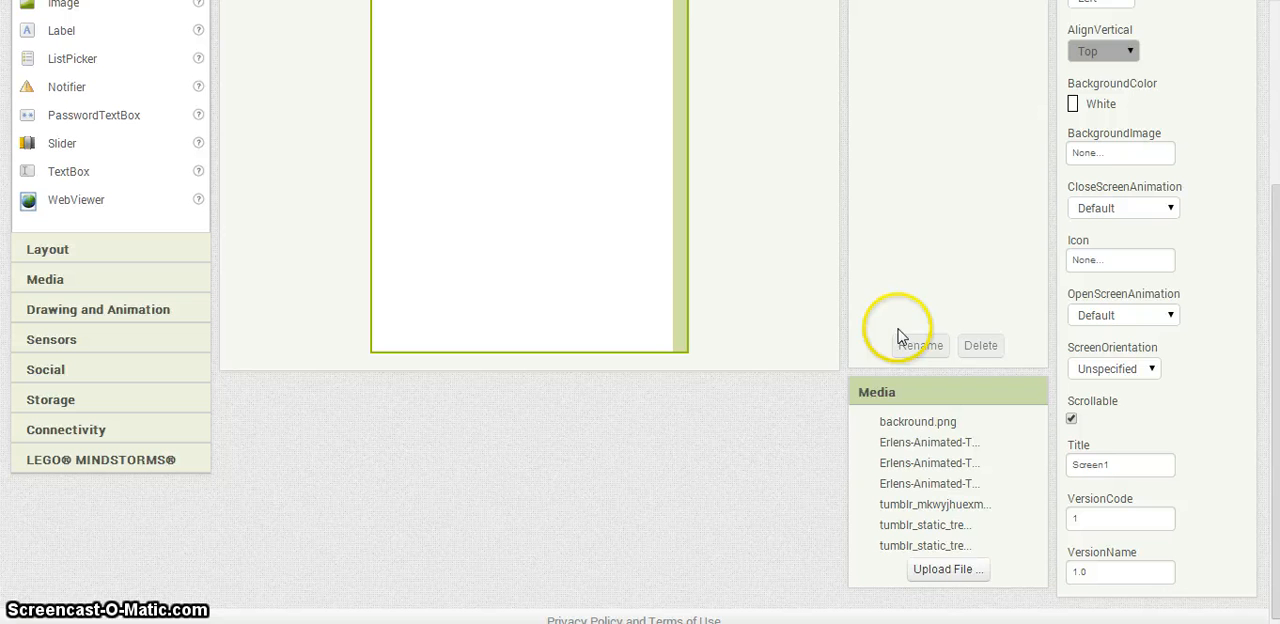
{"action": "mouse_move", "coordinate": [940, 424]}
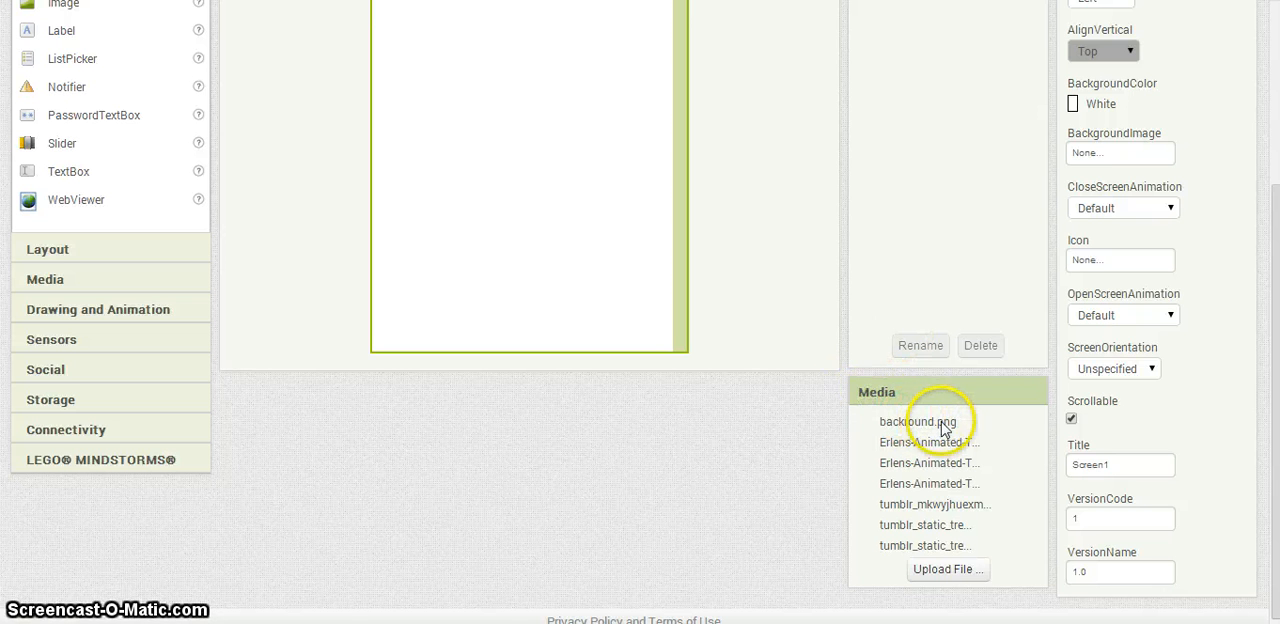
{"action": "mouse_move", "coordinate": [1000, 436]}
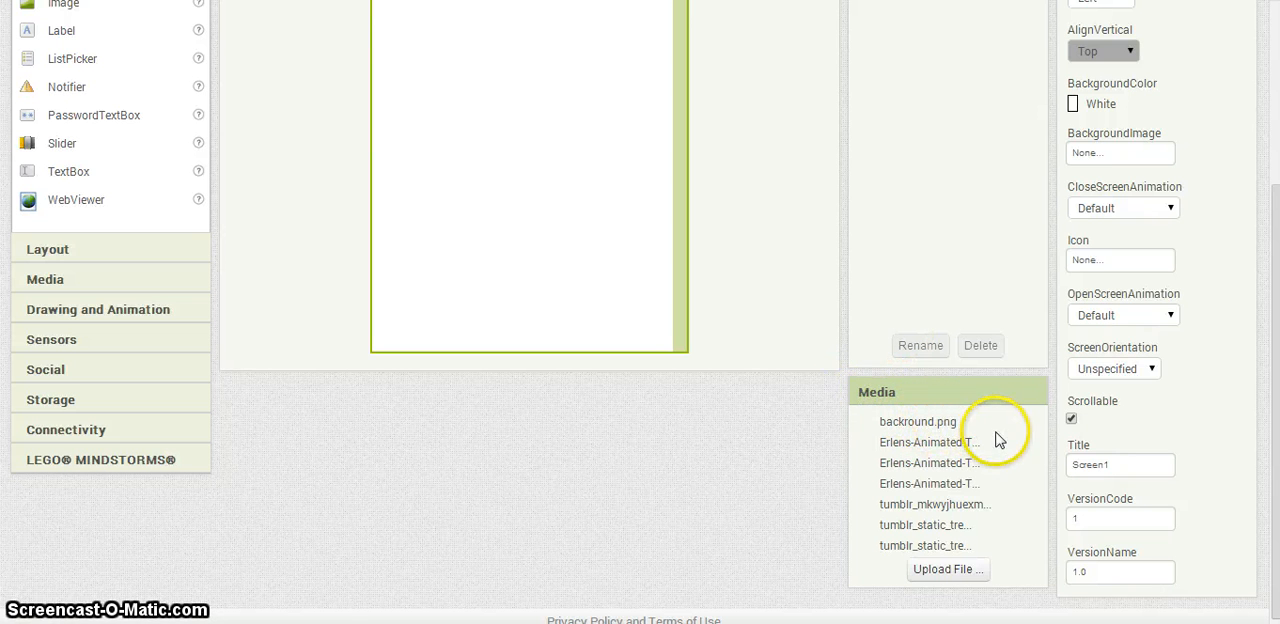
{"action": "mouse_move", "coordinate": [900, 450]}
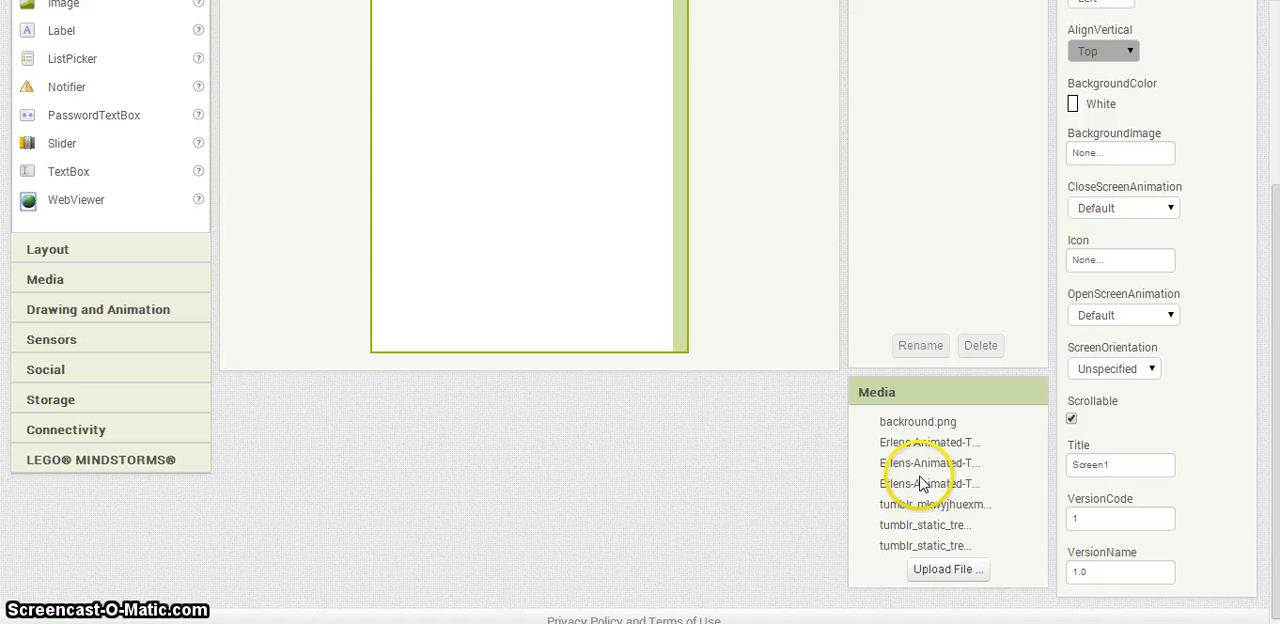
{"action": "mouse_move", "coordinate": [922, 490]}
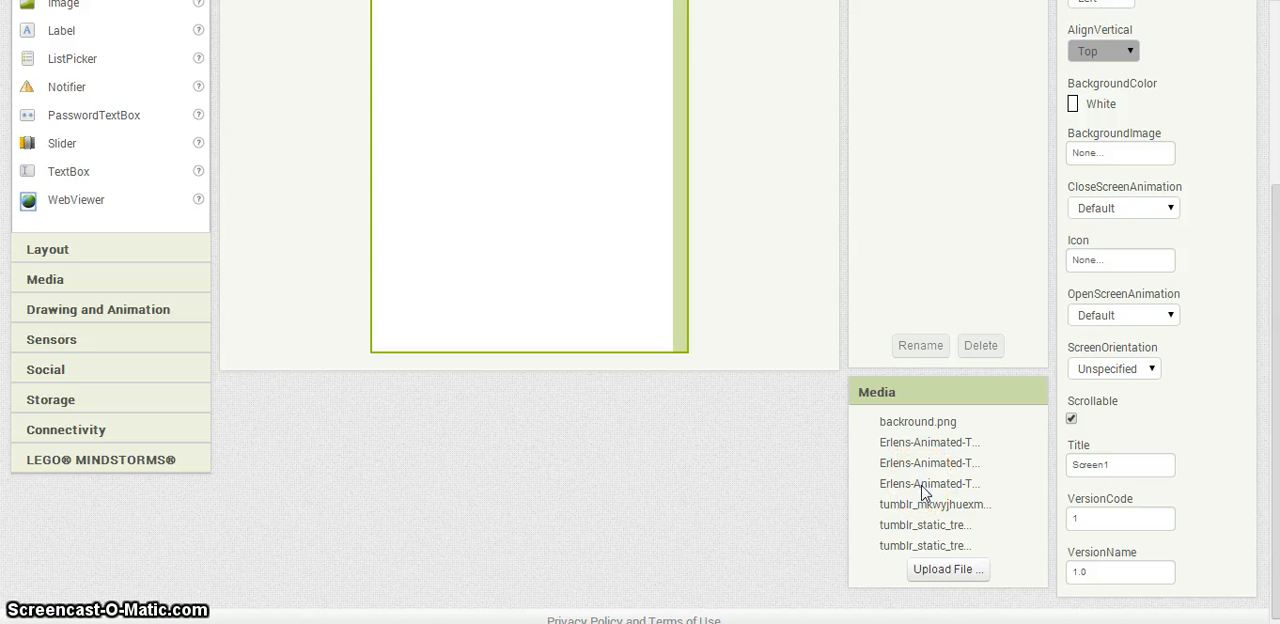
{"action": "mouse_move", "coordinate": [938, 508]}
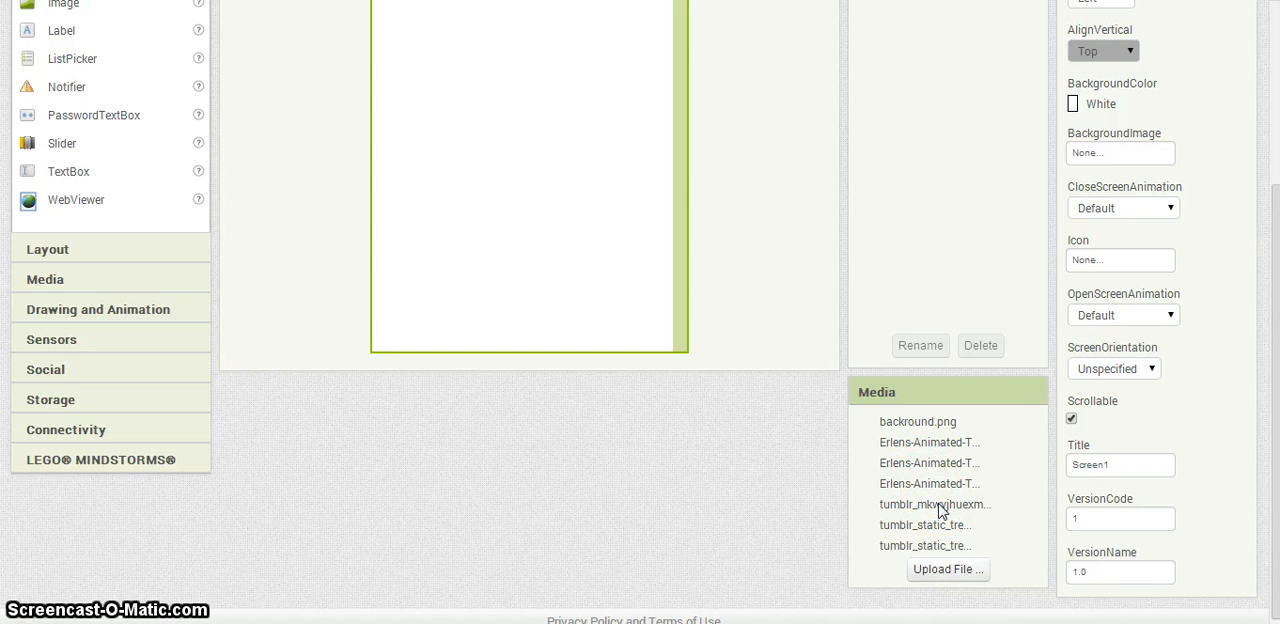
{"action": "mouse_move", "coordinate": [938, 538]}
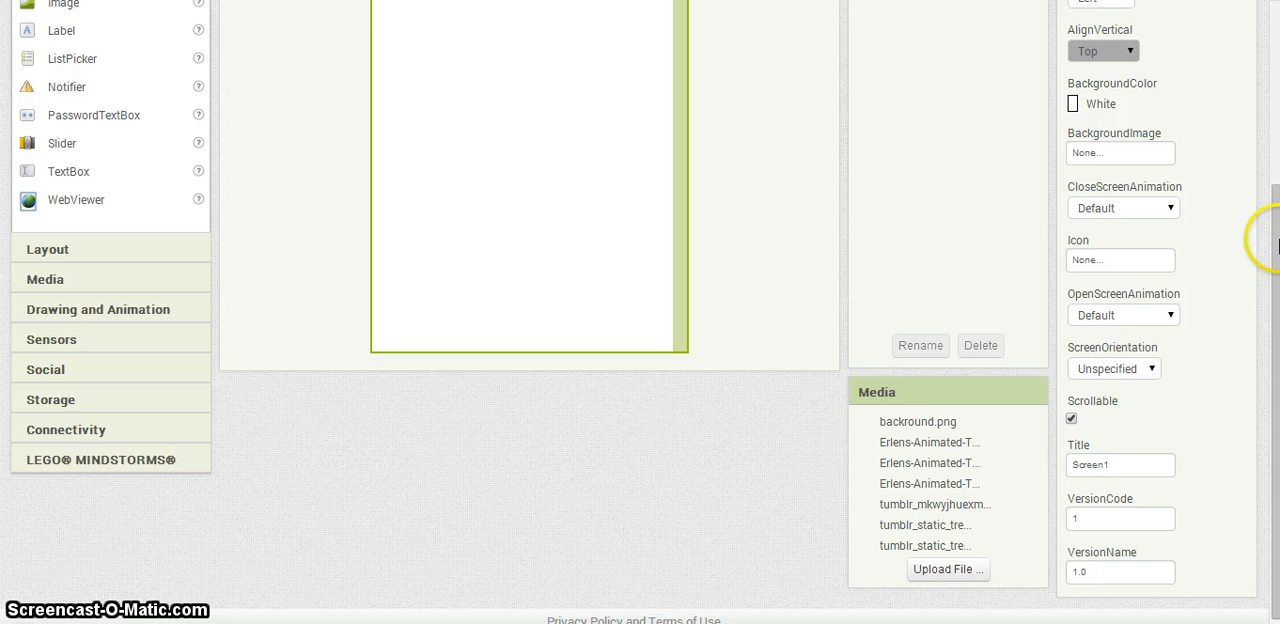
{"action": "scroll", "scroll_direction": "up", "scroll_amount": 3}
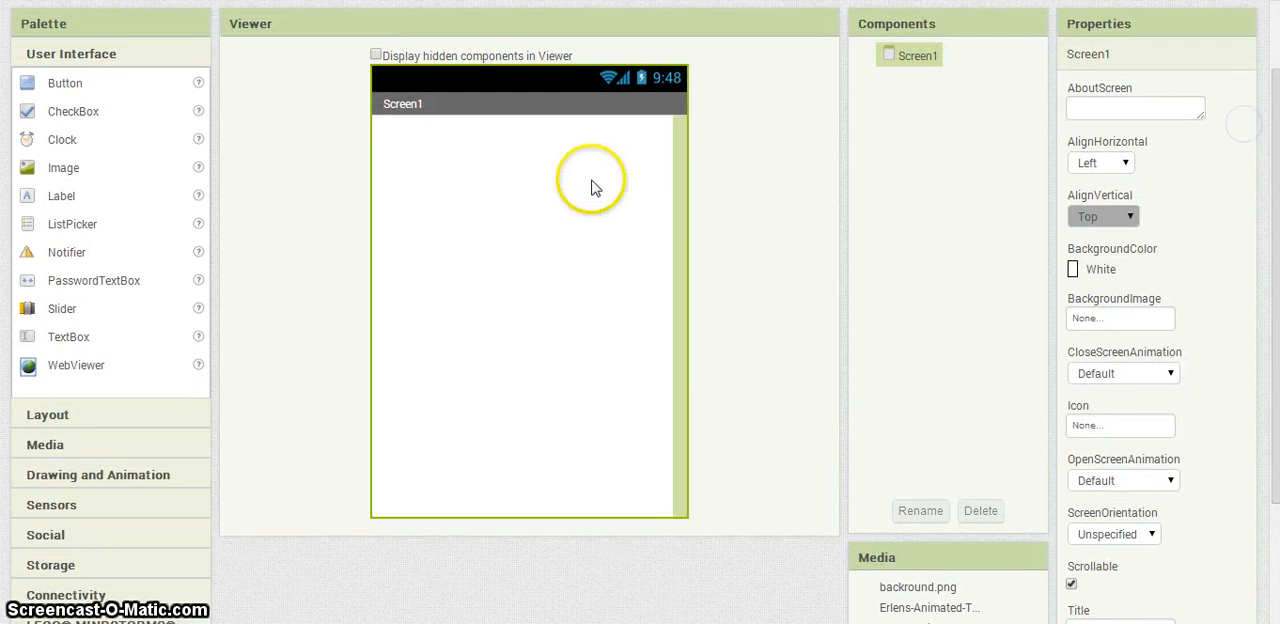
{"action": "mouse_move", "coordinate": [62, 140]}
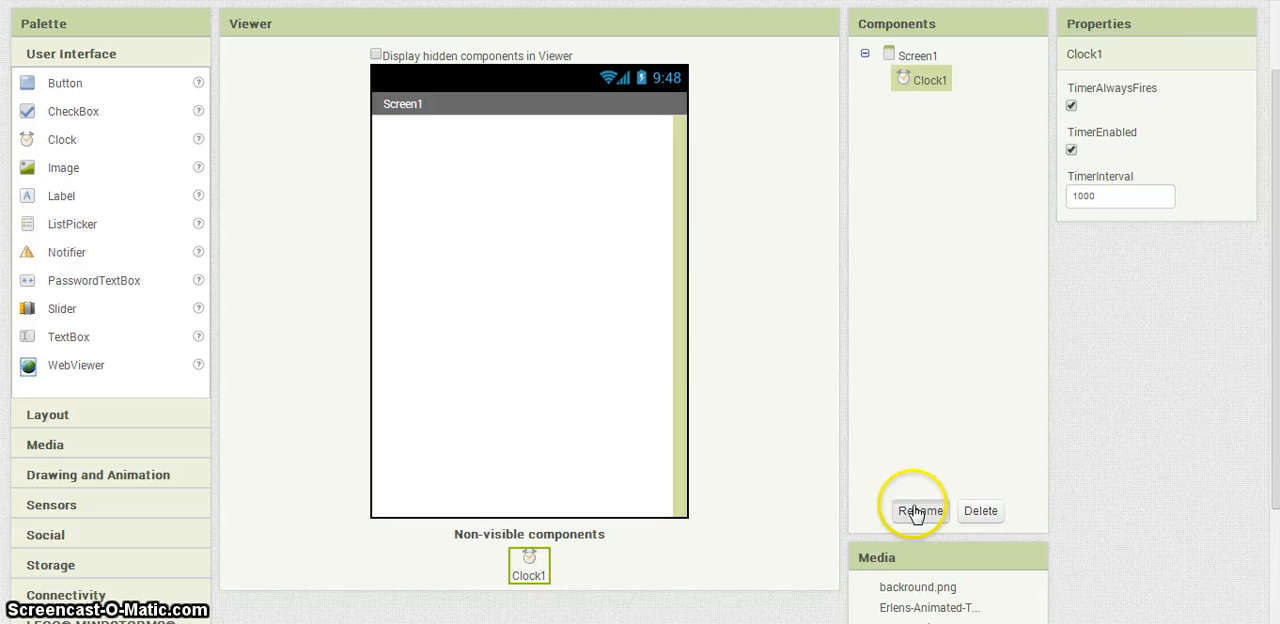
{"action": "left_click", "coordinate": [918, 512]}
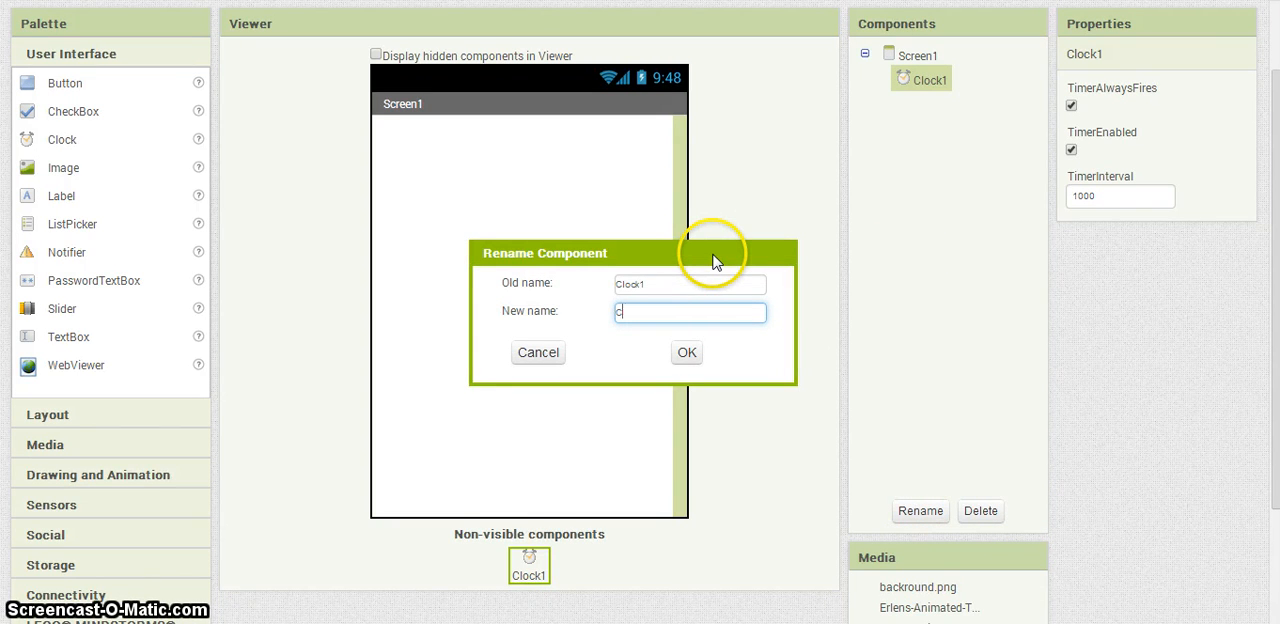
{"action": "type", "text": "grav"}
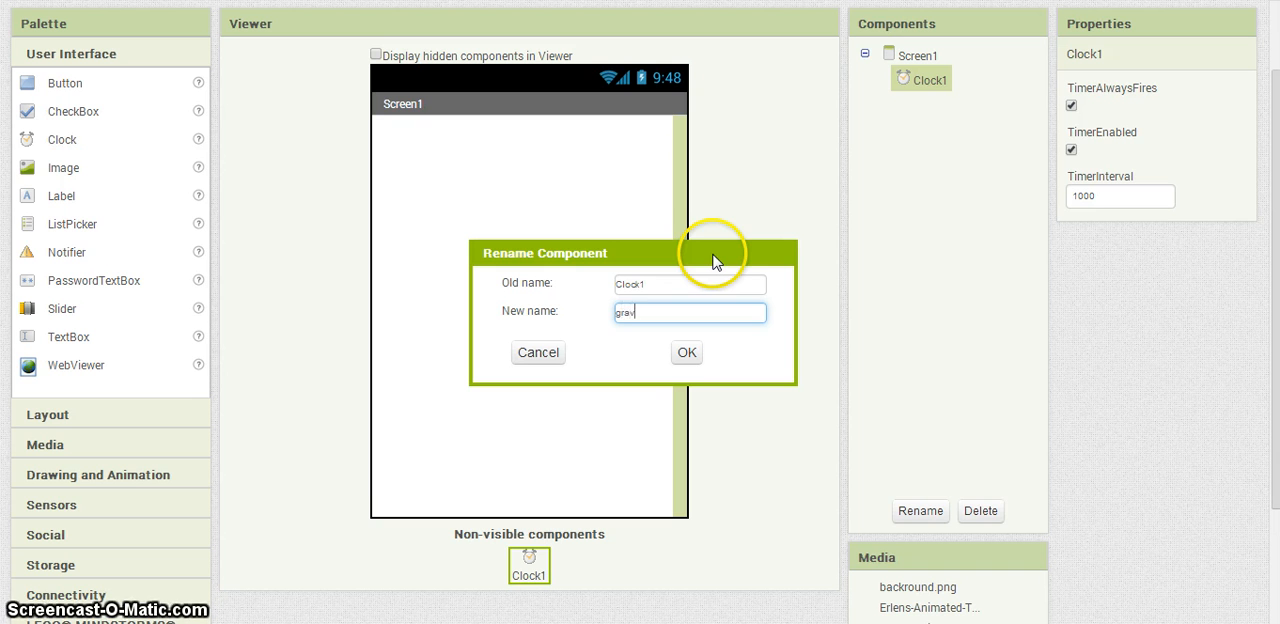
{"action": "type", "text": "ity"}
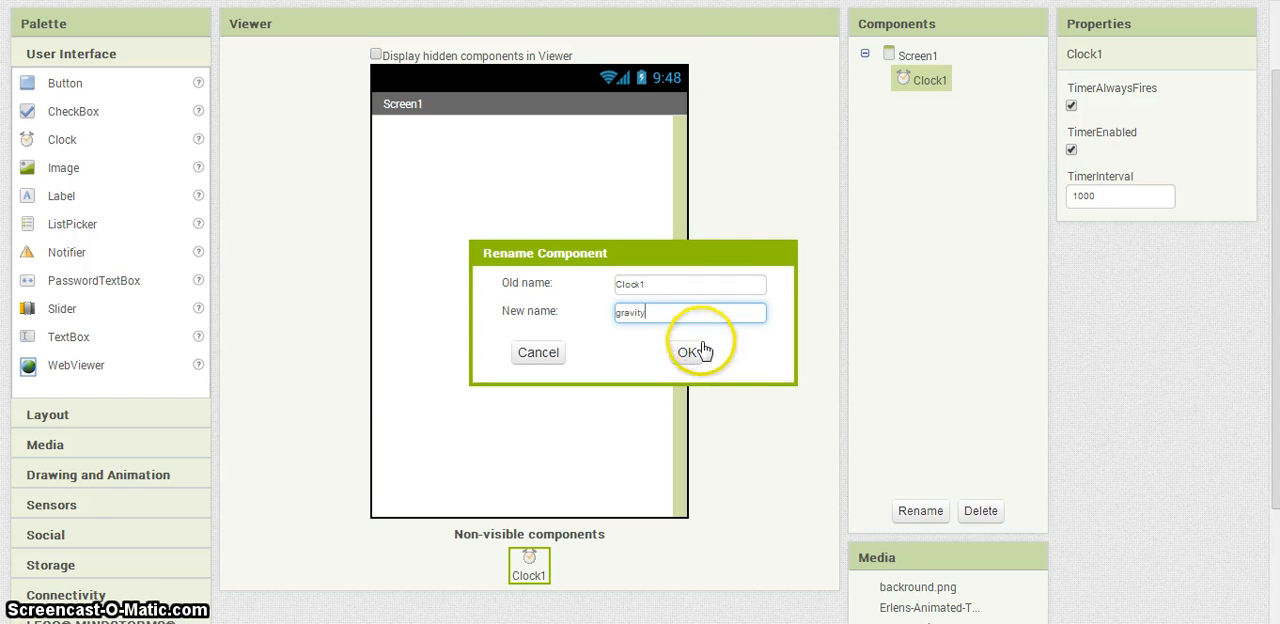
{"action": "left_click", "coordinate": [688, 352]}
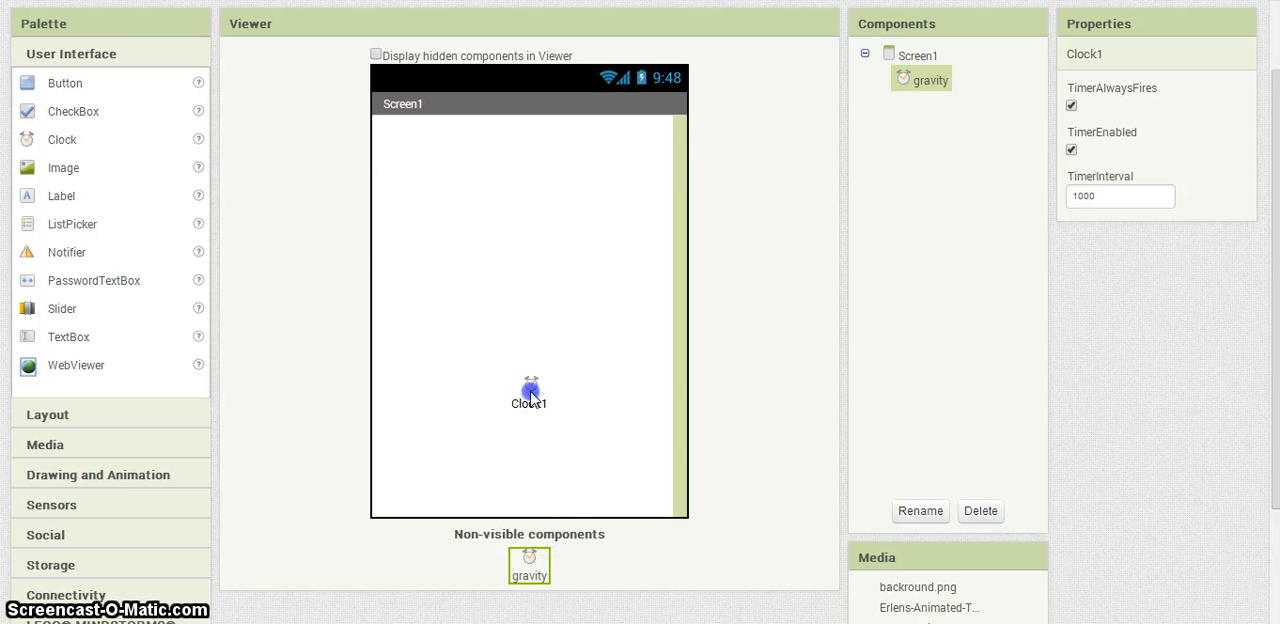
Rename the second Clock component to 'movement'
{"action": "left_click", "coordinate": [920, 512]}
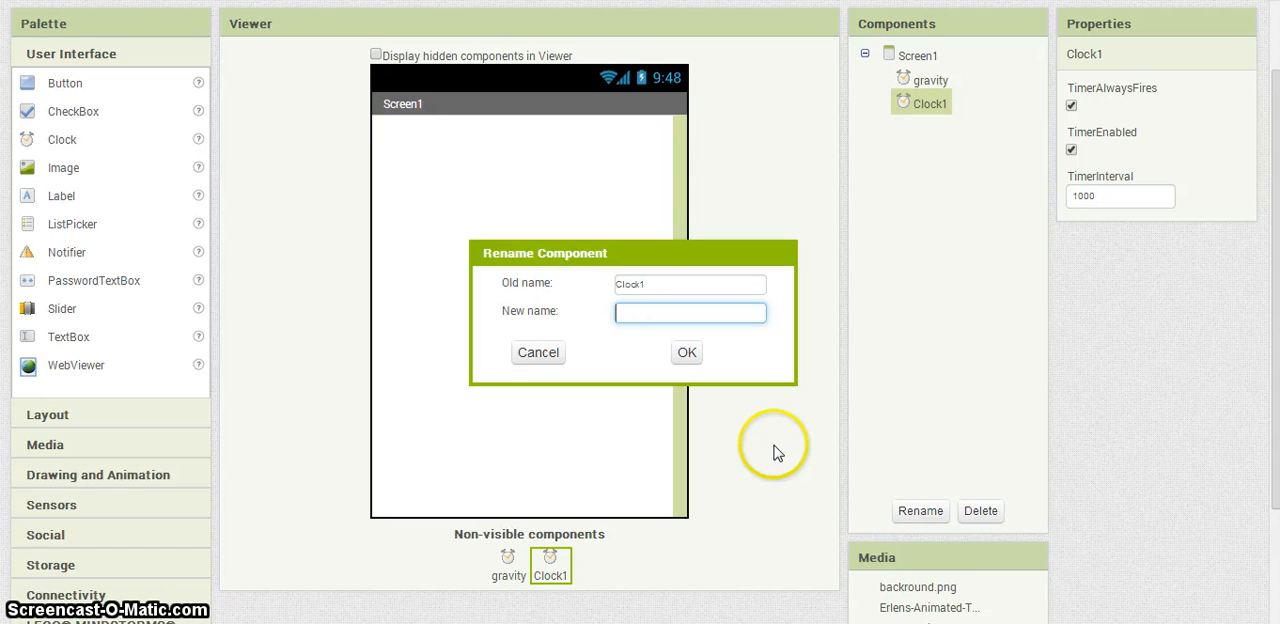
{"action": "type", "text": "mov"}
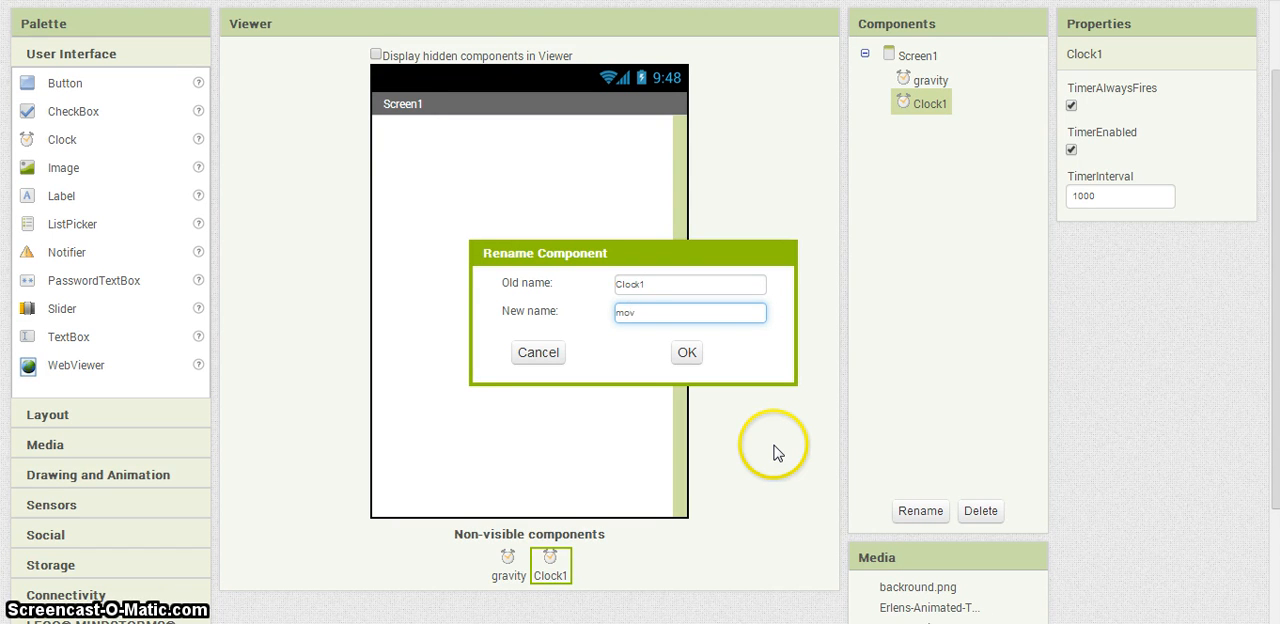
{"action": "type", "text": "ement"}
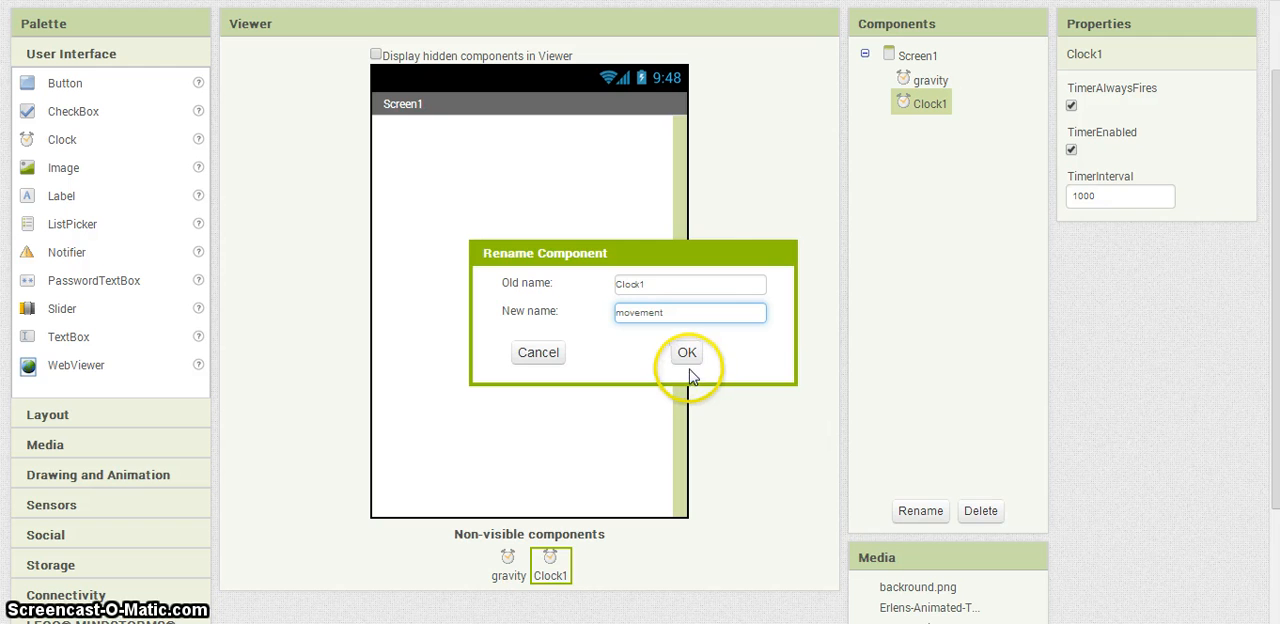
{"action": "left_click", "coordinate": [686, 352]}
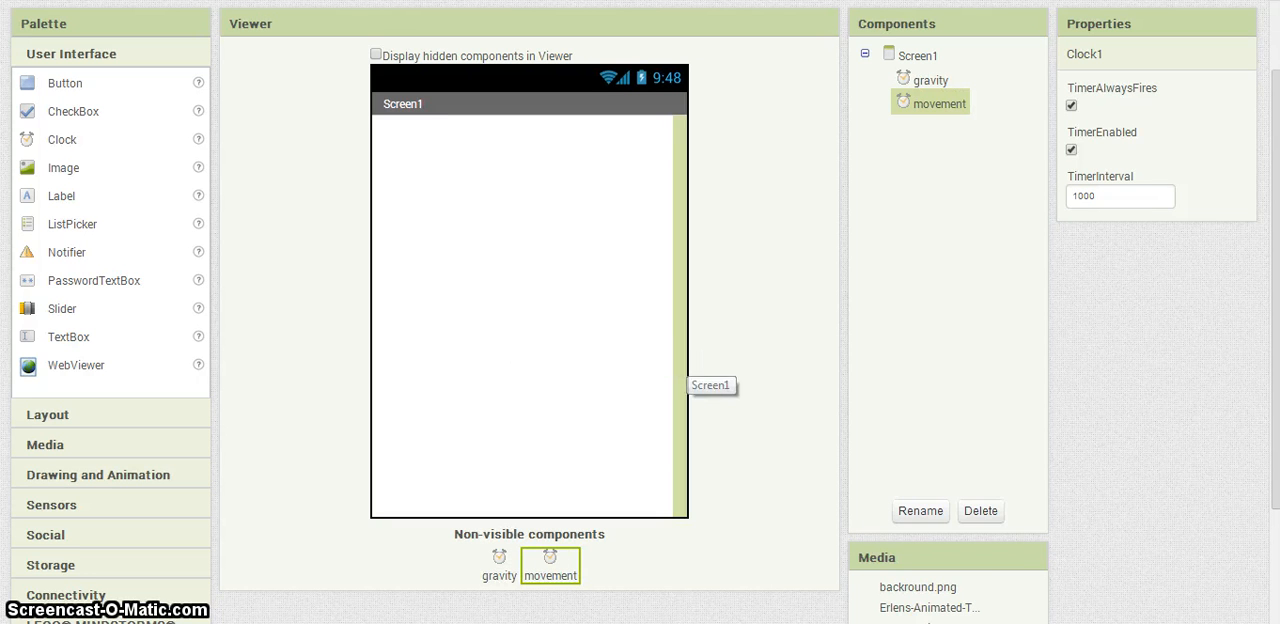
{"action": "mouse_move", "coordinate": [156, 256]}
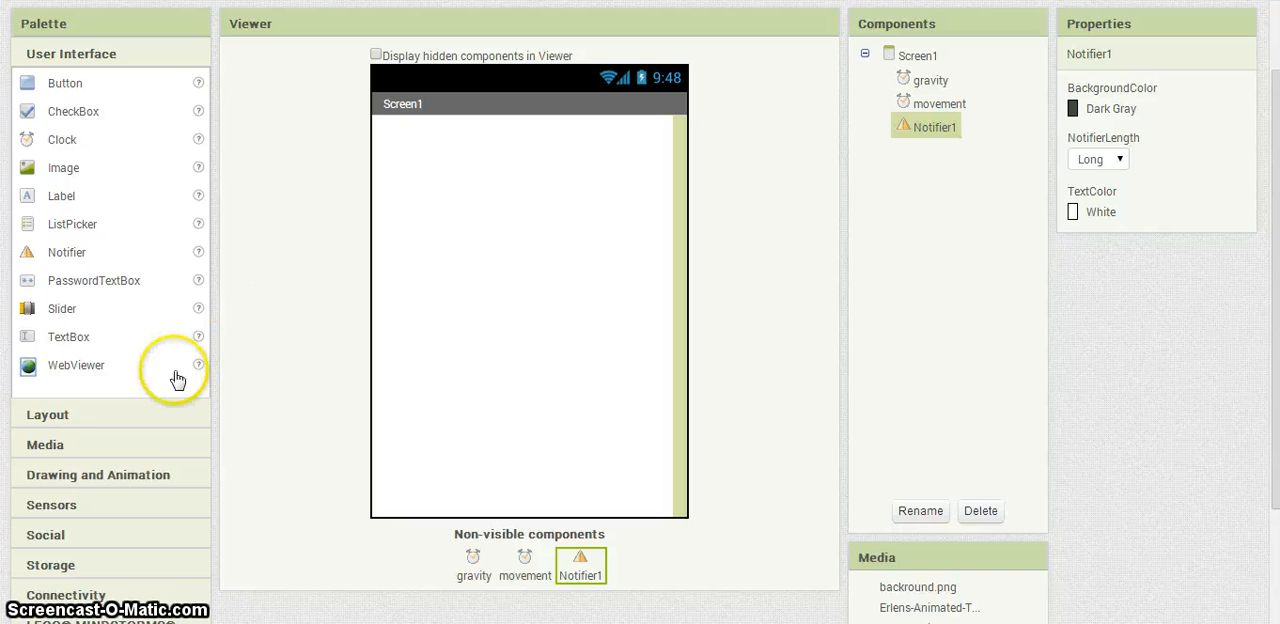
{"action": "mouse_move", "coordinate": [136, 400]}
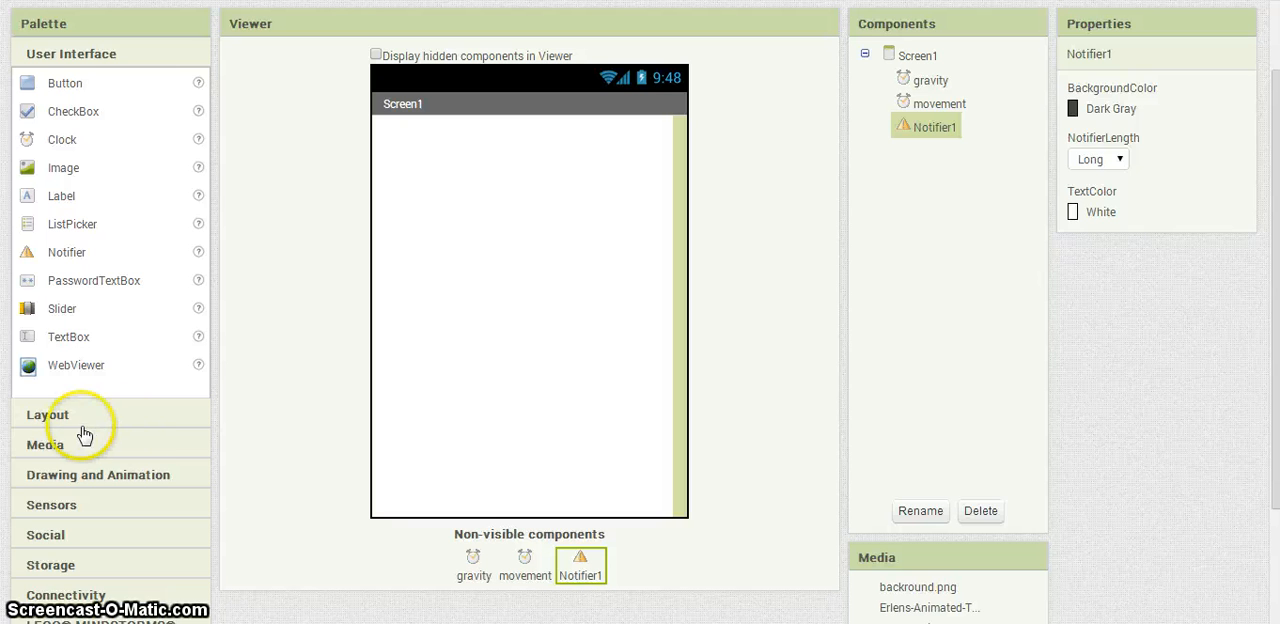
Add a Canvas from Drawing and Animation and set its width to 335 pixels
{"action": "left_click", "coordinate": [96, 474]}
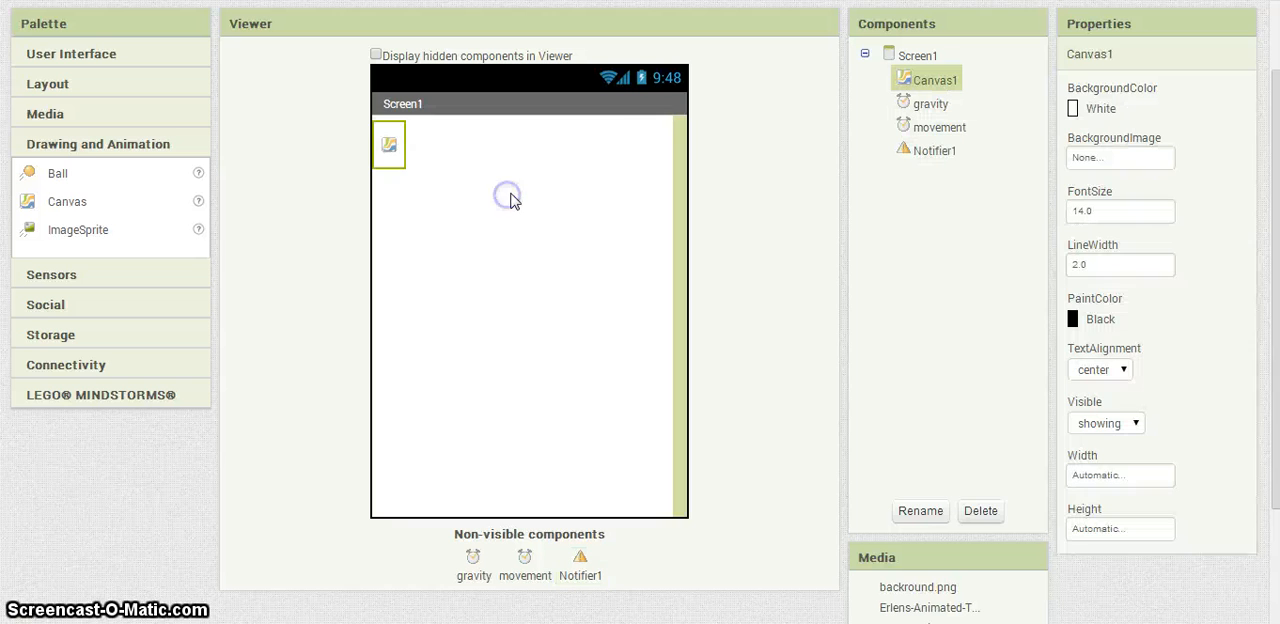
{"action": "mouse_move", "coordinate": [880, 196]}
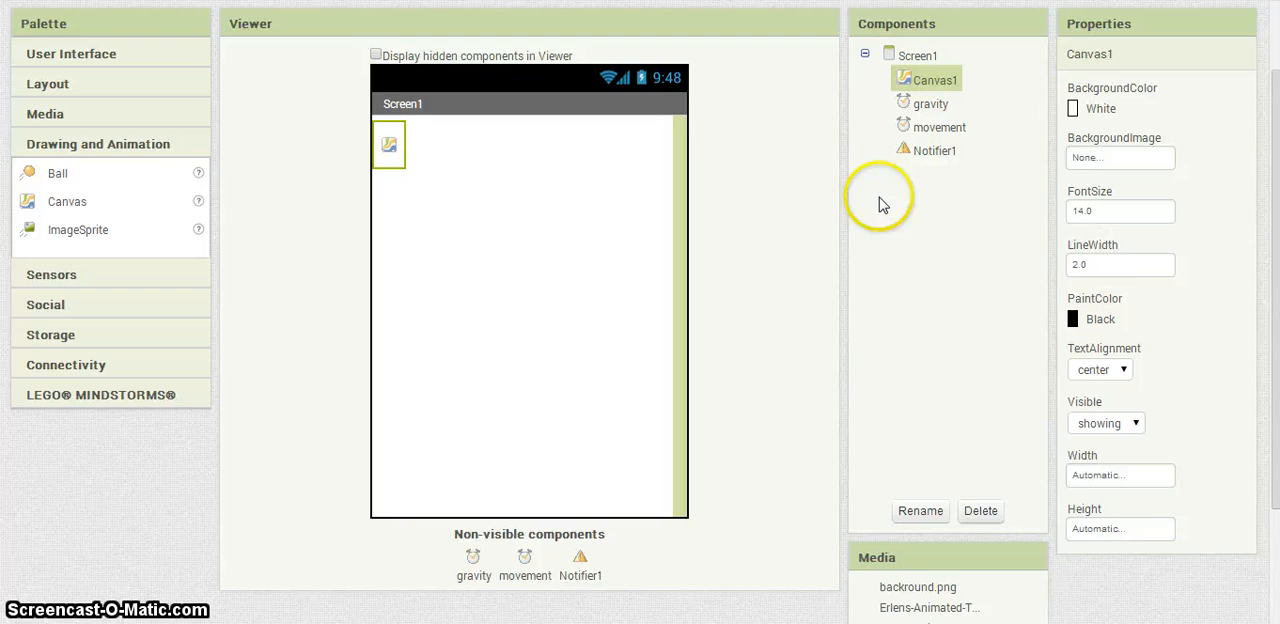
{"action": "left_click", "coordinate": [1120, 476]}
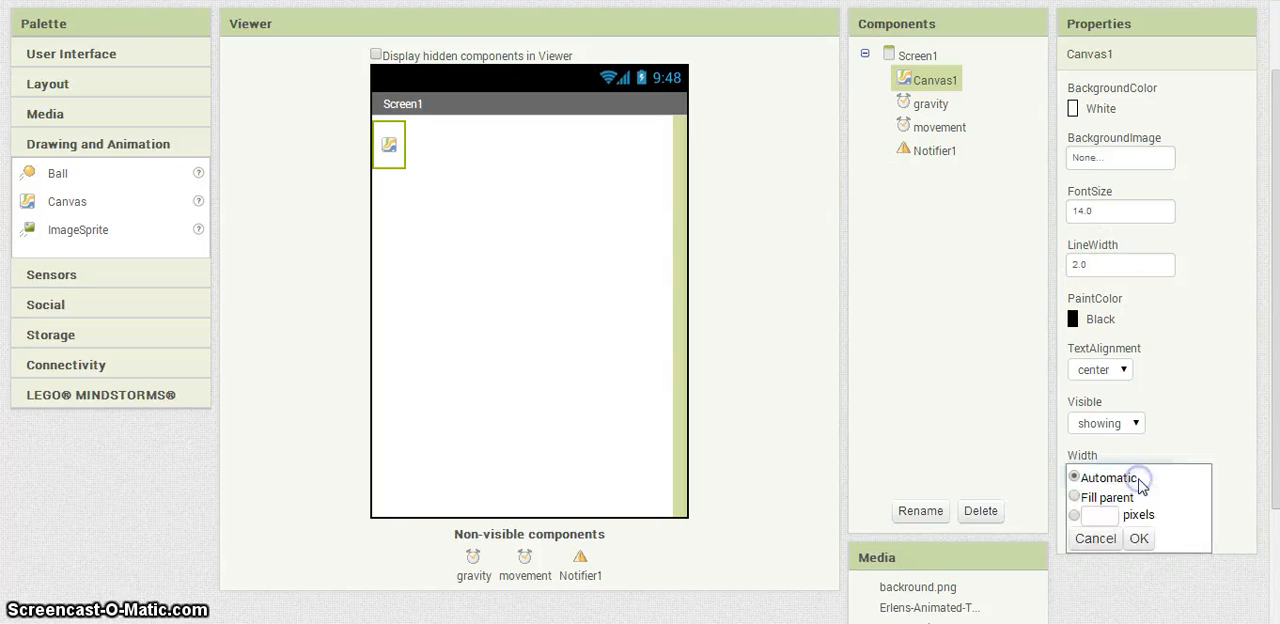
{"action": "left_click", "coordinate": [1074, 514]}
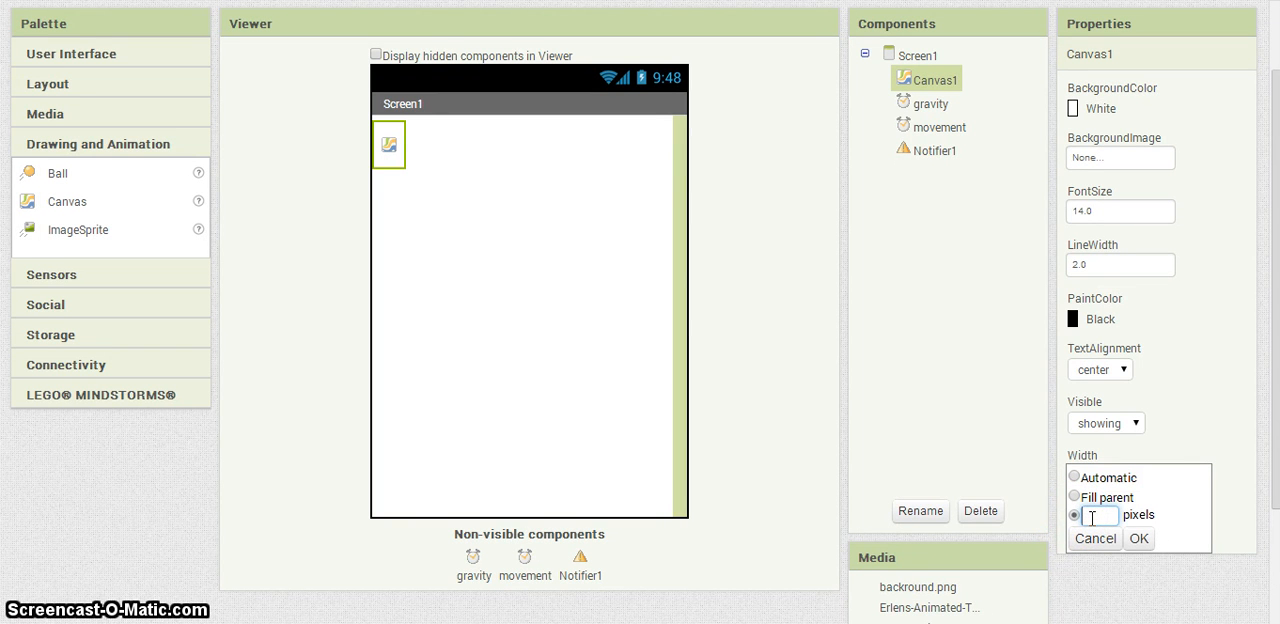
{"action": "type", "text": "3"}
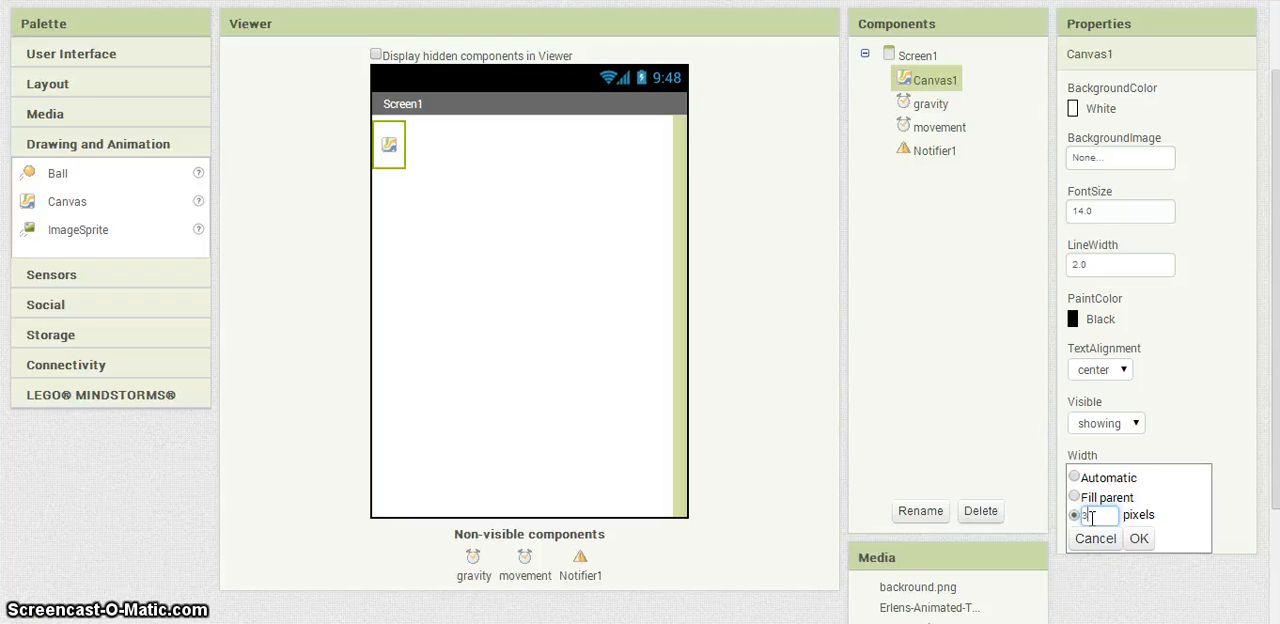
{"action": "type", "text": "335"}
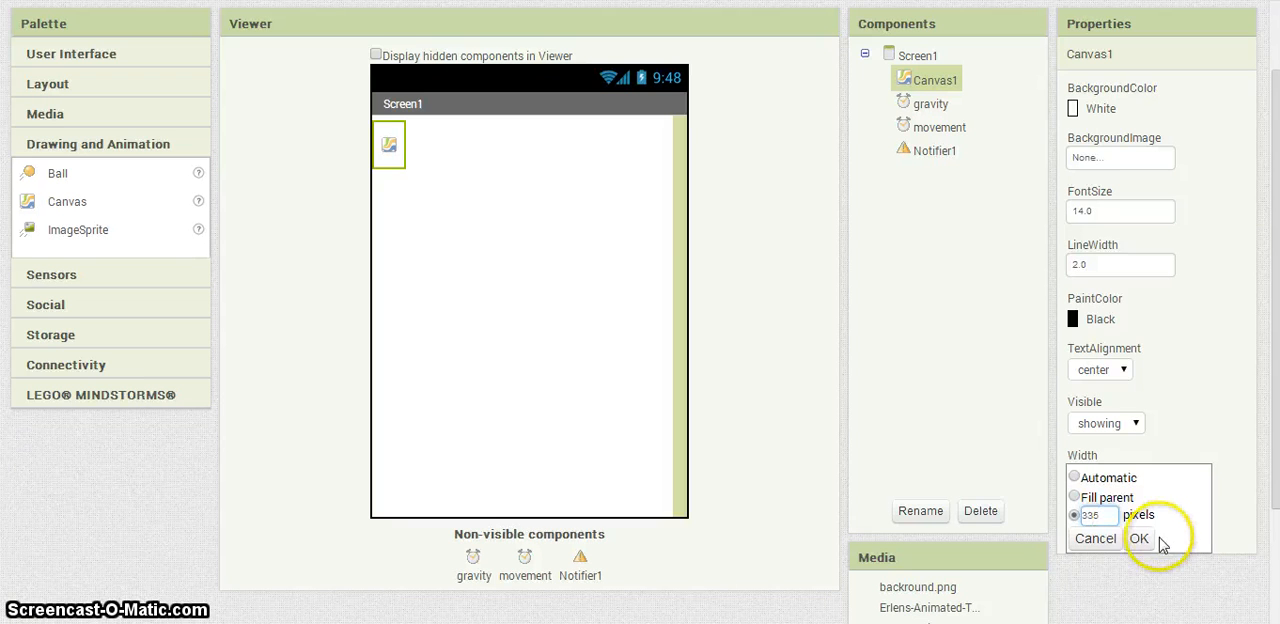
{"action": "left_click", "coordinate": [1140, 538]}
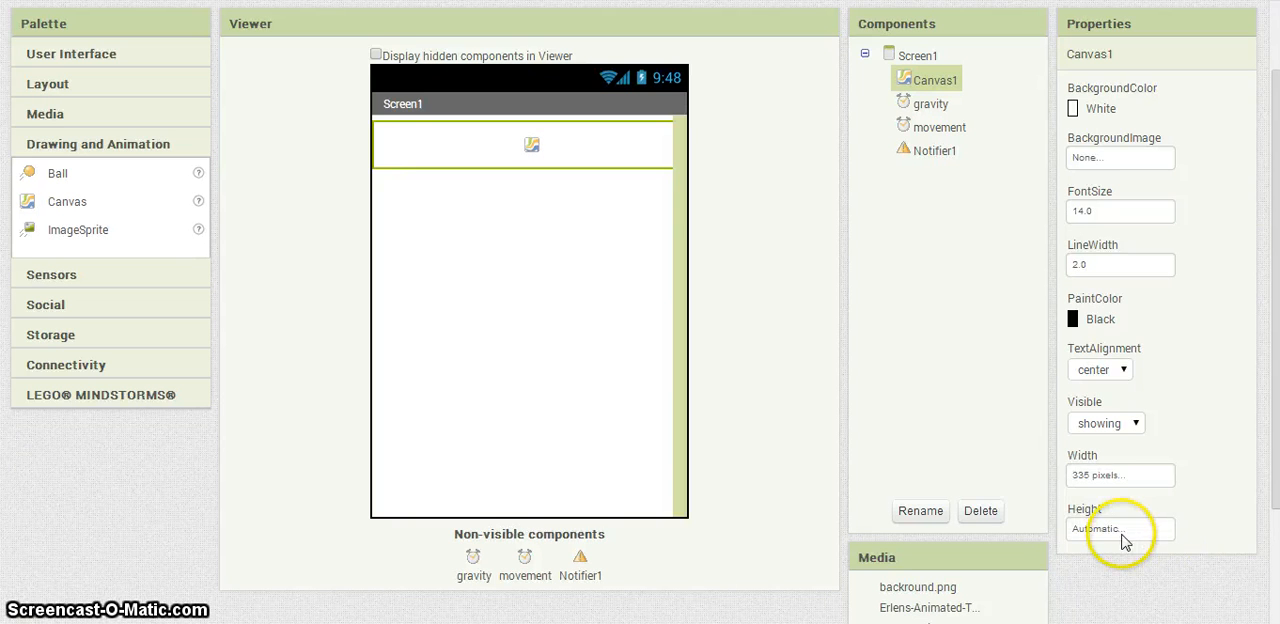
Set the canvas height to 375 pixels
{"action": "left_click", "coordinate": [1118, 528]}
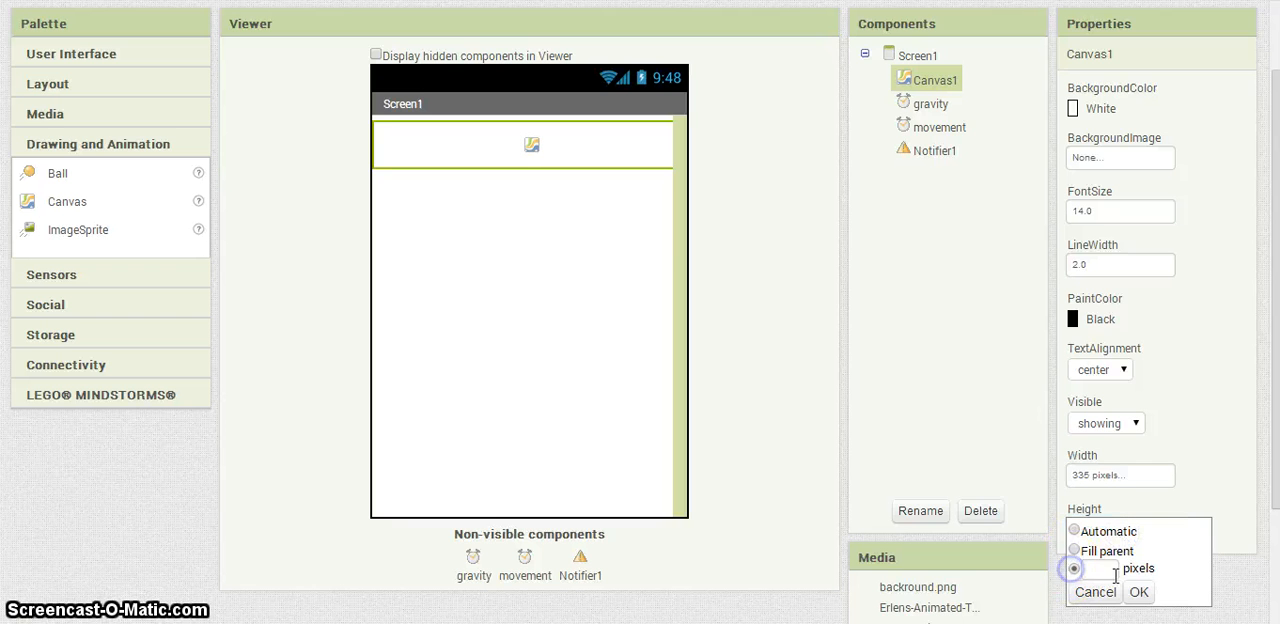
{"action": "type", "text": "375 pixels..."}
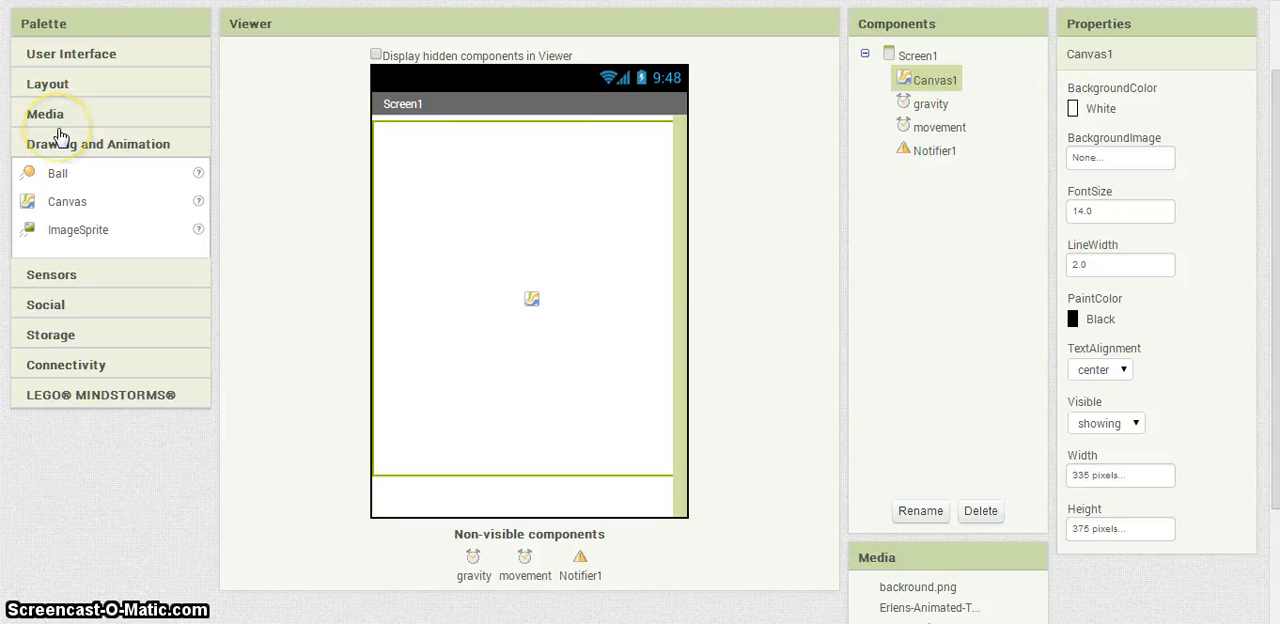
{"action": "mouse_move", "coordinate": [10, 260]}
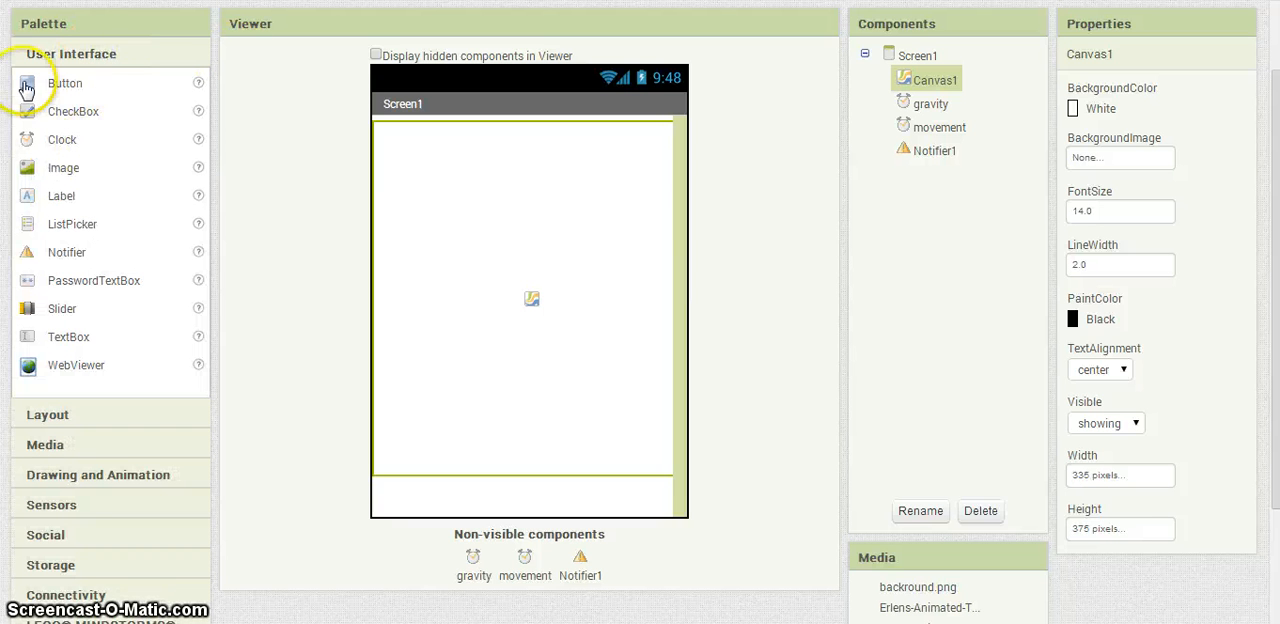
{"action": "mouse_move", "coordinate": [84, 208]}
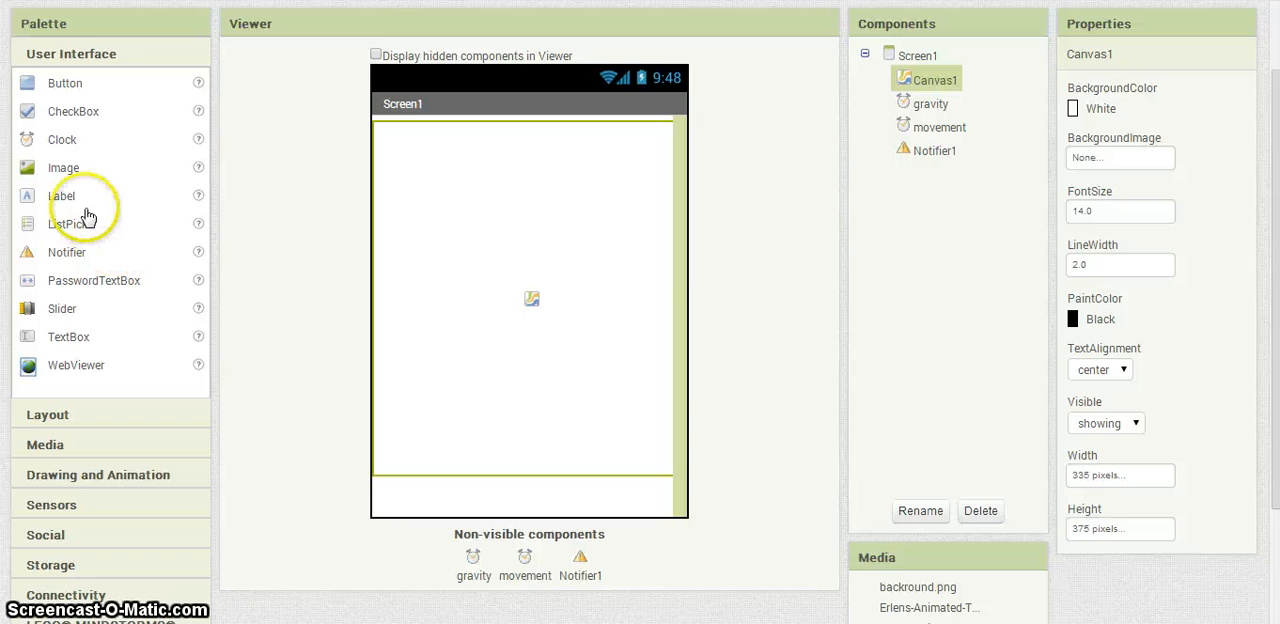
Place a Label below the canvas with a white background and red text
{"action": "left_click_drag", "start_coordinate": [62, 196], "coordinate": [462, 470]}
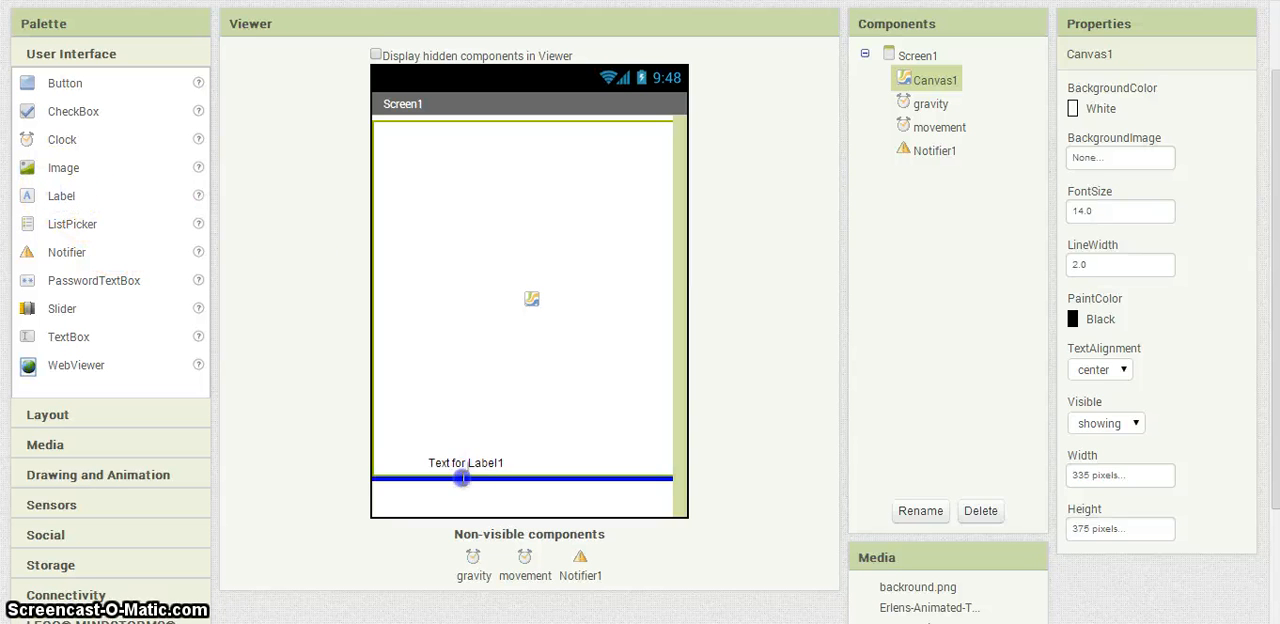
{"action": "left_click", "coordinate": [928, 102]}
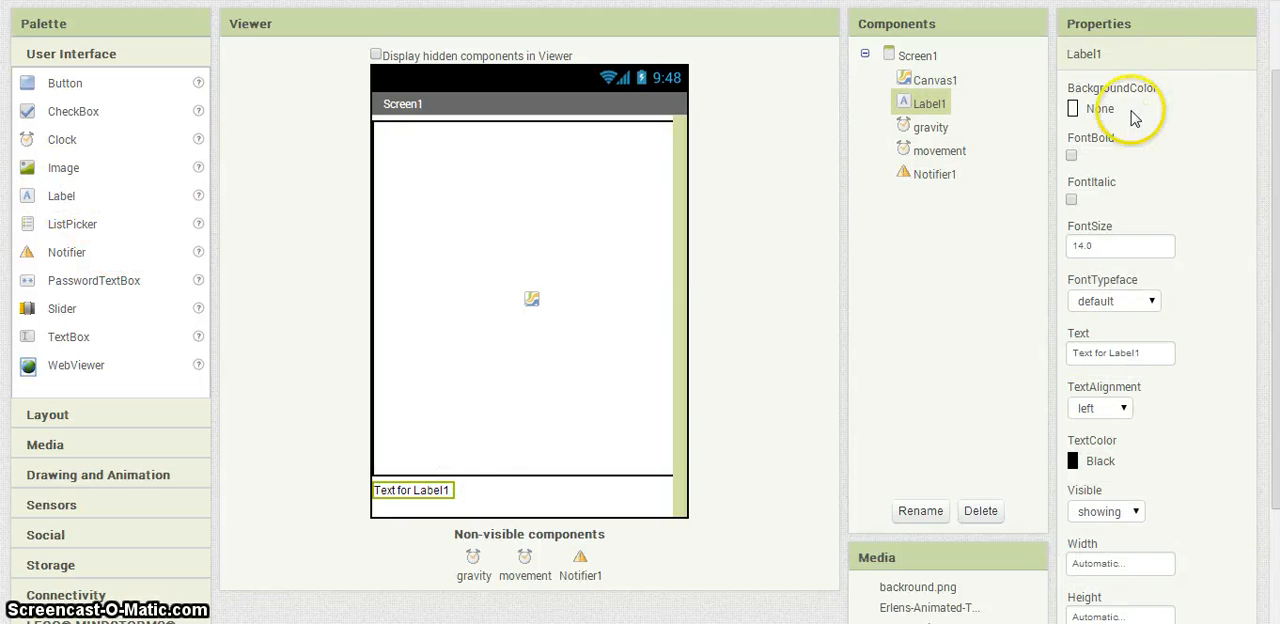
{"action": "left_click", "coordinate": [1120, 108]}
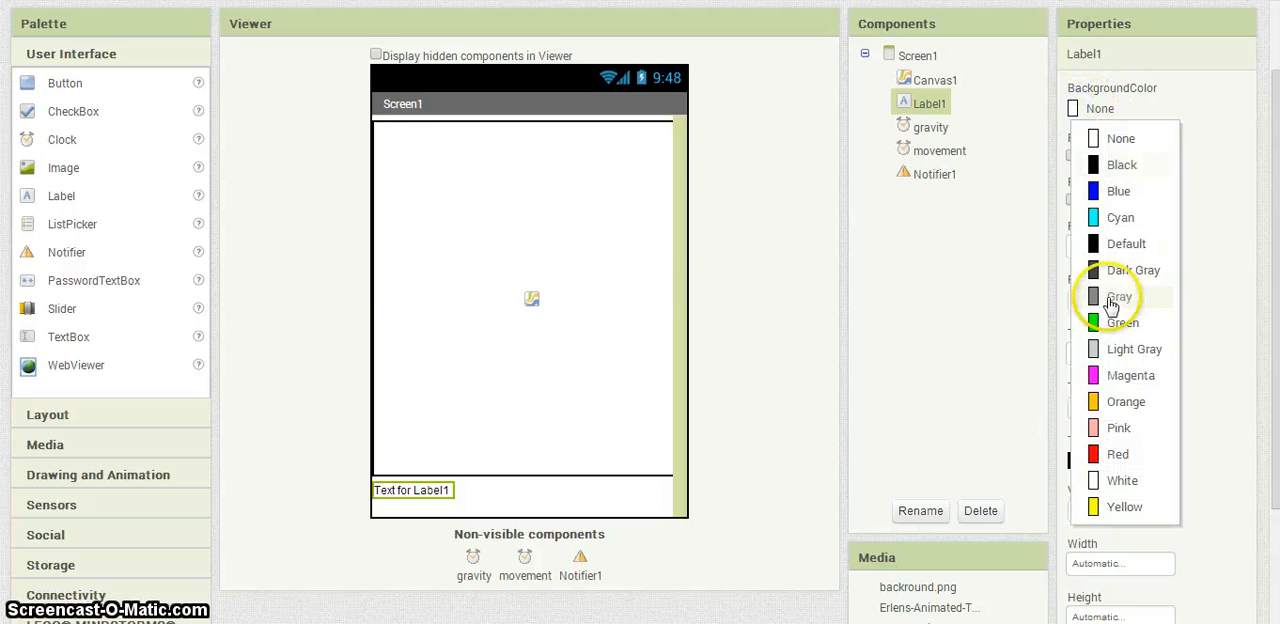
{"action": "left_click", "coordinate": [1120, 480]}
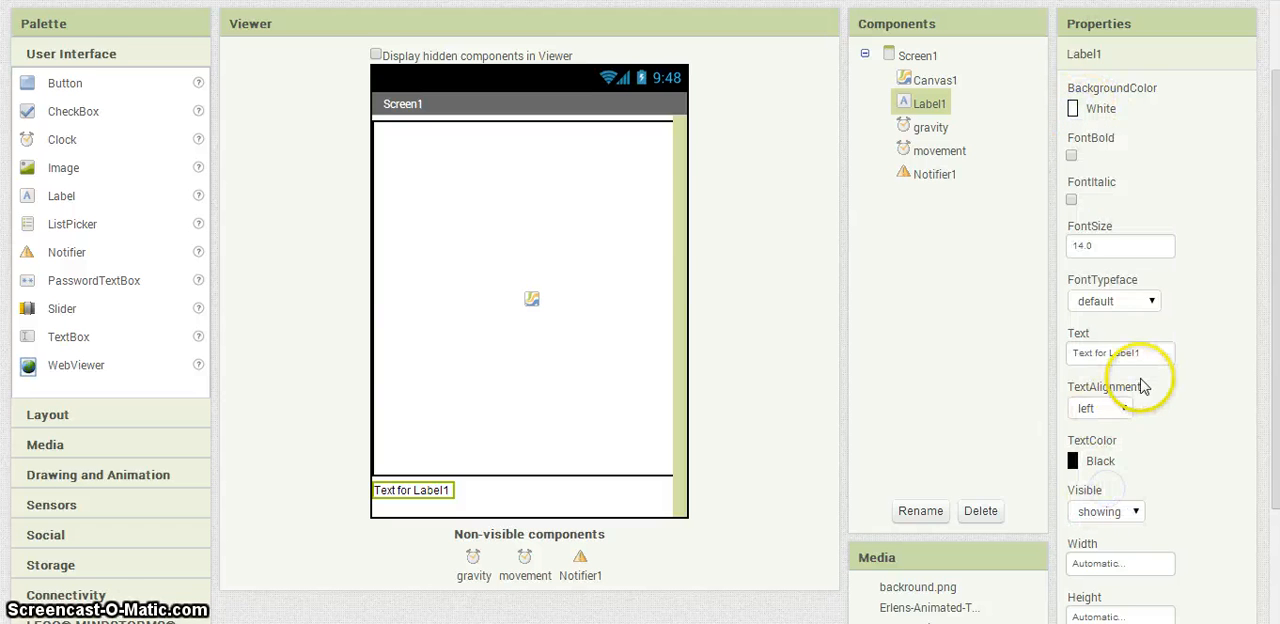
{"action": "left_click", "coordinate": [1072, 460]}
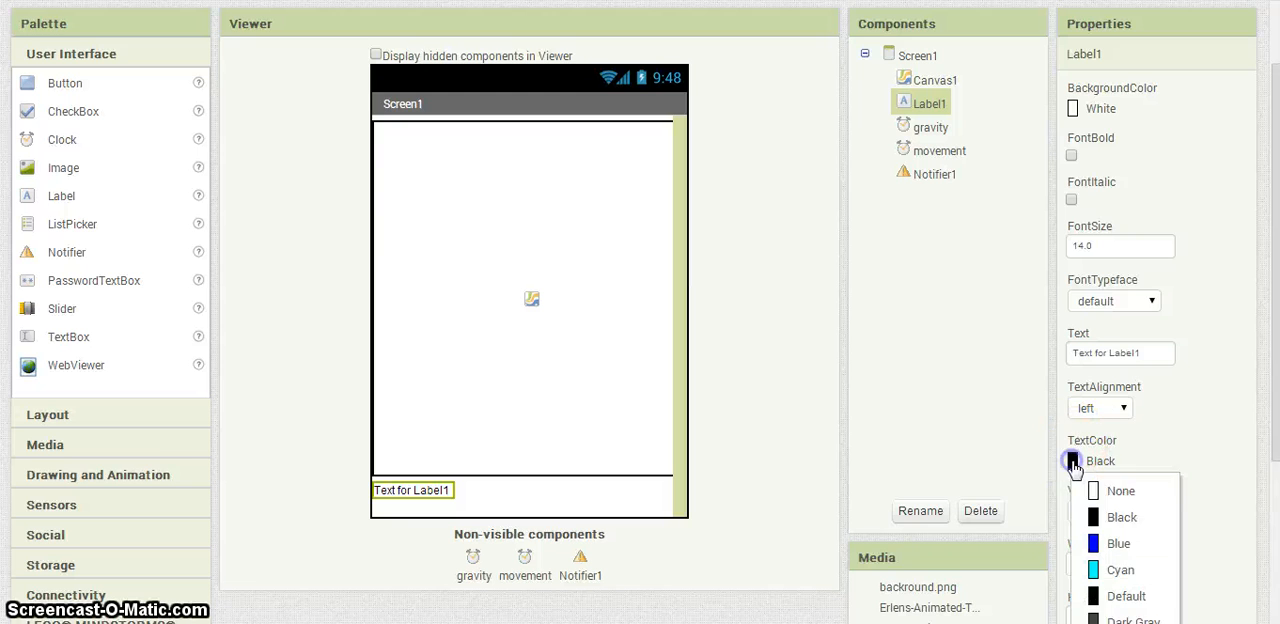
{"action": "scroll", "scroll_direction": "down", "scroll_amount": 3}
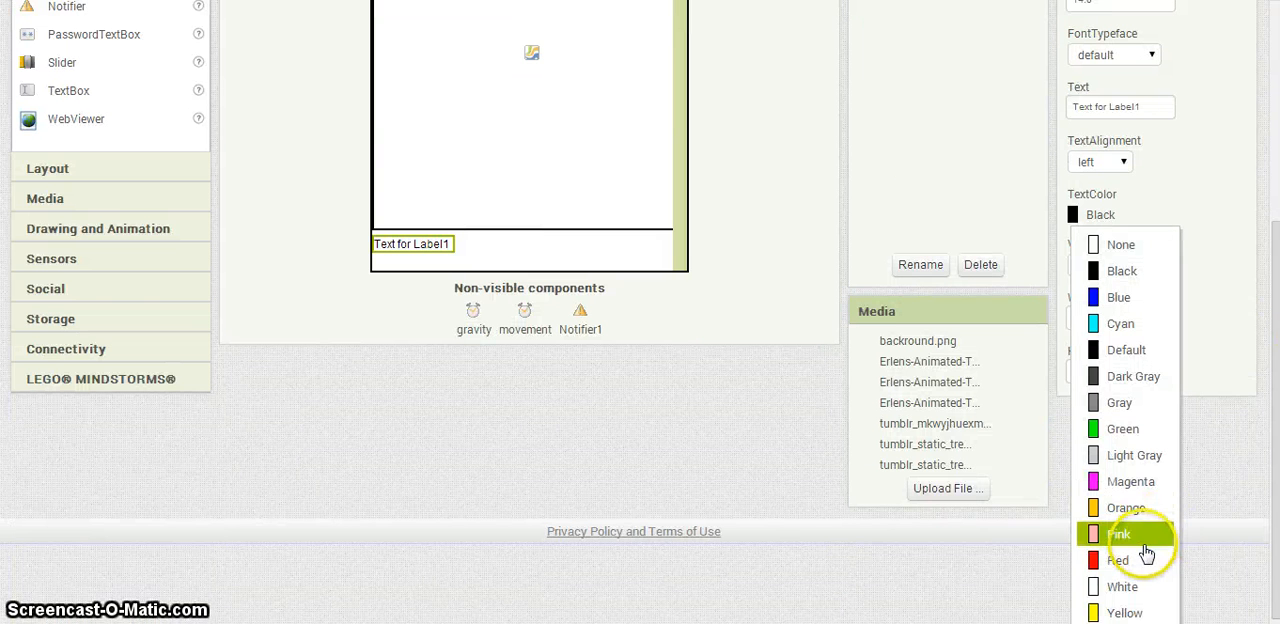
{"action": "left_click", "coordinate": [1120, 560]}
{"action": "type", "text": "20"}
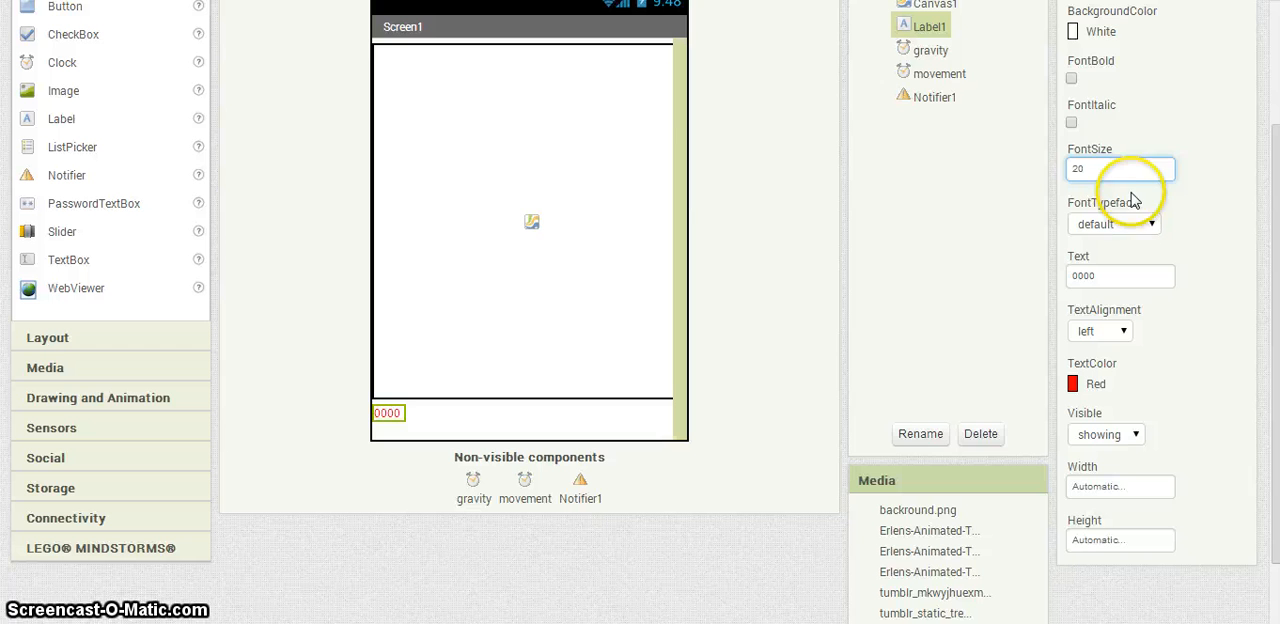
Make the score label's text bold
{"action": "left_click", "coordinate": [1072, 78]}
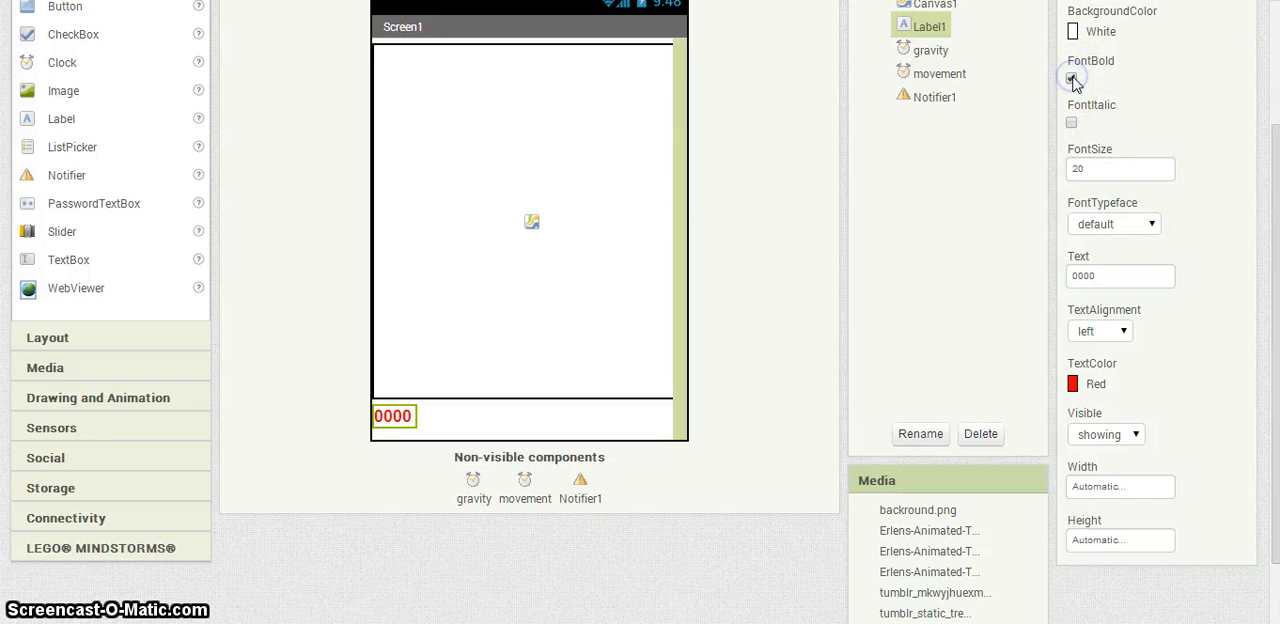
{"action": "left_click", "coordinate": [1072, 78]}
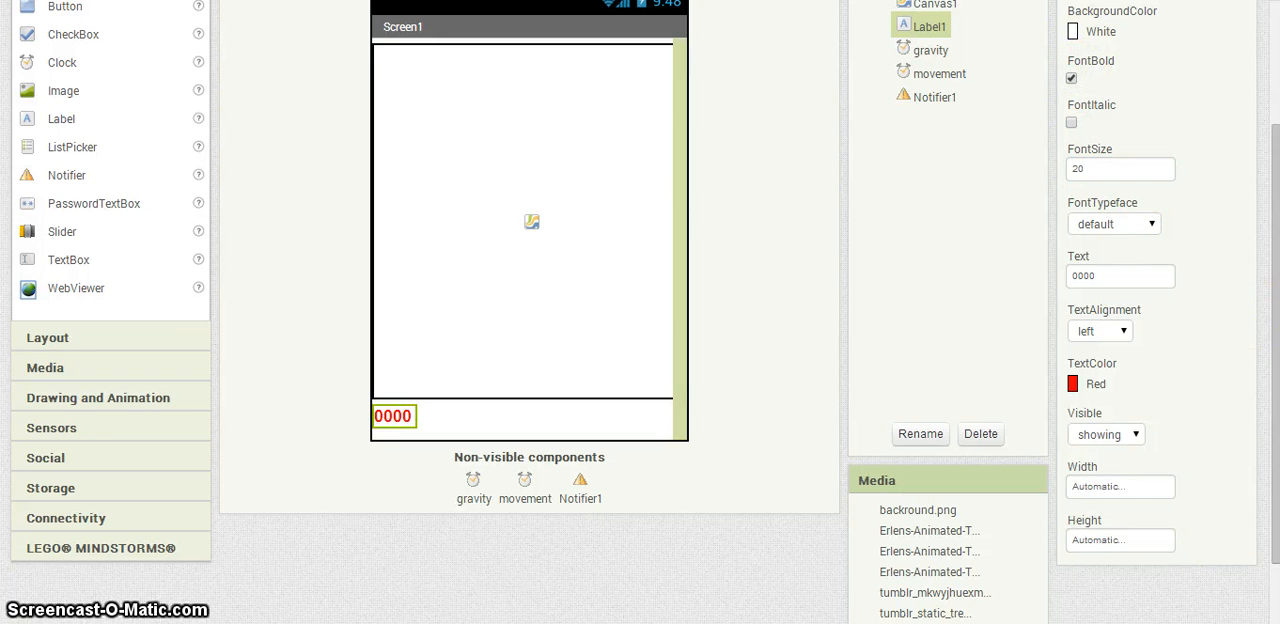
{"action": "scroll", "scroll_direction": "up", "scroll_amount": 3}
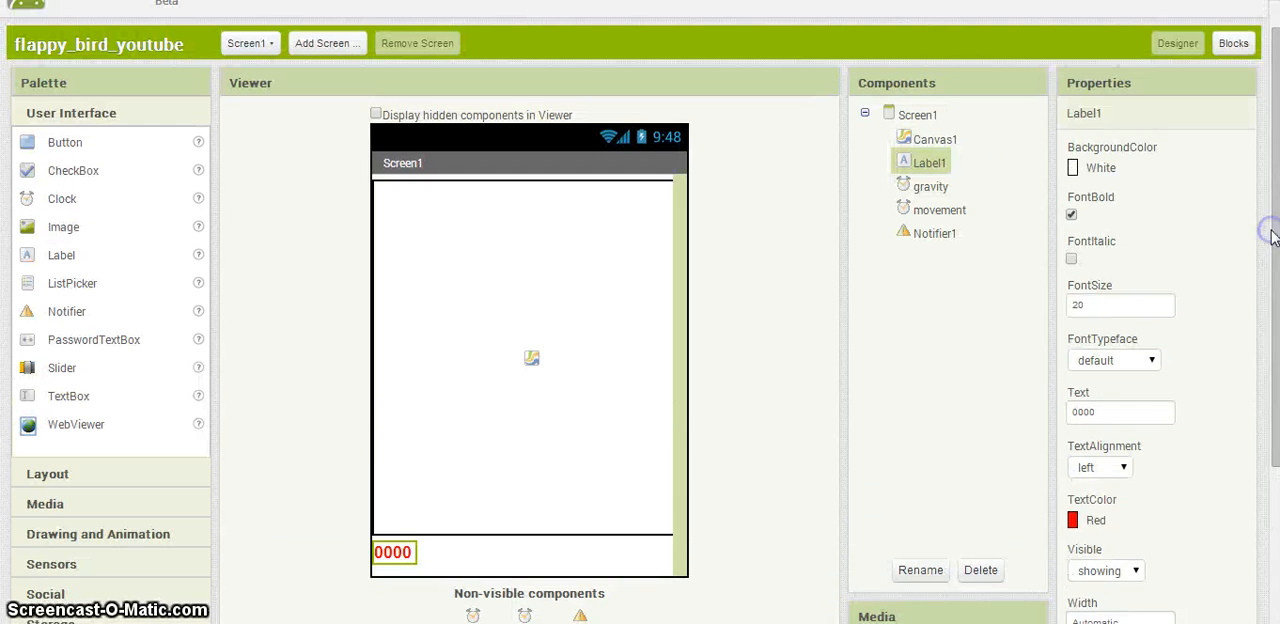
Set Screen1's background colour to cyan
{"action": "left_click", "coordinate": [916, 114]}
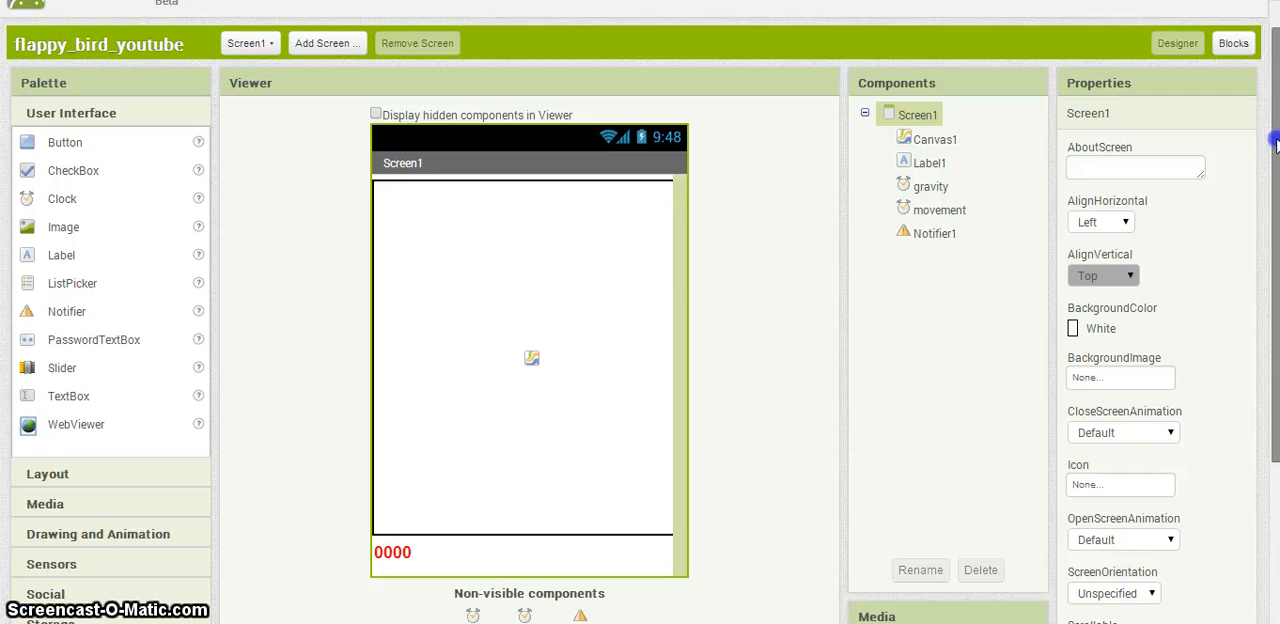
{"action": "scroll", "scroll_direction": "down", "scroll_amount": 3}
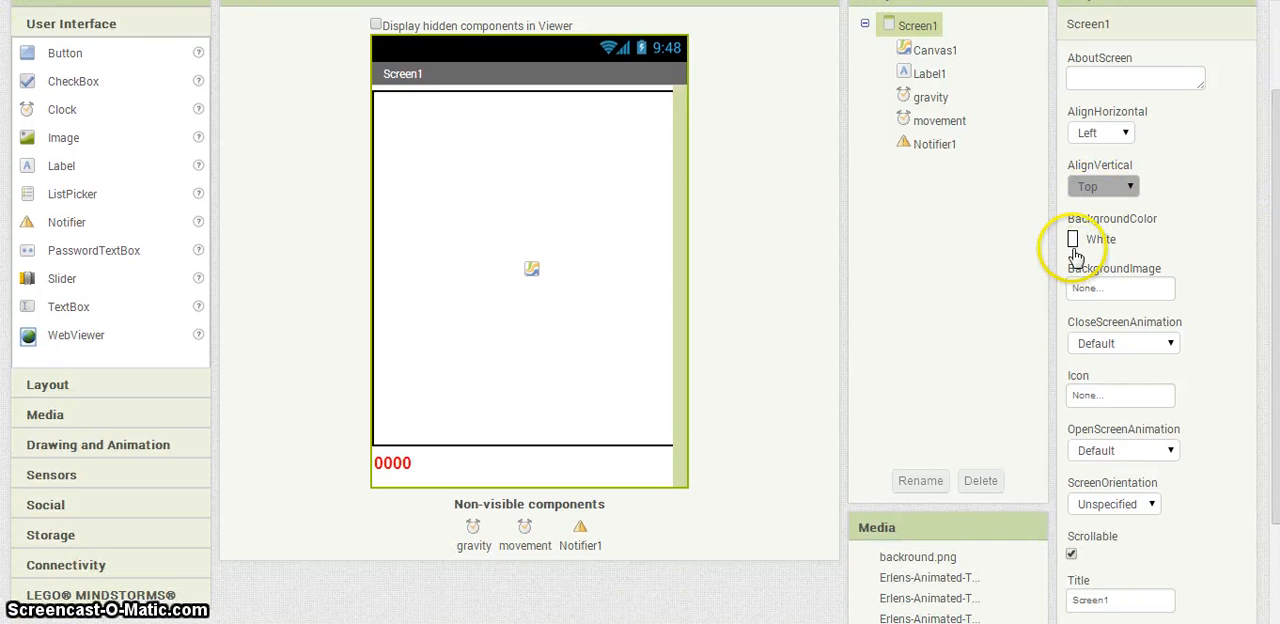
{"action": "left_click", "coordinate": [1072, 240]}
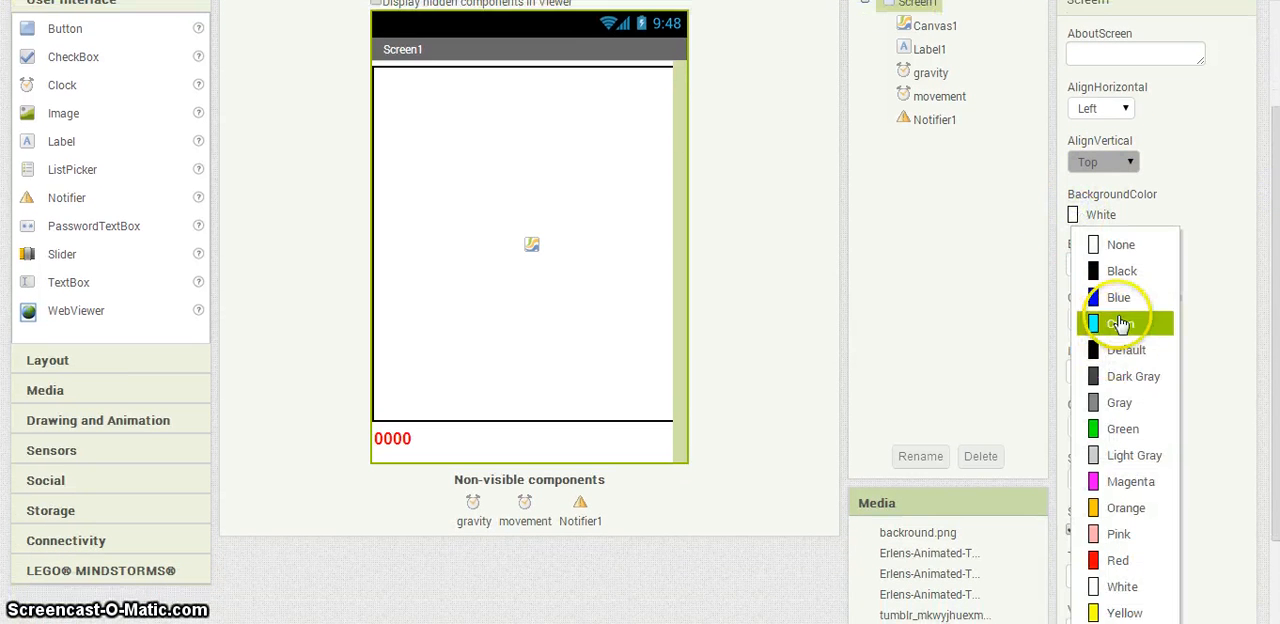
{"action": "left_click", "coordinate": [1120, 324]}
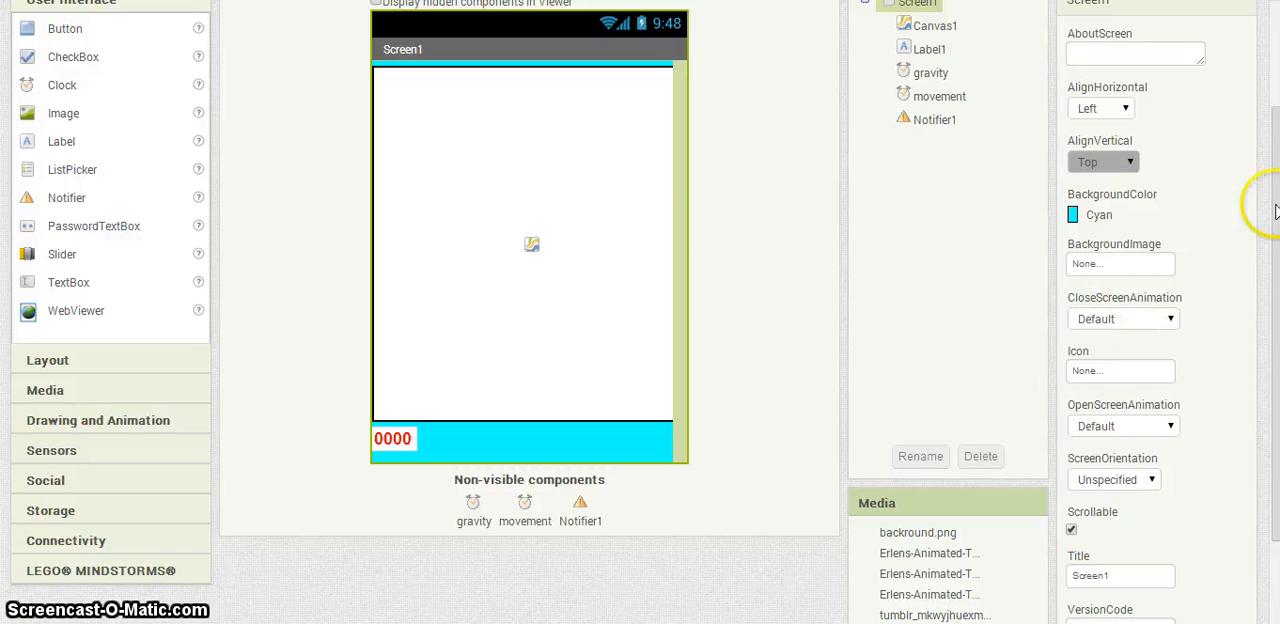
{"action": "mouse_move", "coordinate": [1270, 208]}
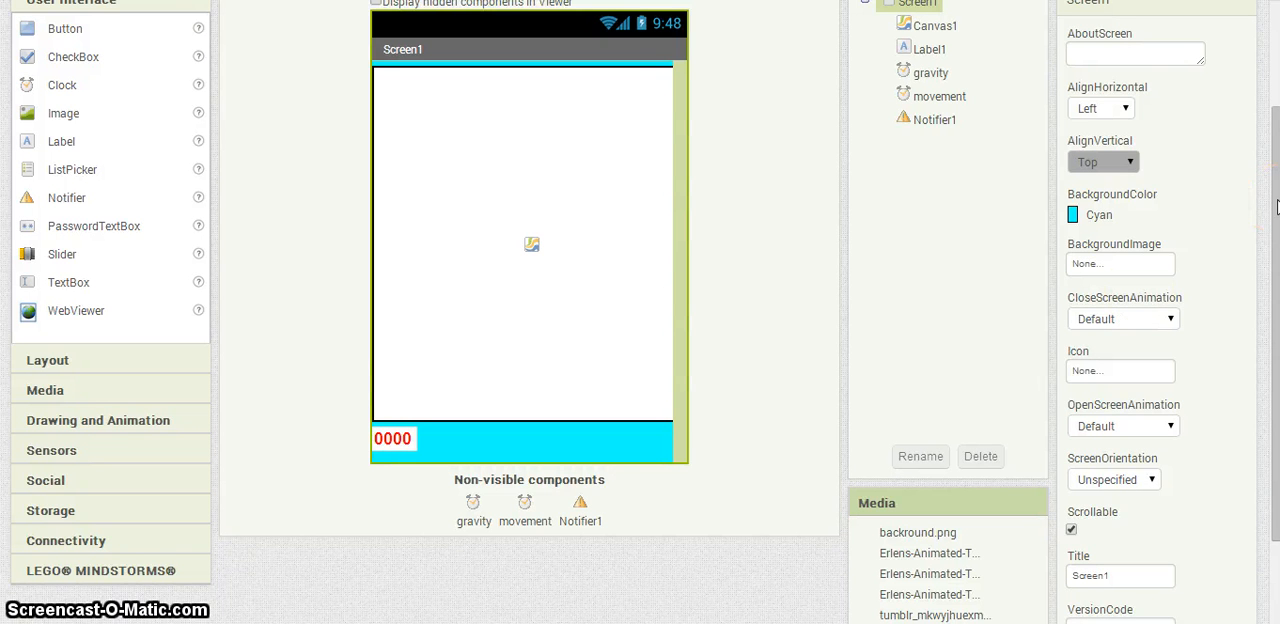
Lock Screen1's orientation to portrait
{"action": "scroll", "scroll_direction": "up", "scroll_amount": 3}
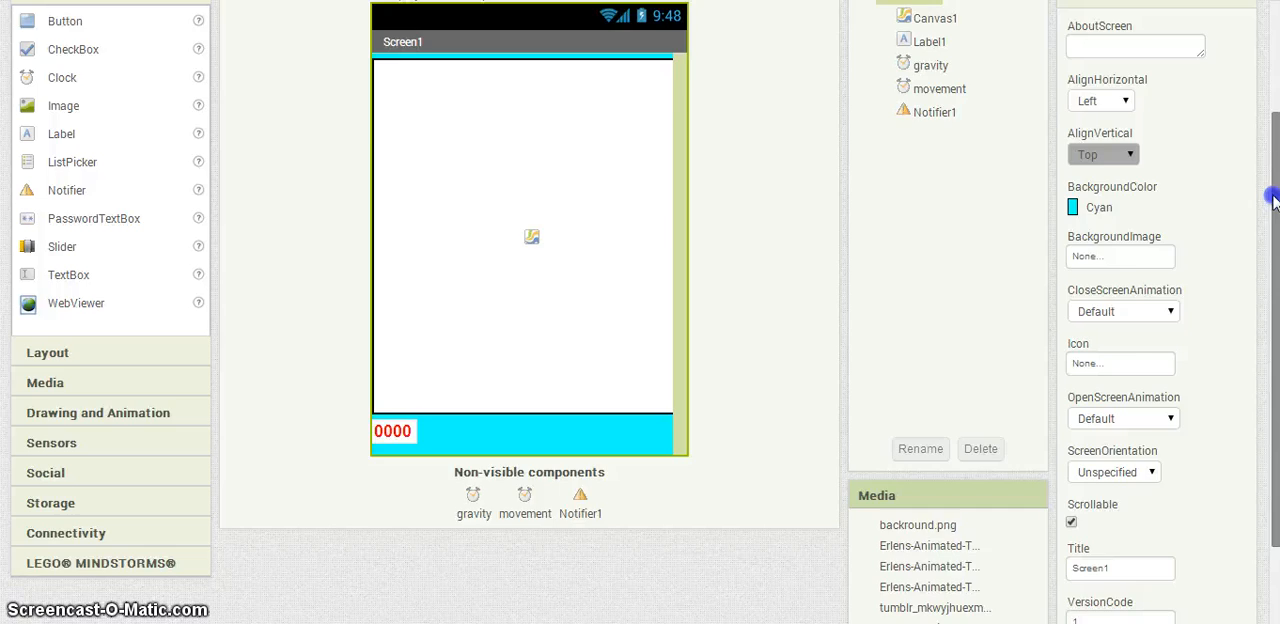
{"action": "scroll", "scroll_direction": "down", "scroll_amount": 3}
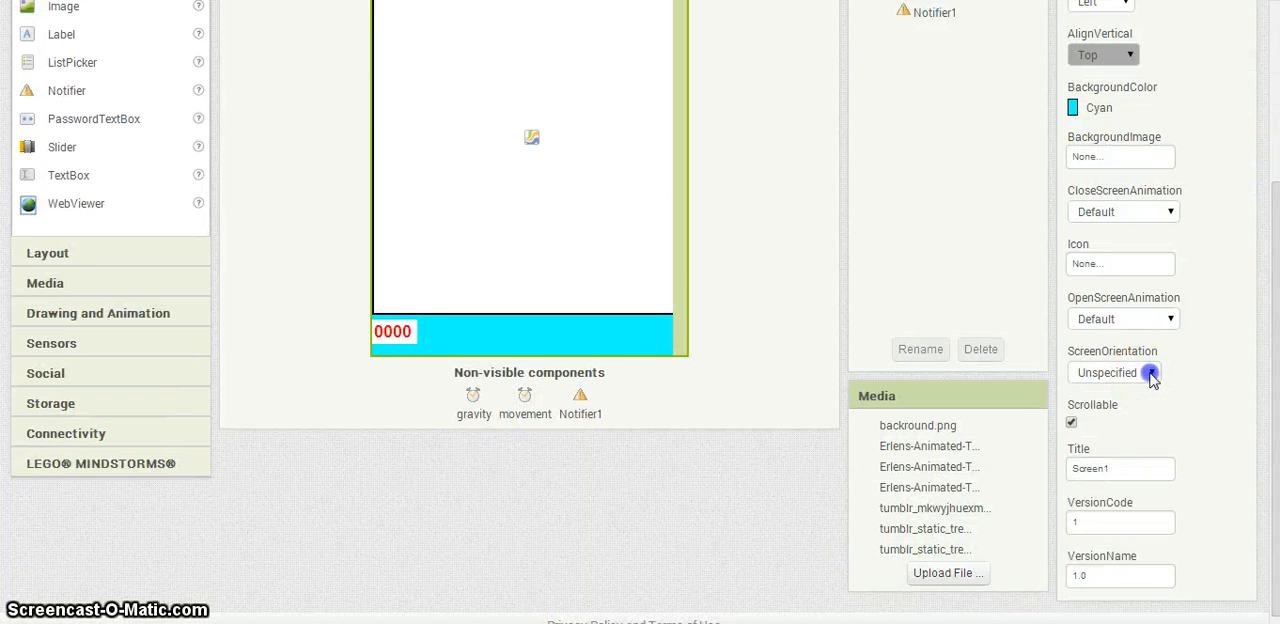
{"action": "left_click", "coordinate": [1112, 372]}
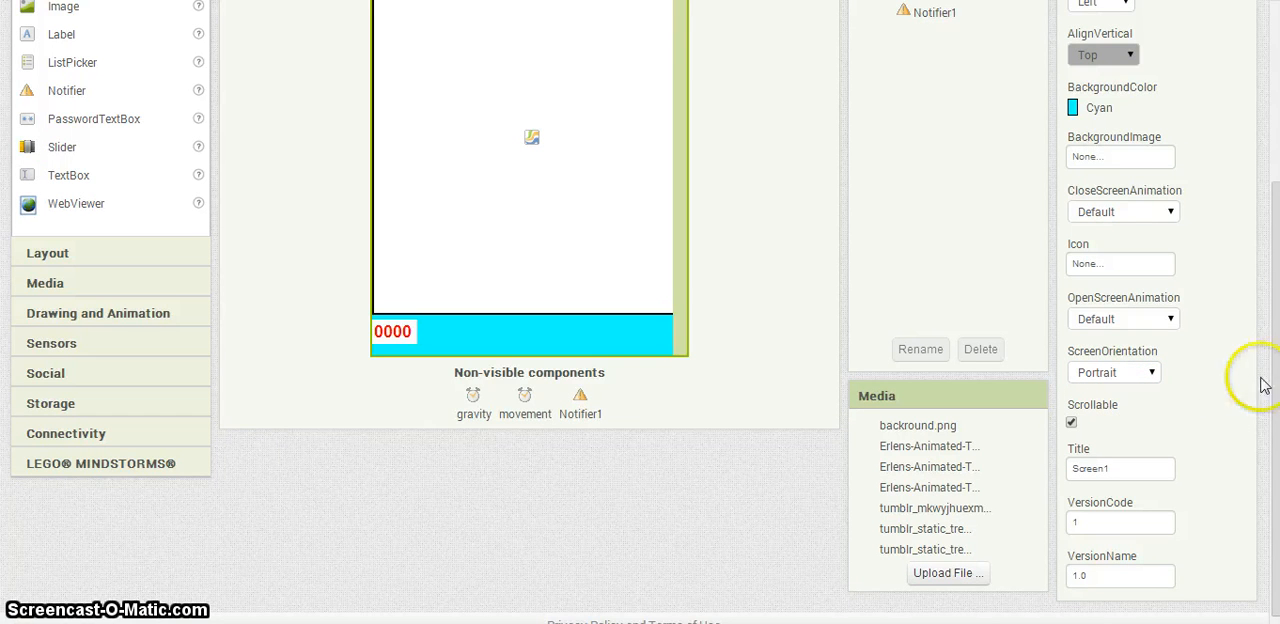
{"action": "scroll", "scroll_direction": "up", "scroll_amount": 3}
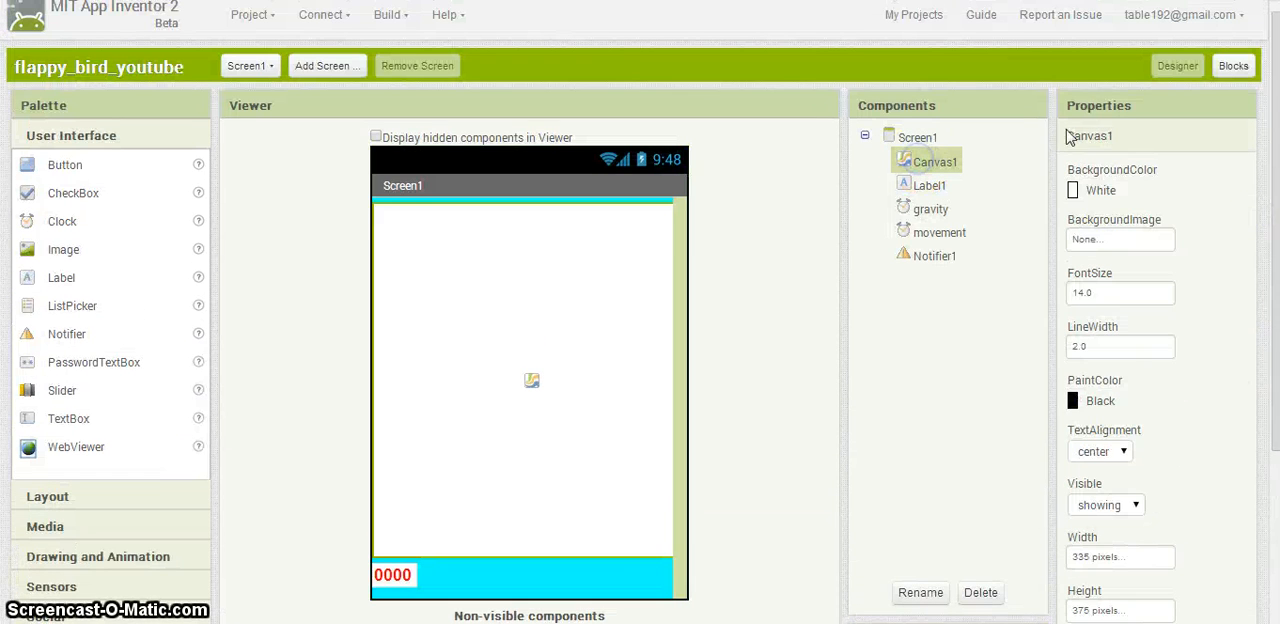
Set the canvas background colour to None so the cyan shows through
{"action": "left_click", "coordinate": [1100, 190]}
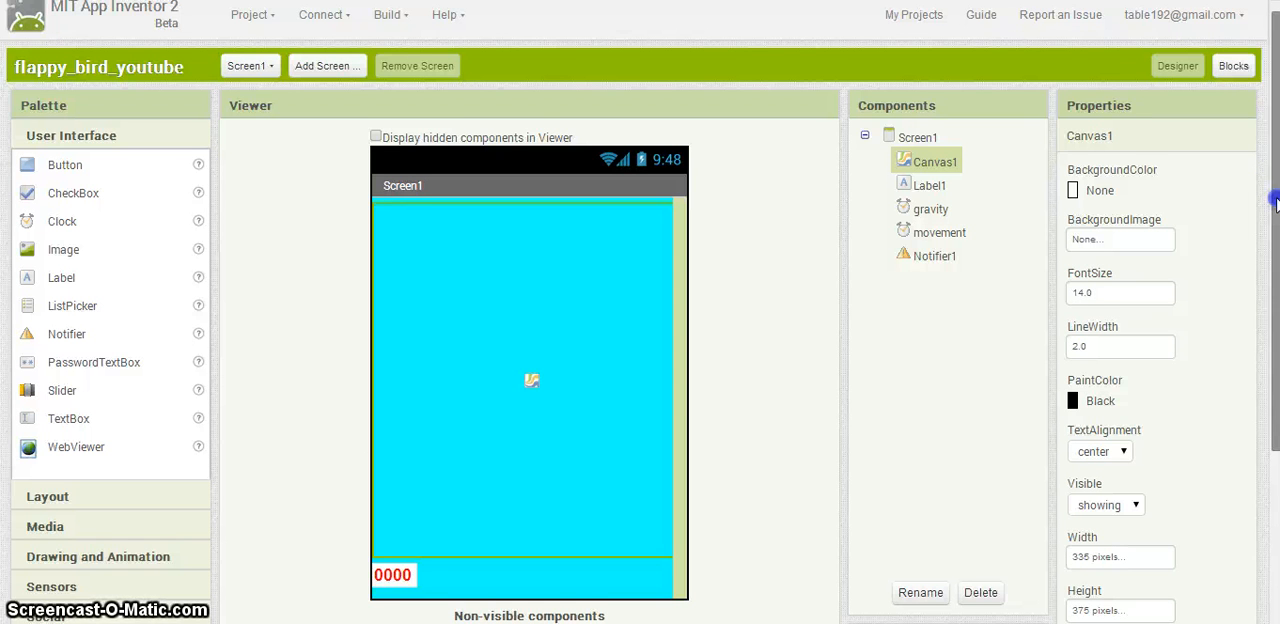
{"action": "scroll", "scroll_direction": "down", "scroll_amount": 3}
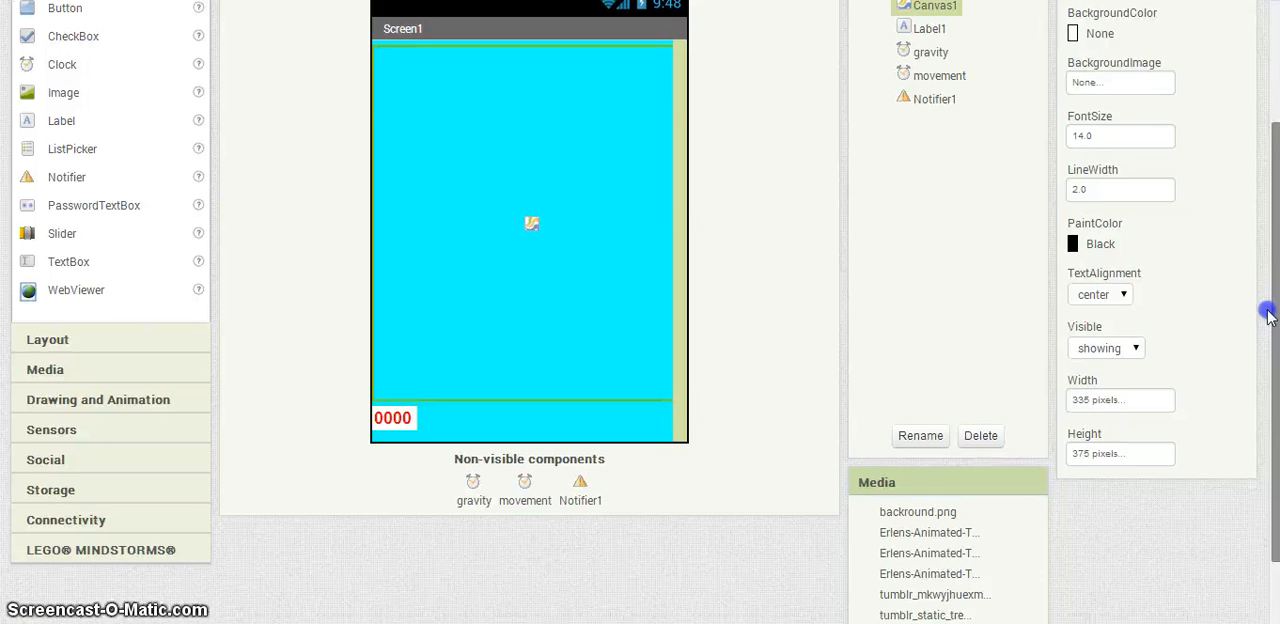
{"action": "scroll", "scroll_direction": "up", "scroll_amount": 3}
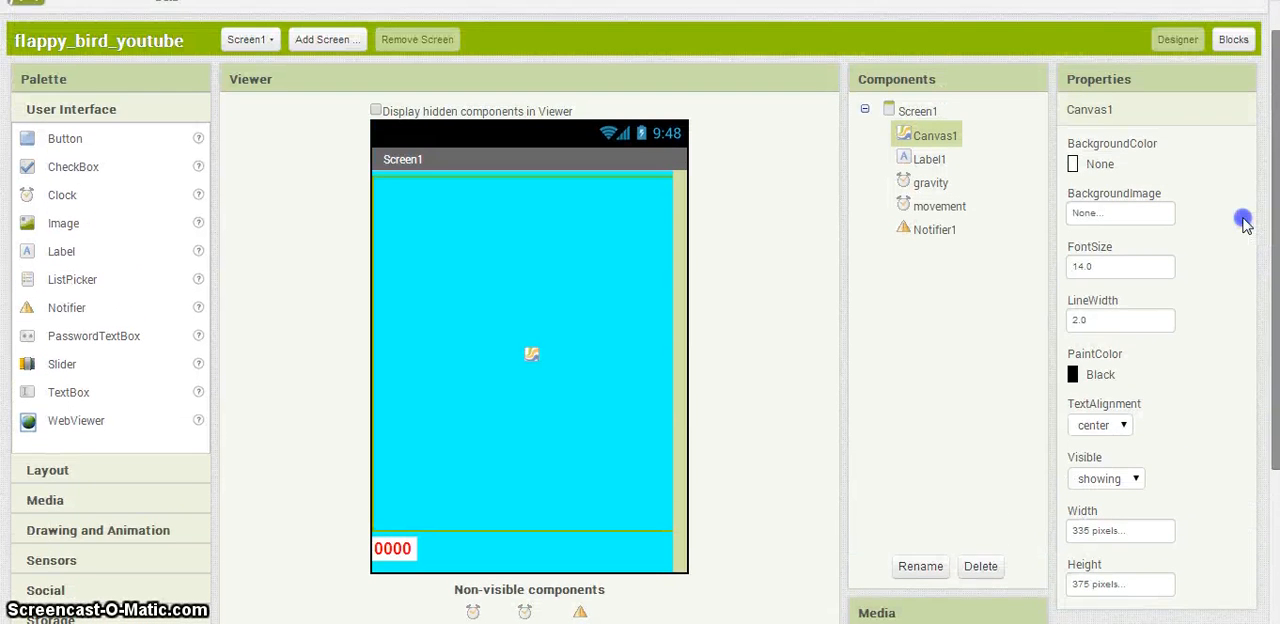
{"action": "mouse_move", "coordinate": [1144, 556]}
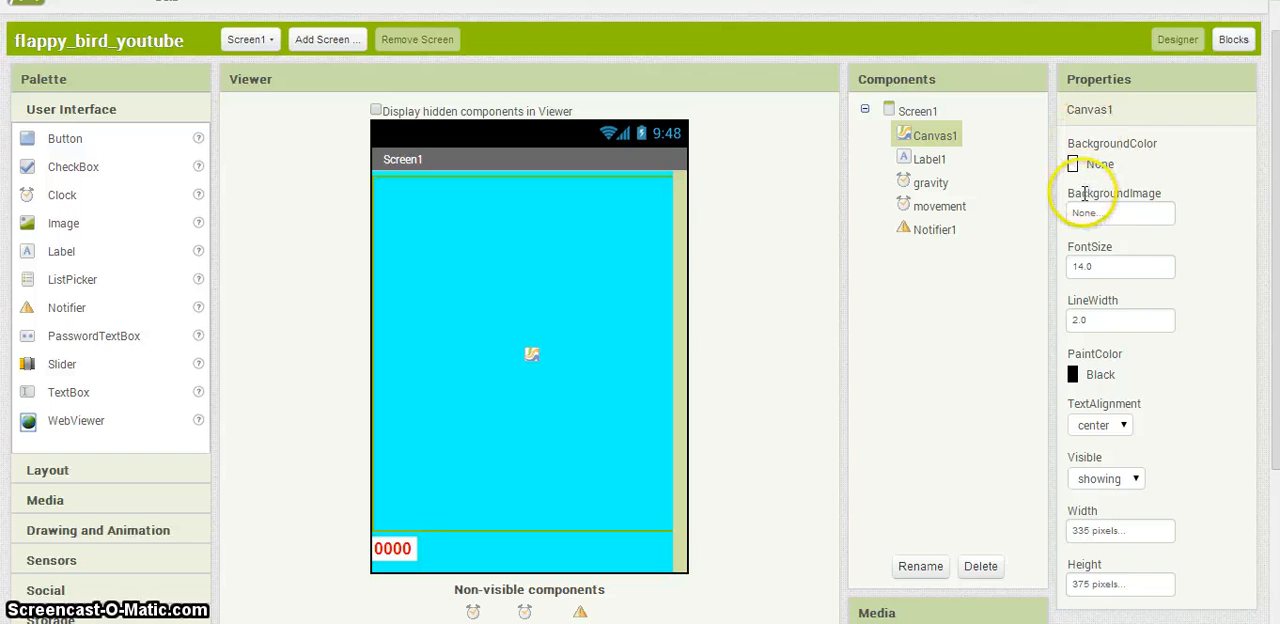
Set the canvas background image to the grass picture backround.png
{"action": "left_click", "coordinate": [1118, 212]}
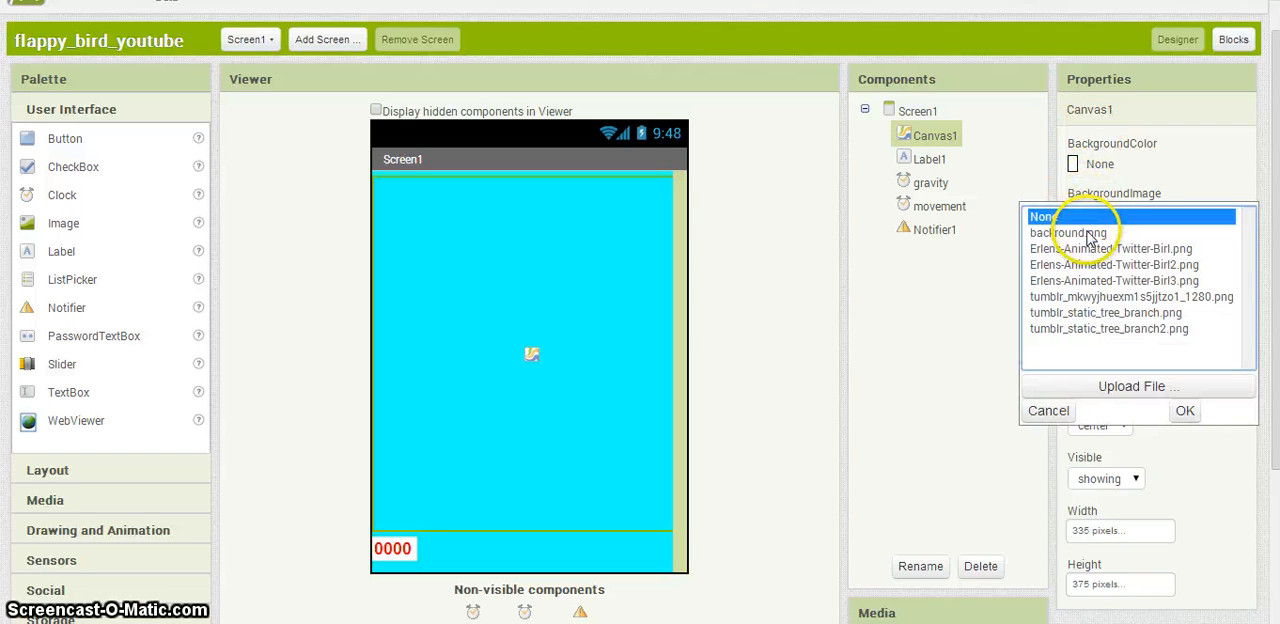
{"action": "left_click", "coordinate": [1068, 232]}
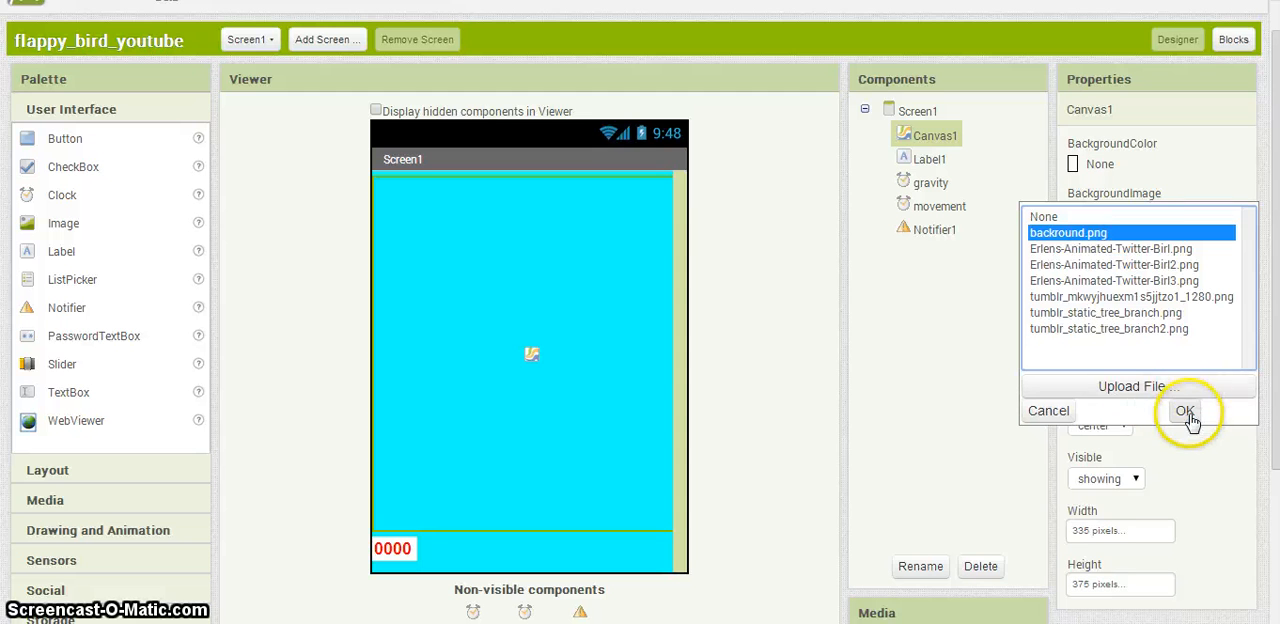
{"action": "left_click", "coordinate": [1184, 412]}
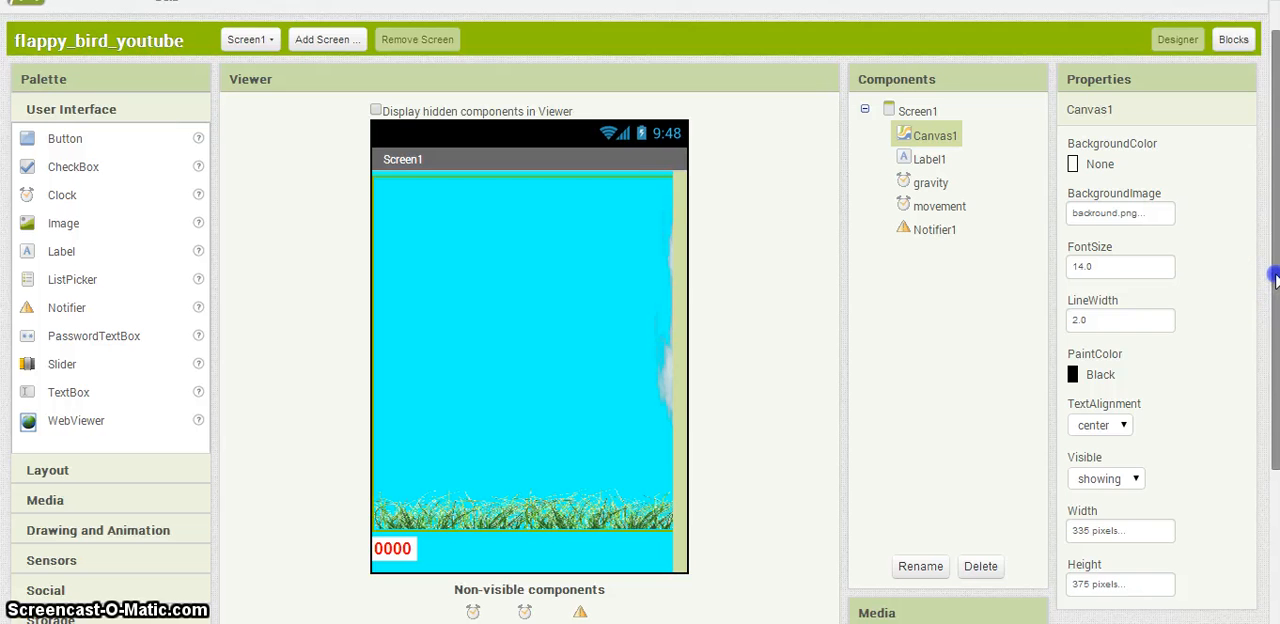
{"action": "scroll", "scroll_direction": "up", "scroll_amount": 3}
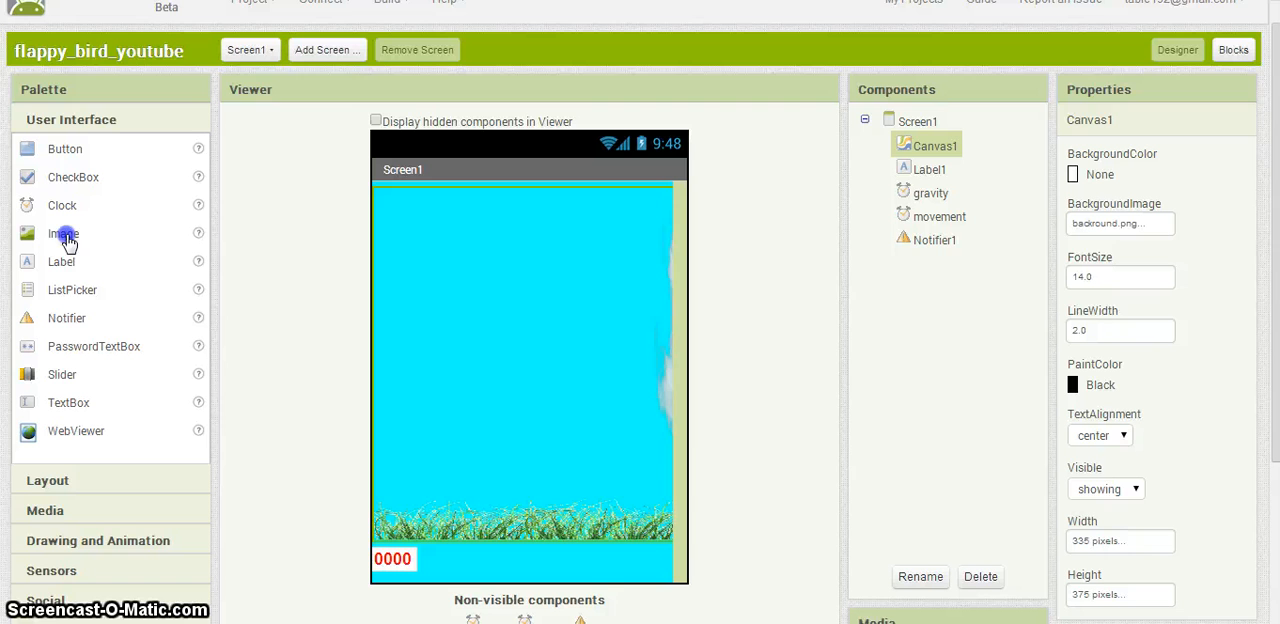
{"action": "mouse_move", "coordinate": [70, 552]}
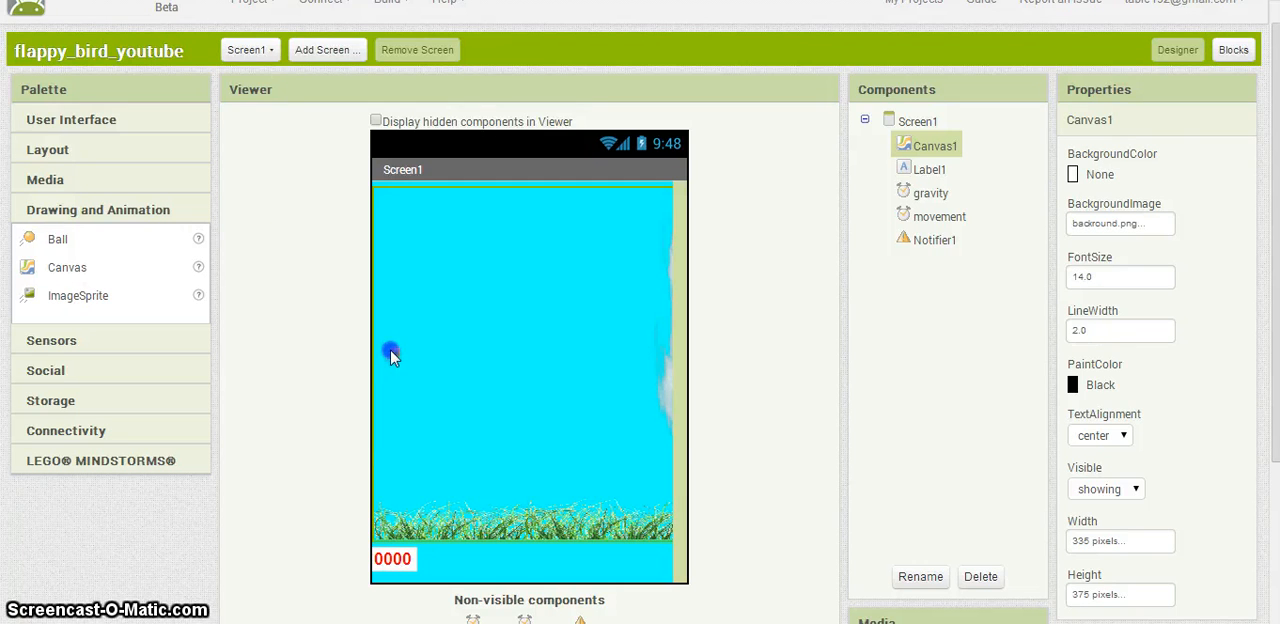
Place an ImageSprite on the canvas's left side and give it the animated bird picture
{"action": "left_click_drag", "start_coordinate": [78, 296], "coordinate": [392, 352]}
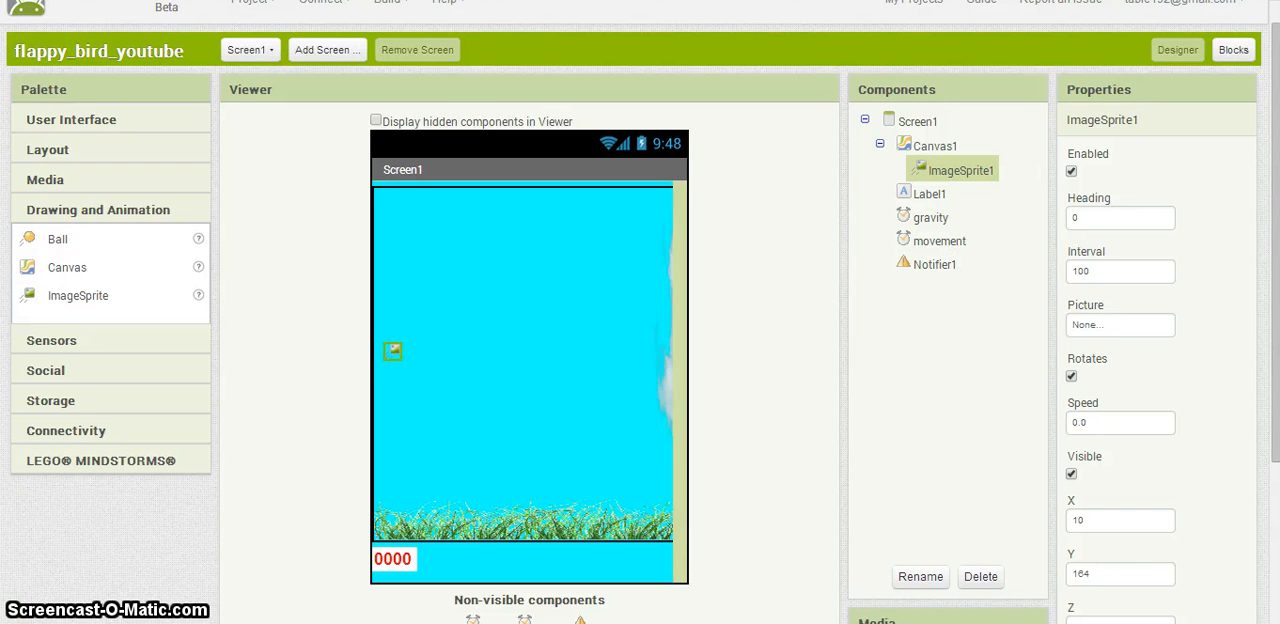
{"action": "scroll", "scroll_direction": "down", "scroll_amount": 3}
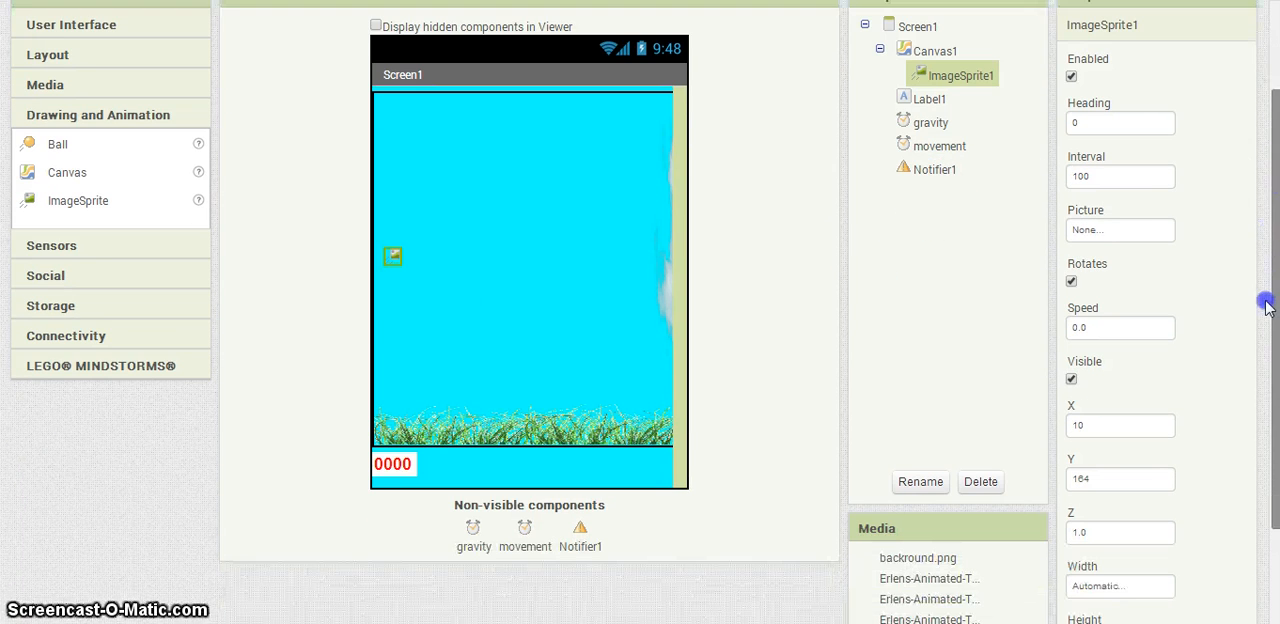
{"action": "left_click", "coordinate": [1120, 230]}
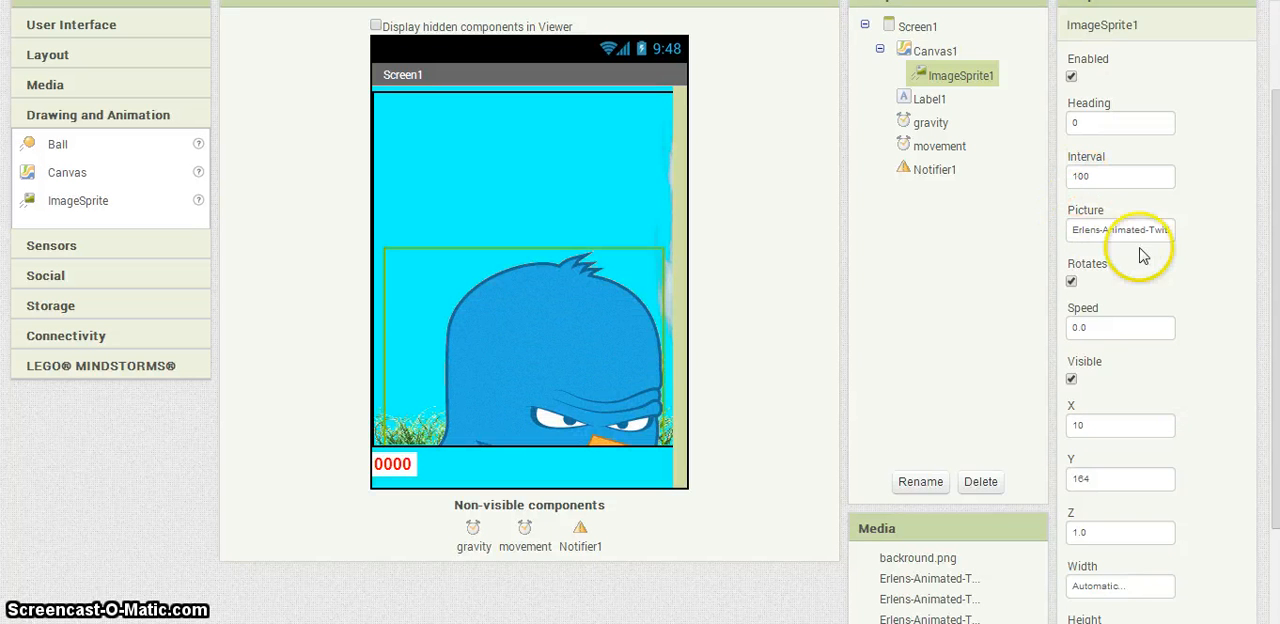
{"action": "scroll", "scroll_direction": "down", "scroll_amount": 3}
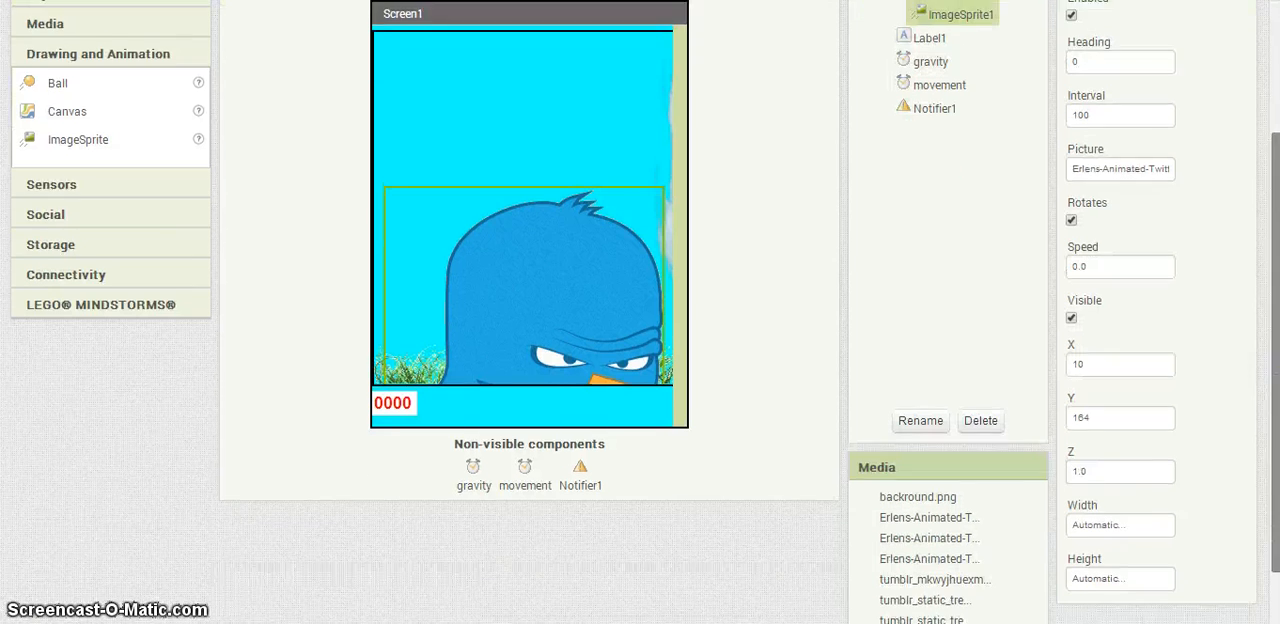
Set the bird sprite's width and height to 30 pixels each
{"action": "left_click", "coordinate": [1120, 524]}
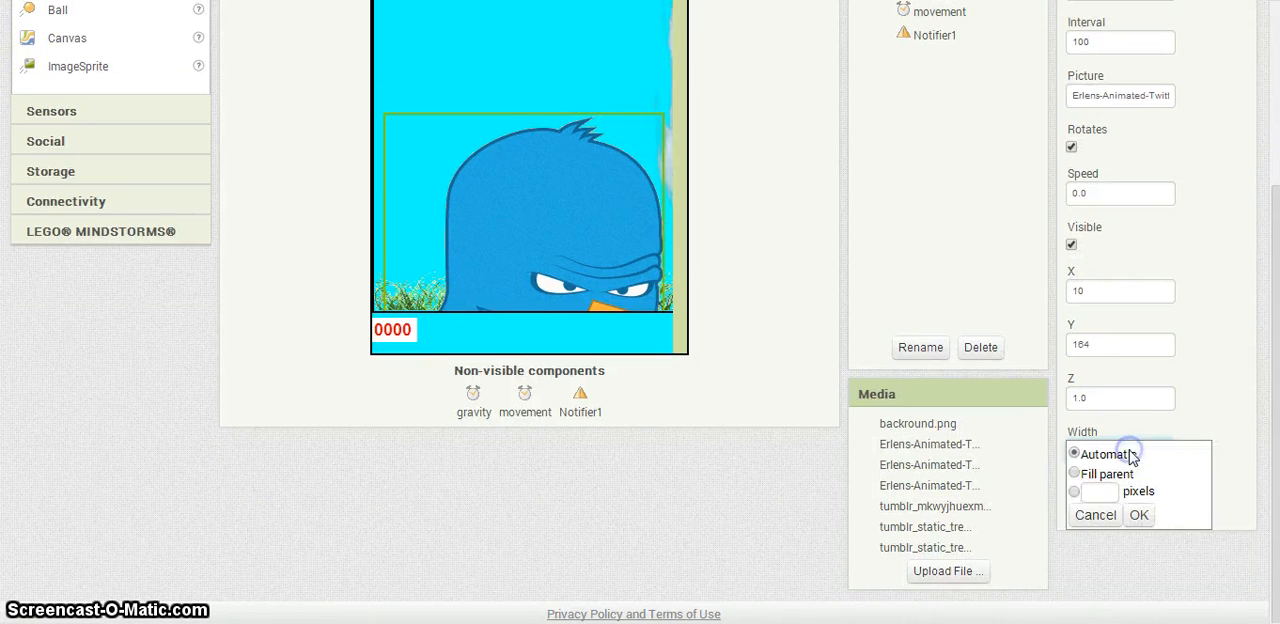
{"action": "left_click", "coordinate": [1074, 492]}
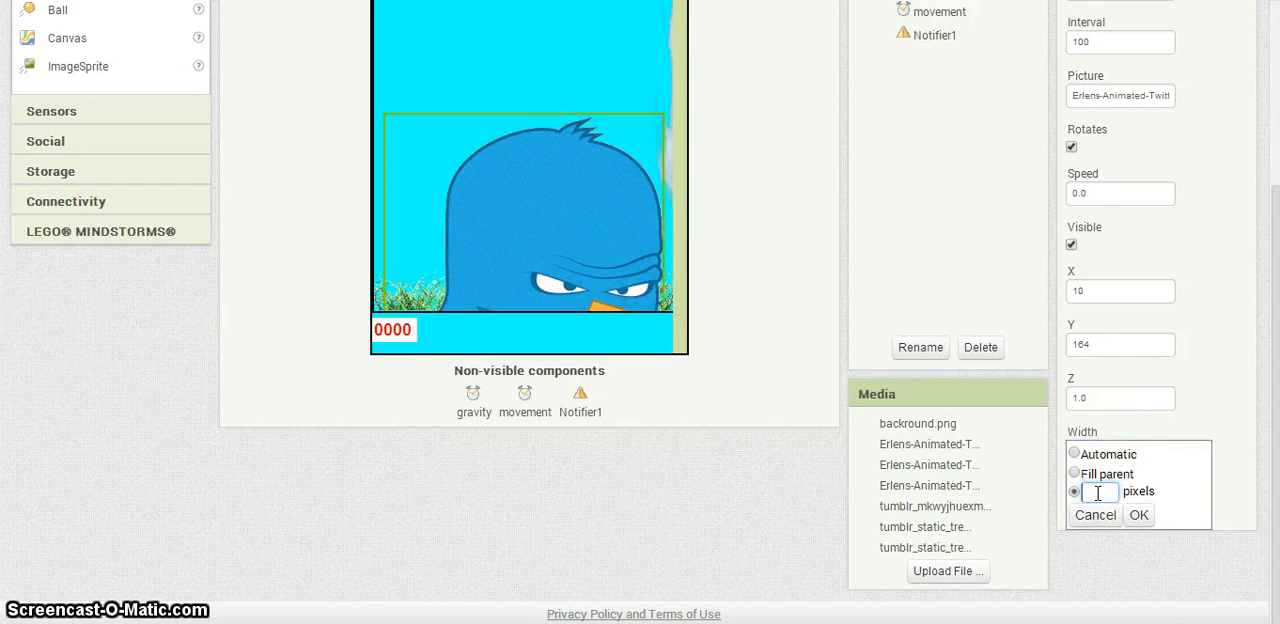
{"action": "type", "text": "30"}
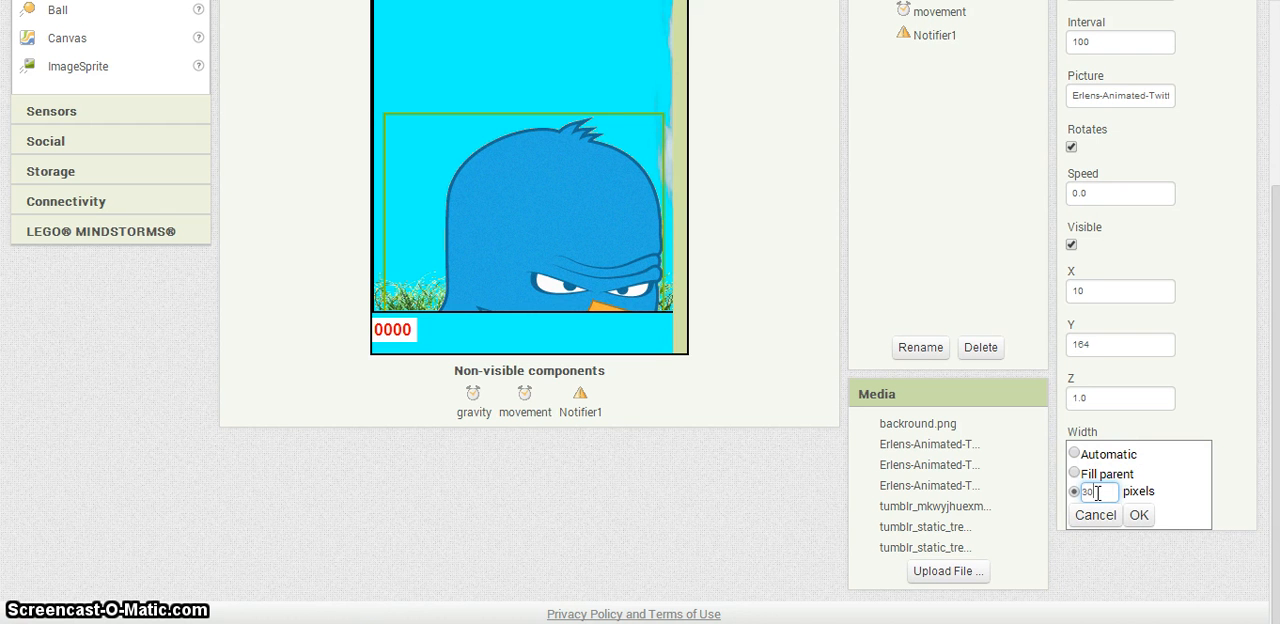
{"action": "left_click", "coordinate": [1138, 516]}
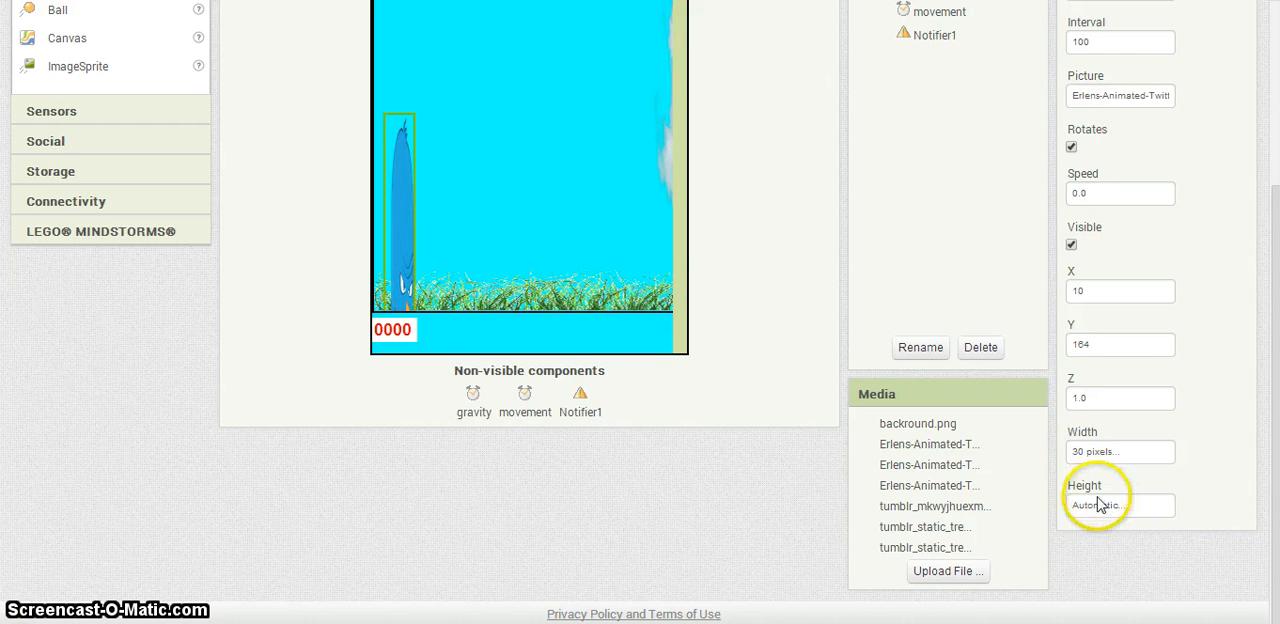
{"action": "left_click", "coordinate": [1120, 504]}
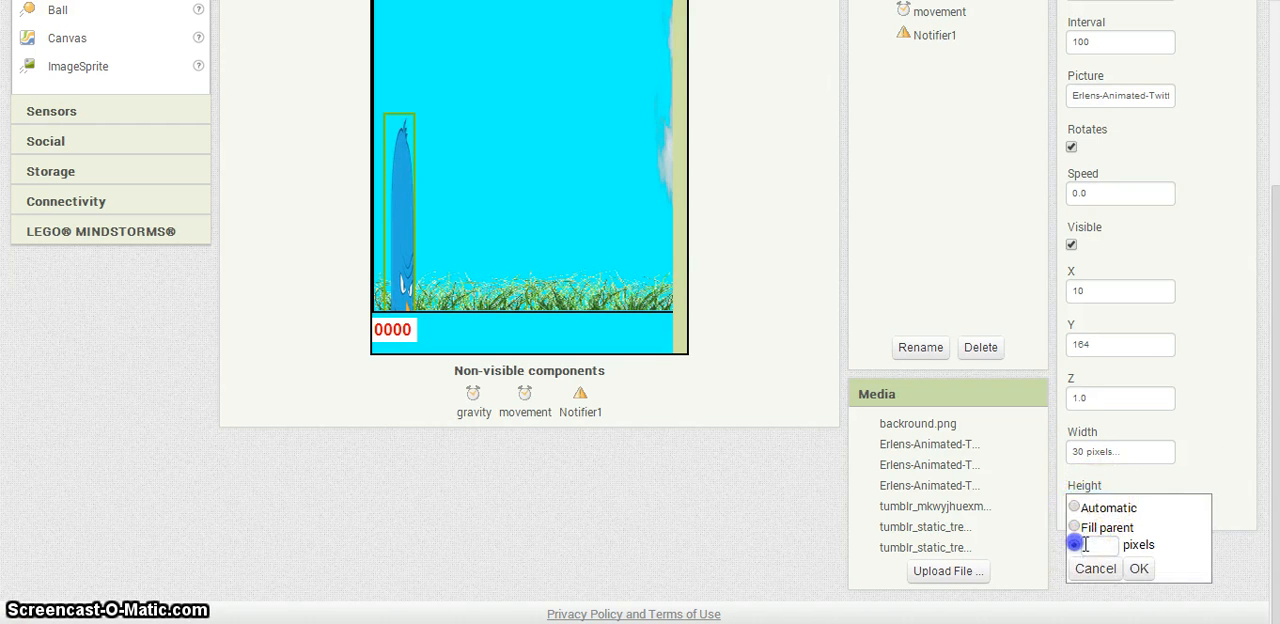
{"action": "type", "text": "30 pixels..."}
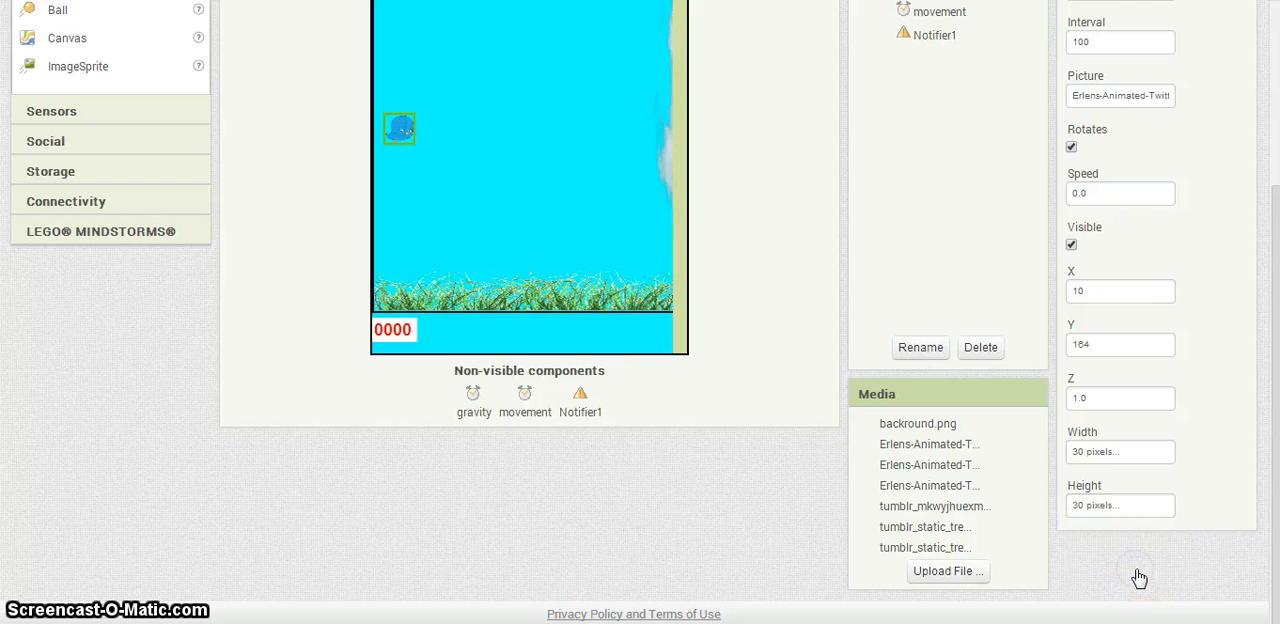
{"action": "mouse_move", "coordinate": [1082, 428]}
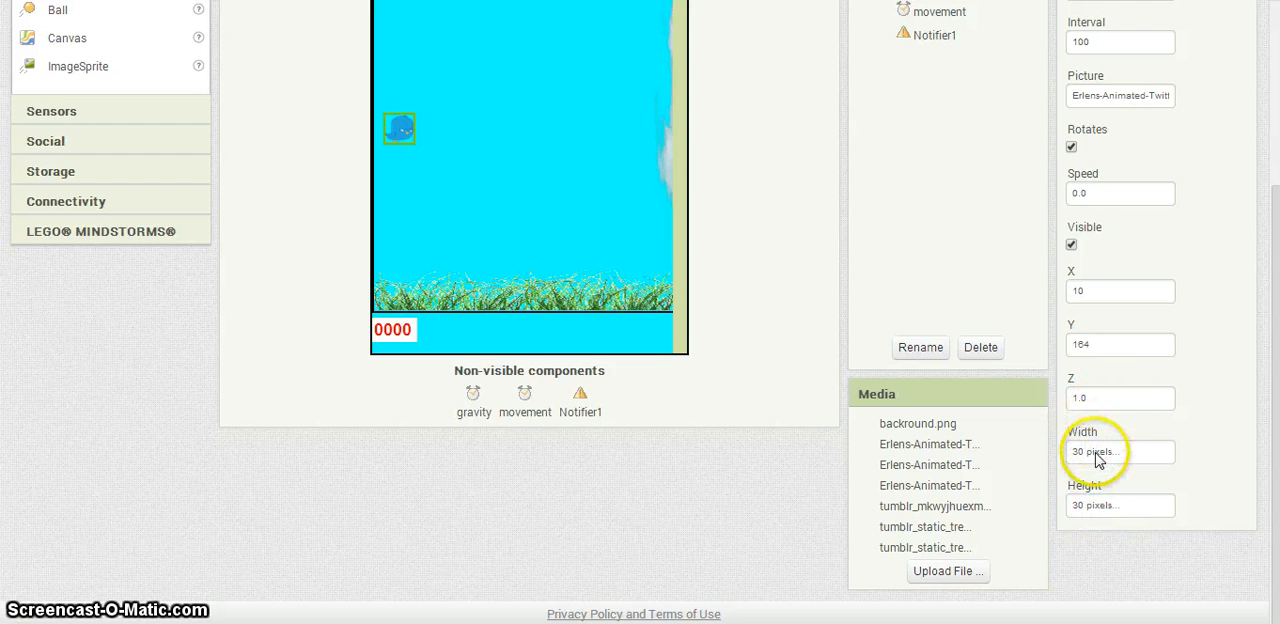
Change the bird sprite's size to 40 by 40 pixels
{"action": "left_click", "coordinate": [1120, 452]}
{"action": "type", "text": "40"}
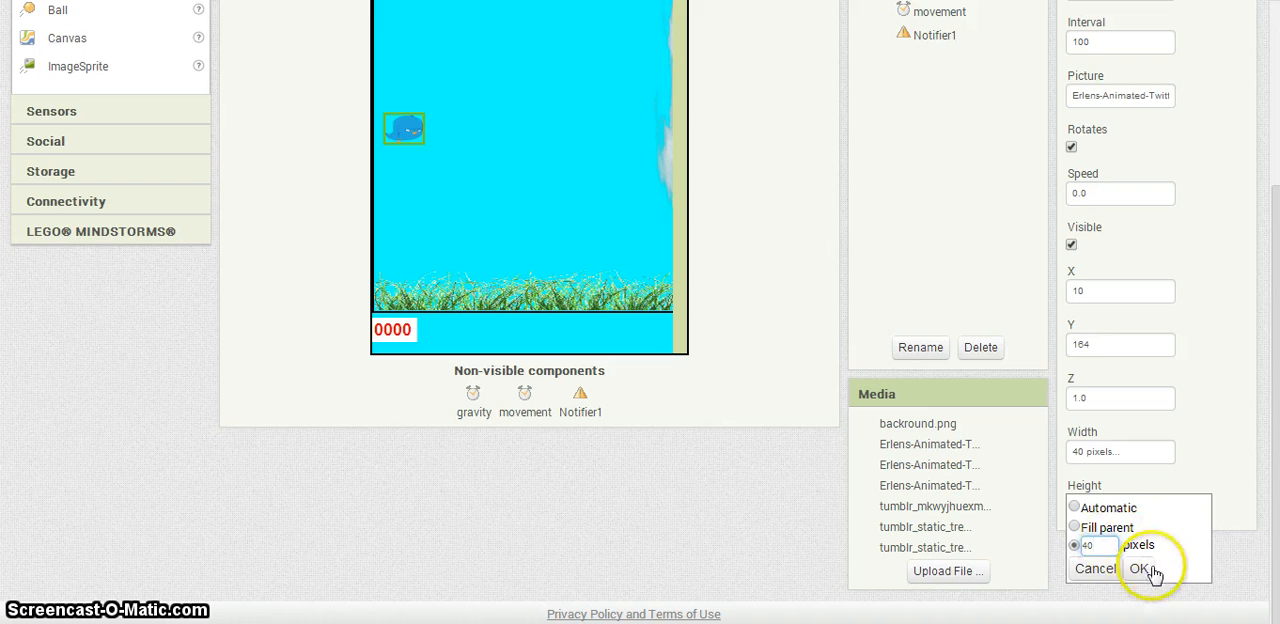
{"action": "left_click", "coordinate": [1140, 568]}
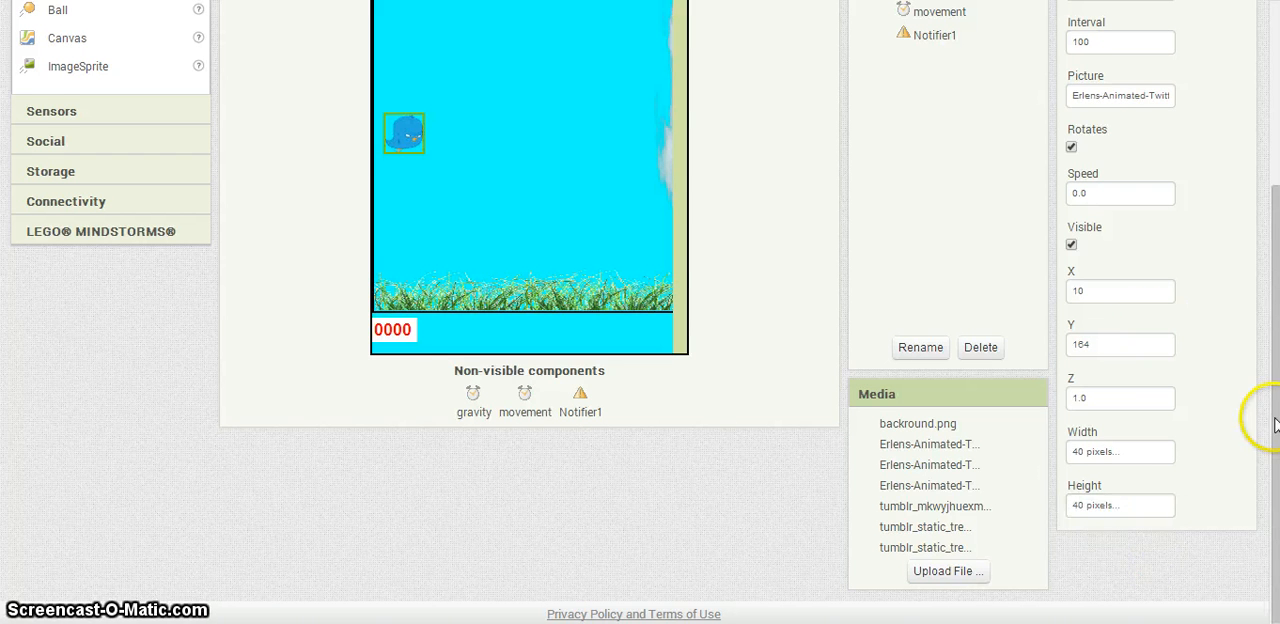
{"action": "scroll", "scroll_direction": "up", "scroll_amount": 3}
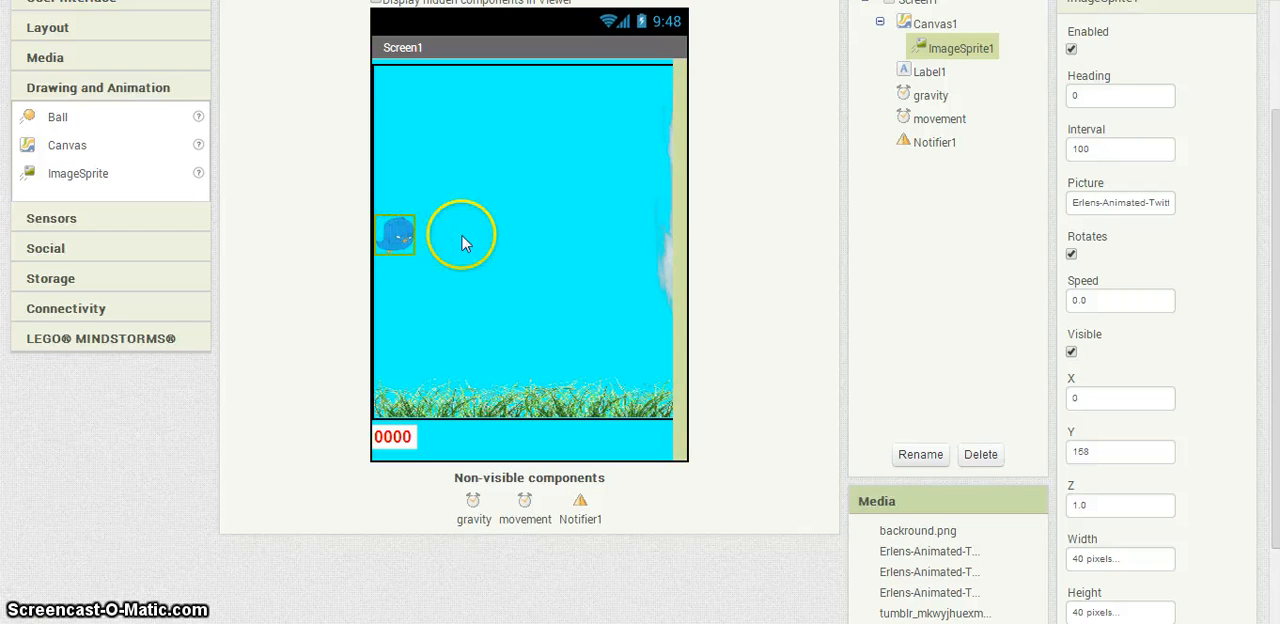
{"action": "left_click", "coordinate": [934, 22]}
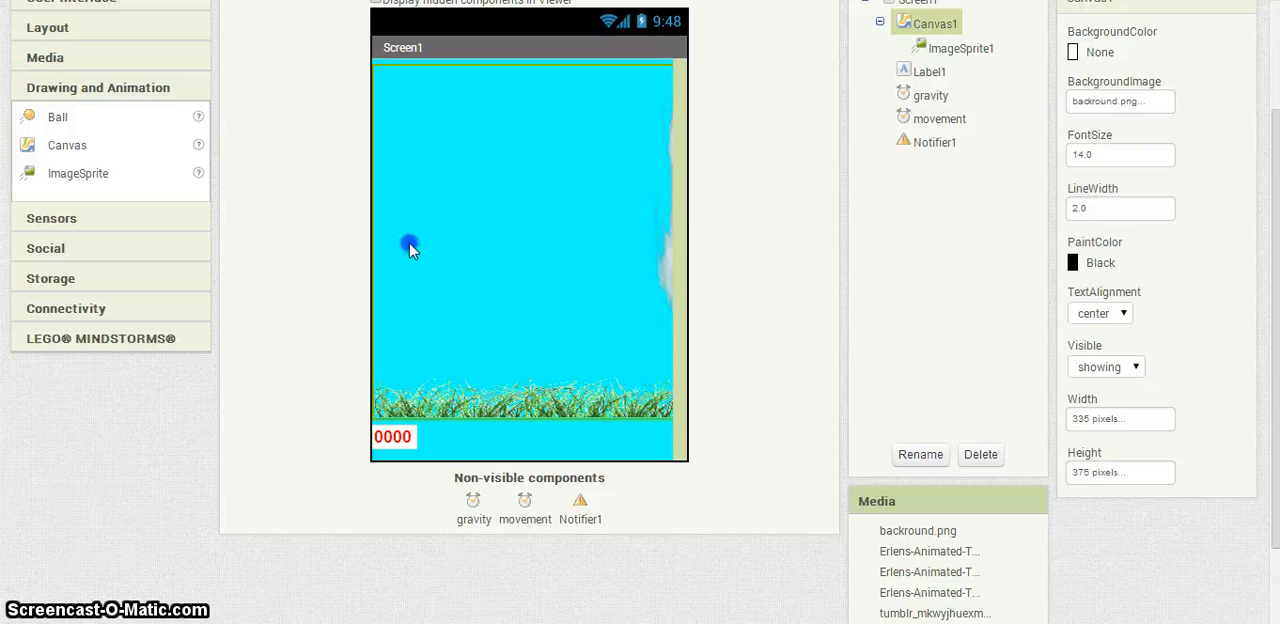
{"action": "left_click", "coordinate": [960, 48]}
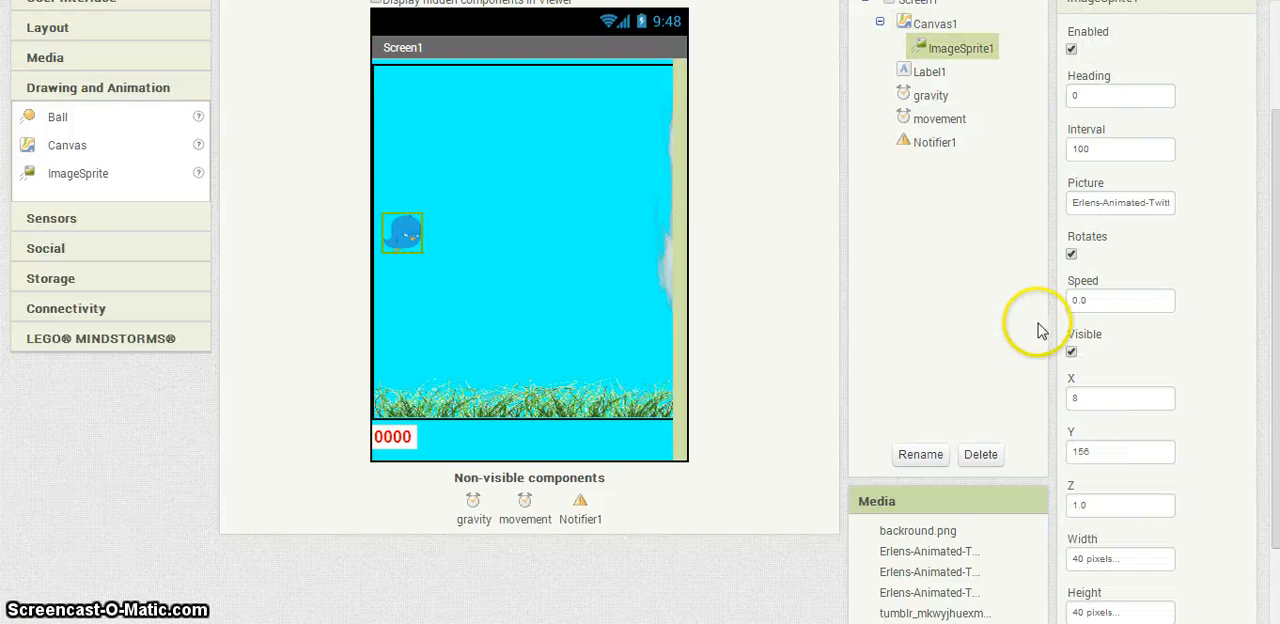
{"action": "scroll", "scroll_direction": "up", "scroll_amount": 3}
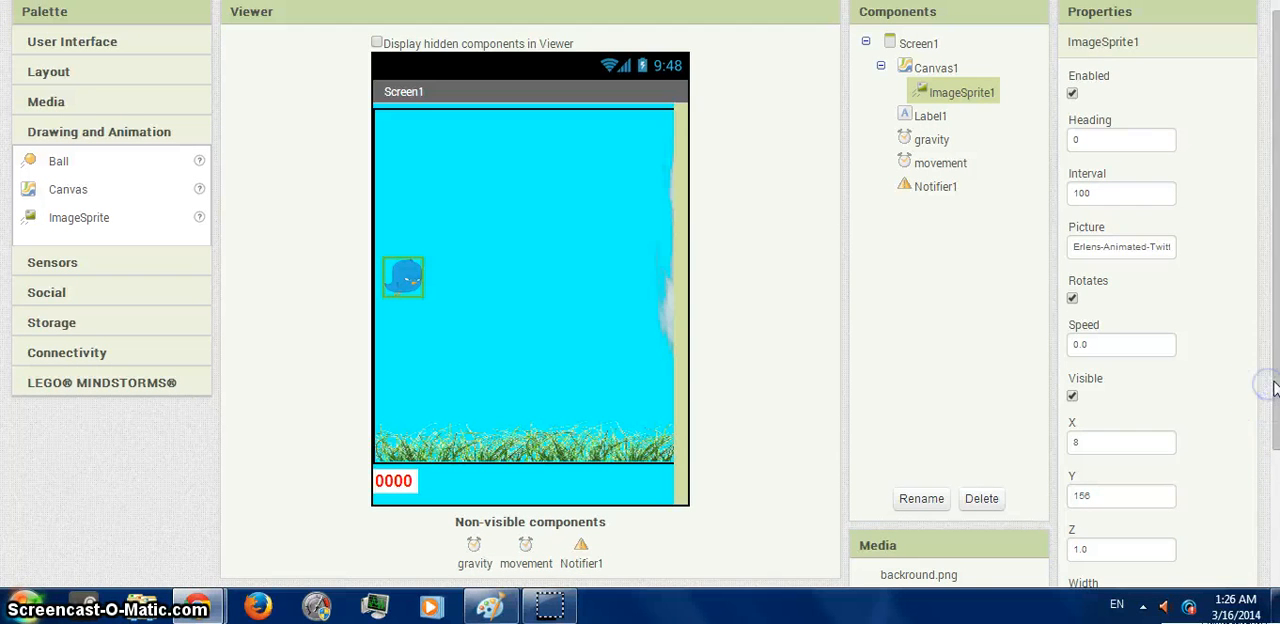
{"action": "scroll", "scroll_direction": "down", "scroll_amount": 3}
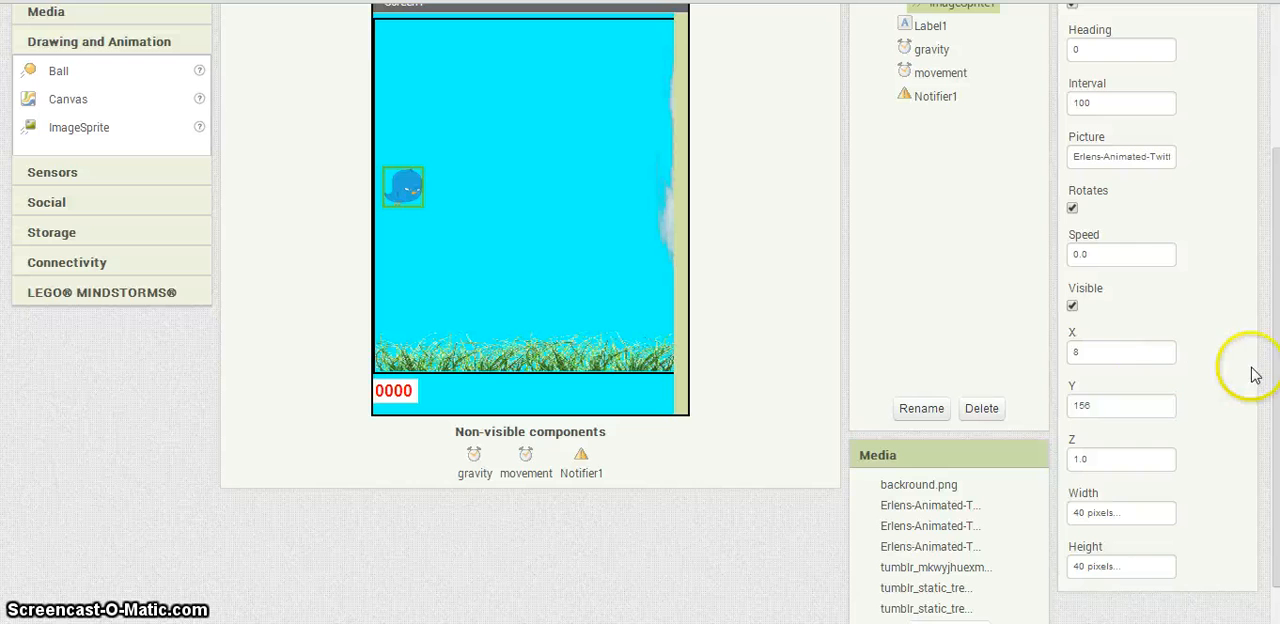
{"action": "scroll", "scroll_direction": "up", "scroll_amount": 3}
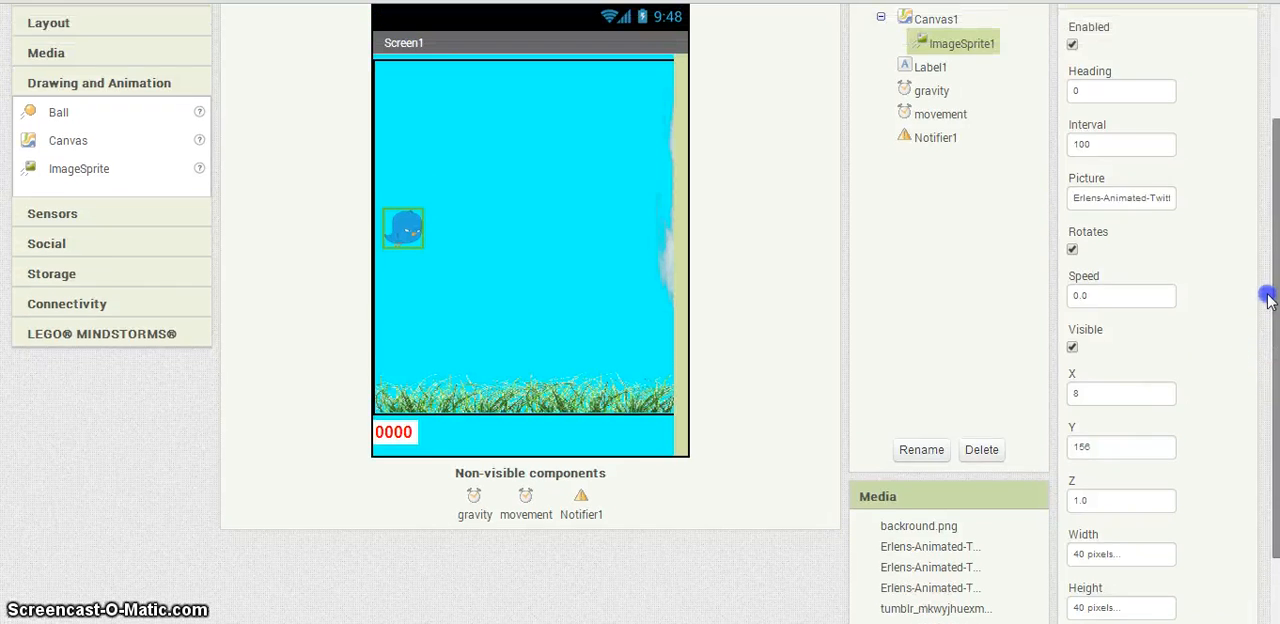
Scroll the view while four more ImageSprites are added to the canvas
{"action": "scroll", "scroll_direction": "down", "scroll_amount": 3}
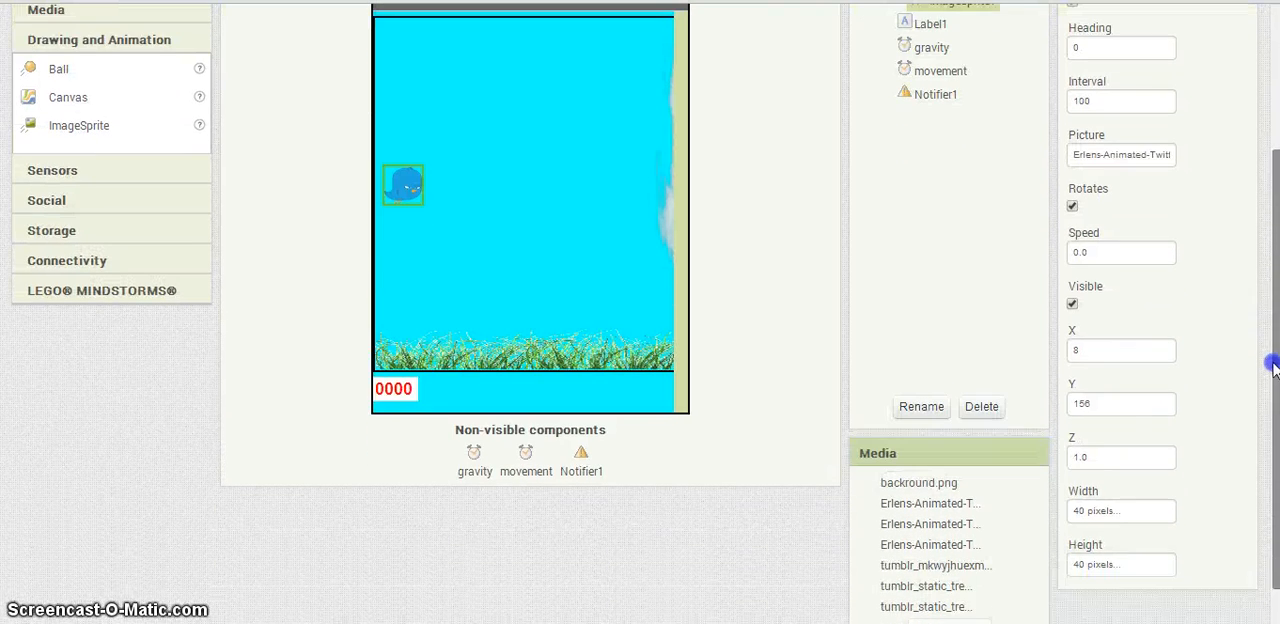
{"action": "scroll", "scroll_direction": "up", "scroll_amount": 3}
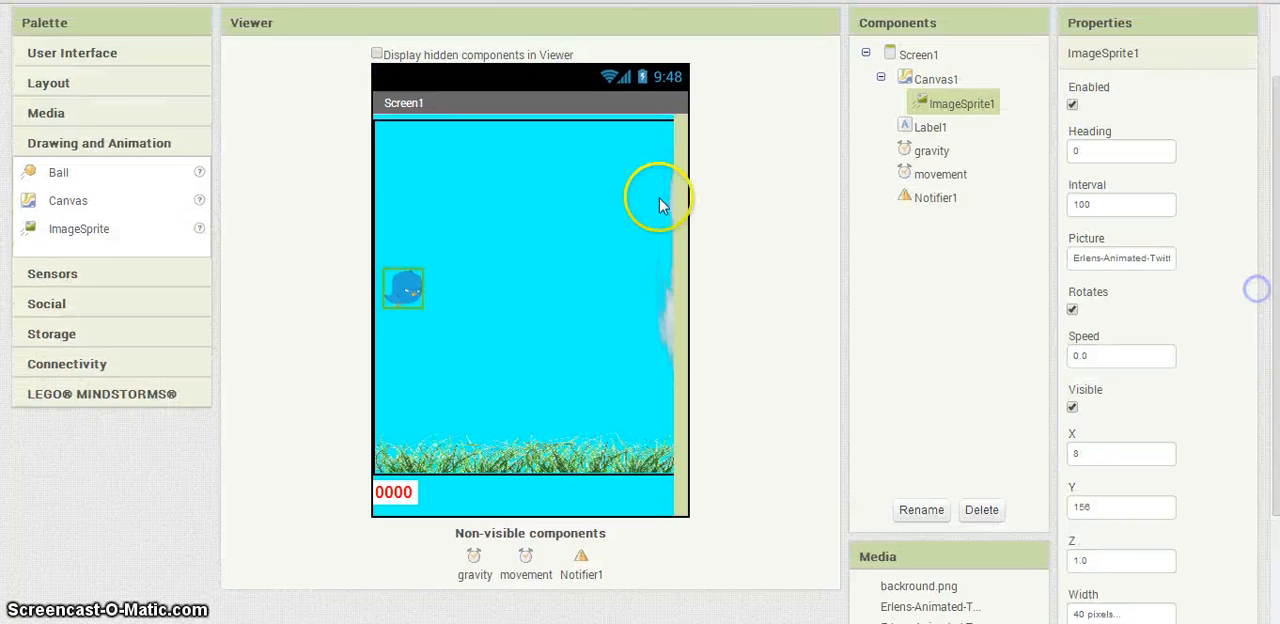
{"action": "mouse_move", "coordinate": [544, 248]}
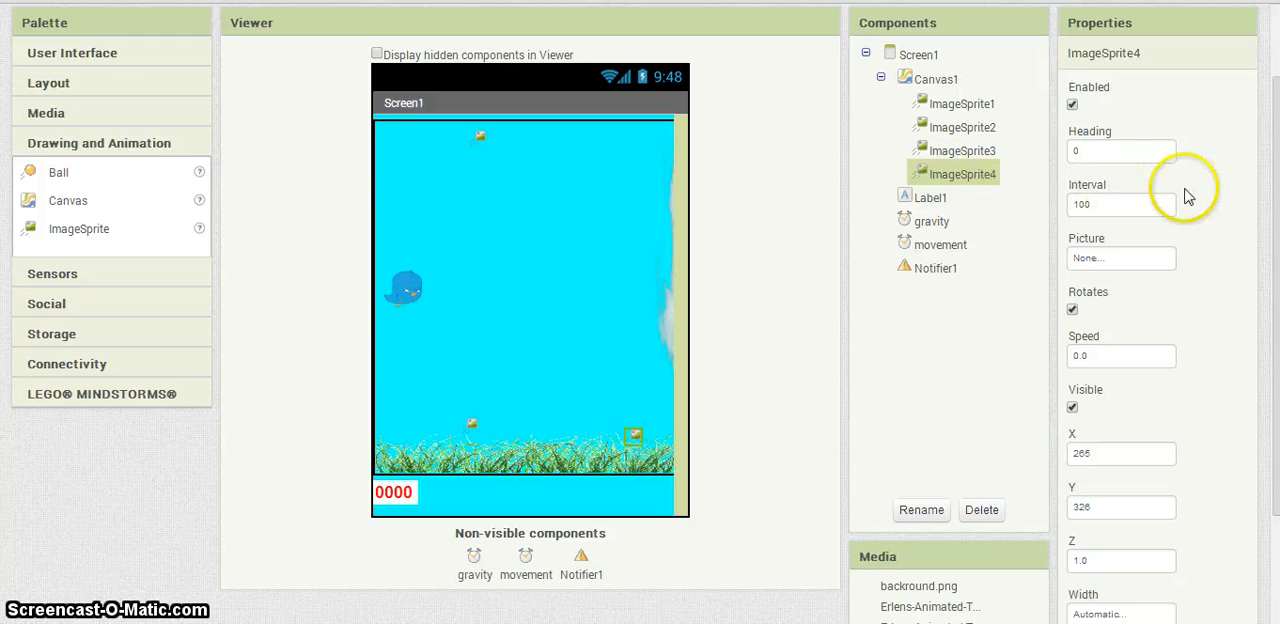
{"action": "mouse_move", "coordinate": [30, 220]}
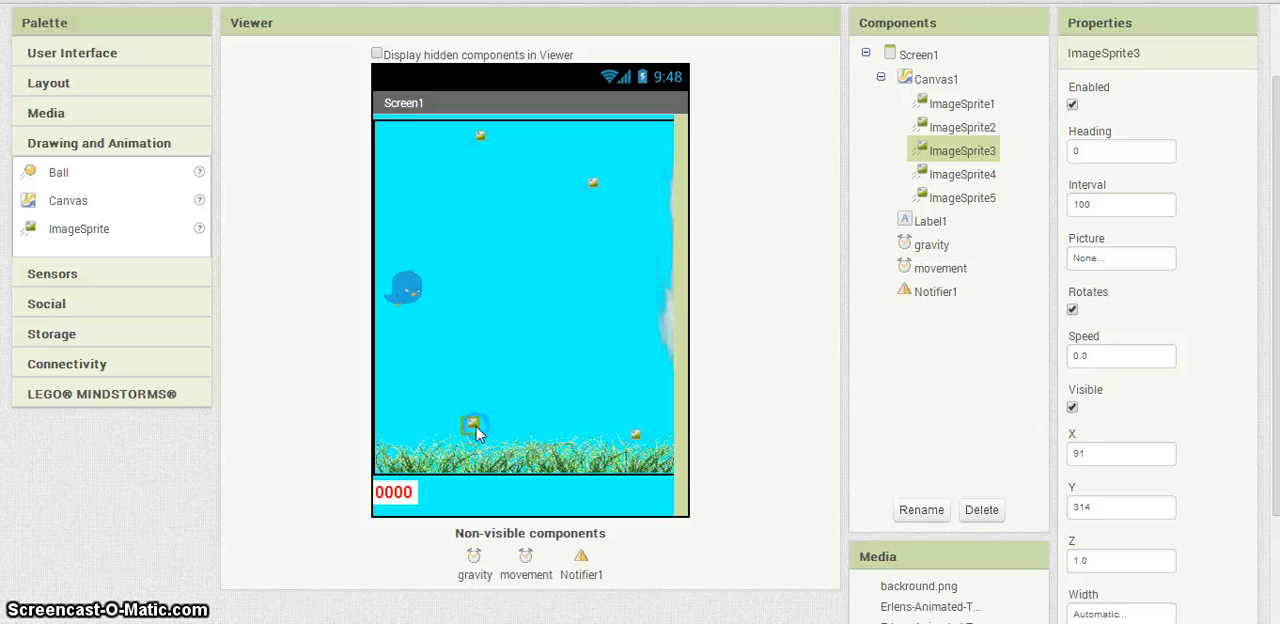
{"action": "mouse_move", "coordinate": [984, 284]}
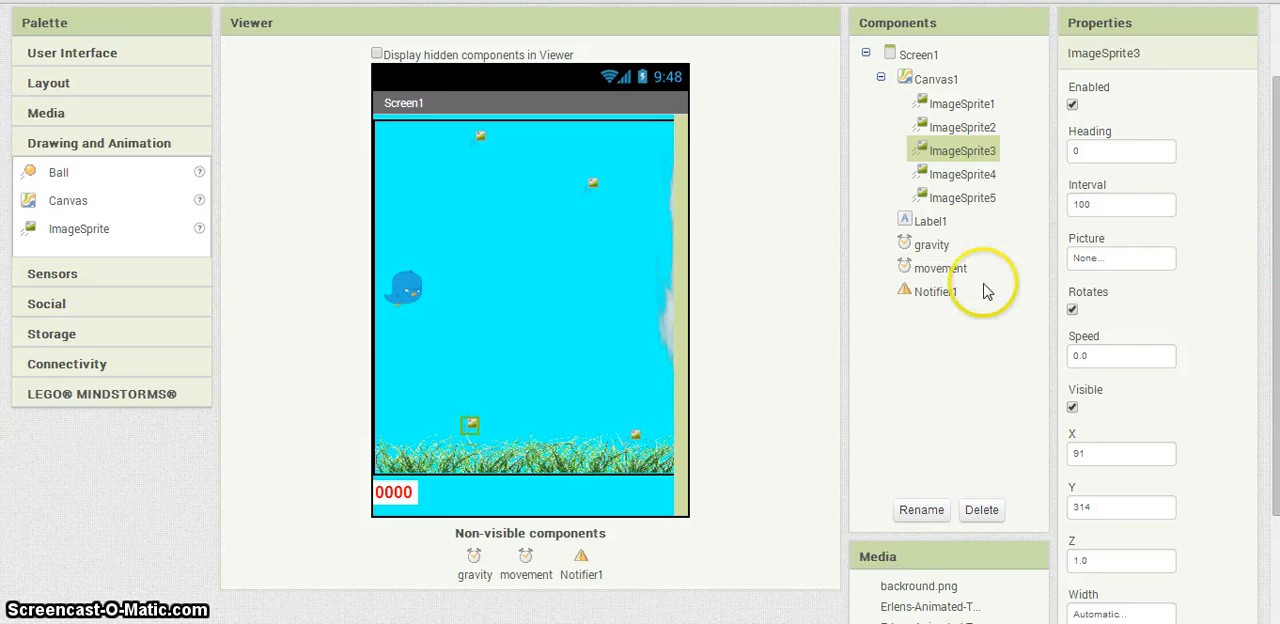
Rename three of the new sprites to B1, B2 and B3
{"action": "left_click", "coordinate": [920, 510]}
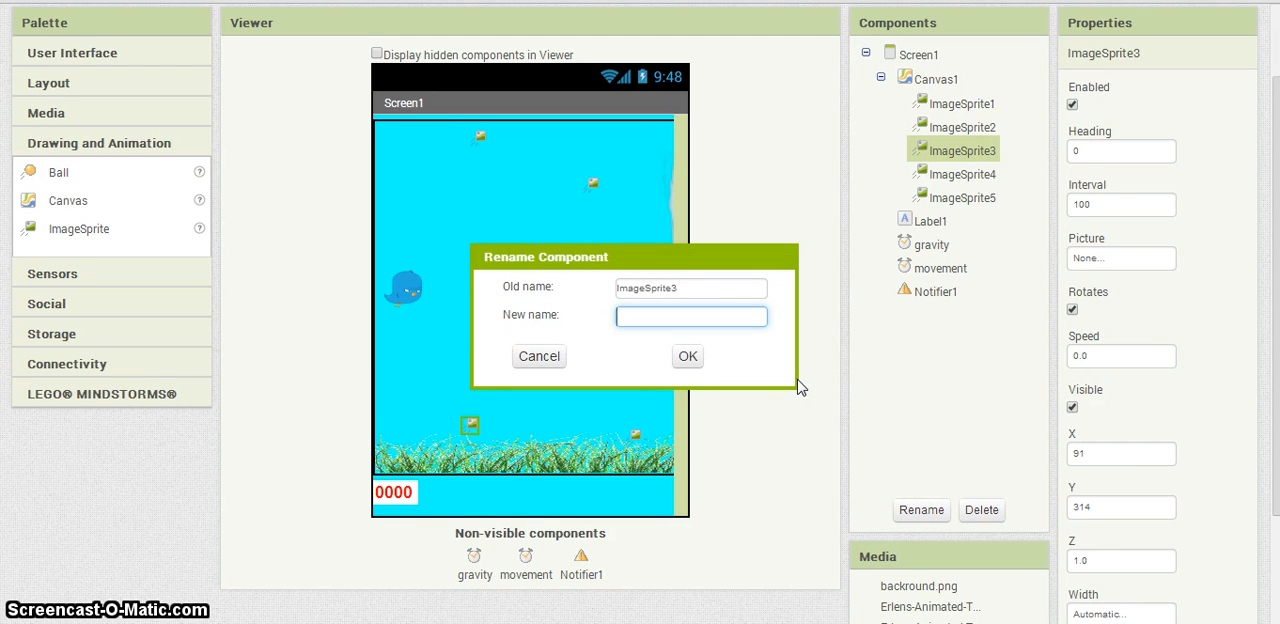
{"action": "type", "text": "B1"}
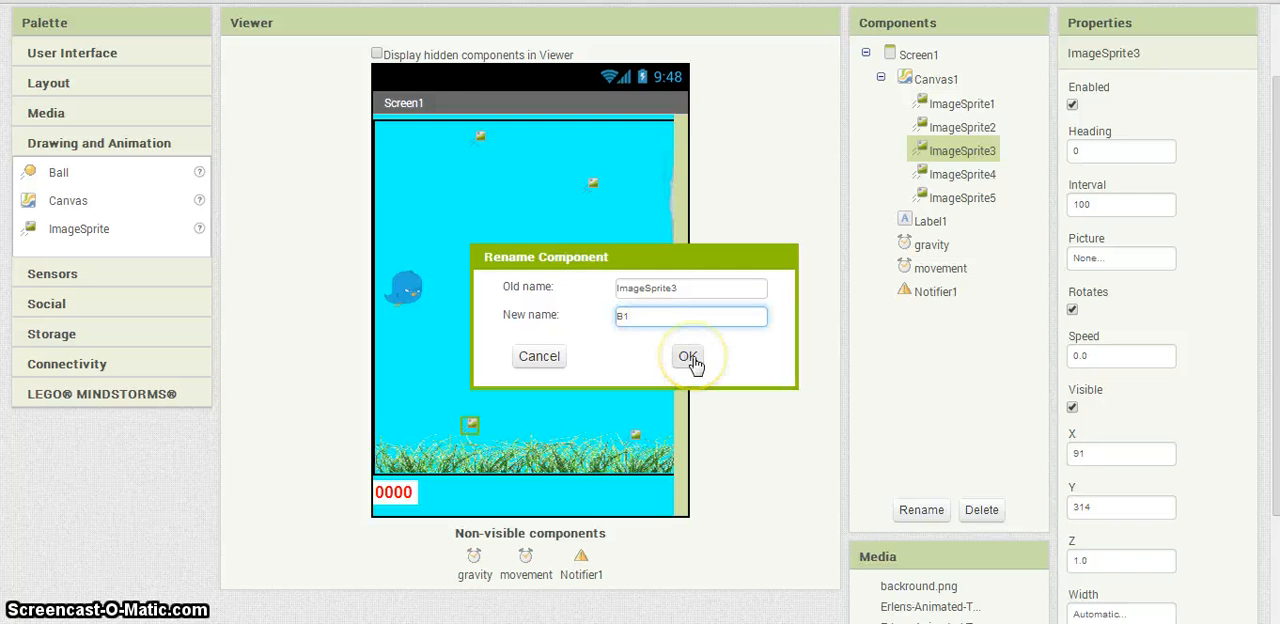
{"action": "left_click", "coordinate": [688, 356]}
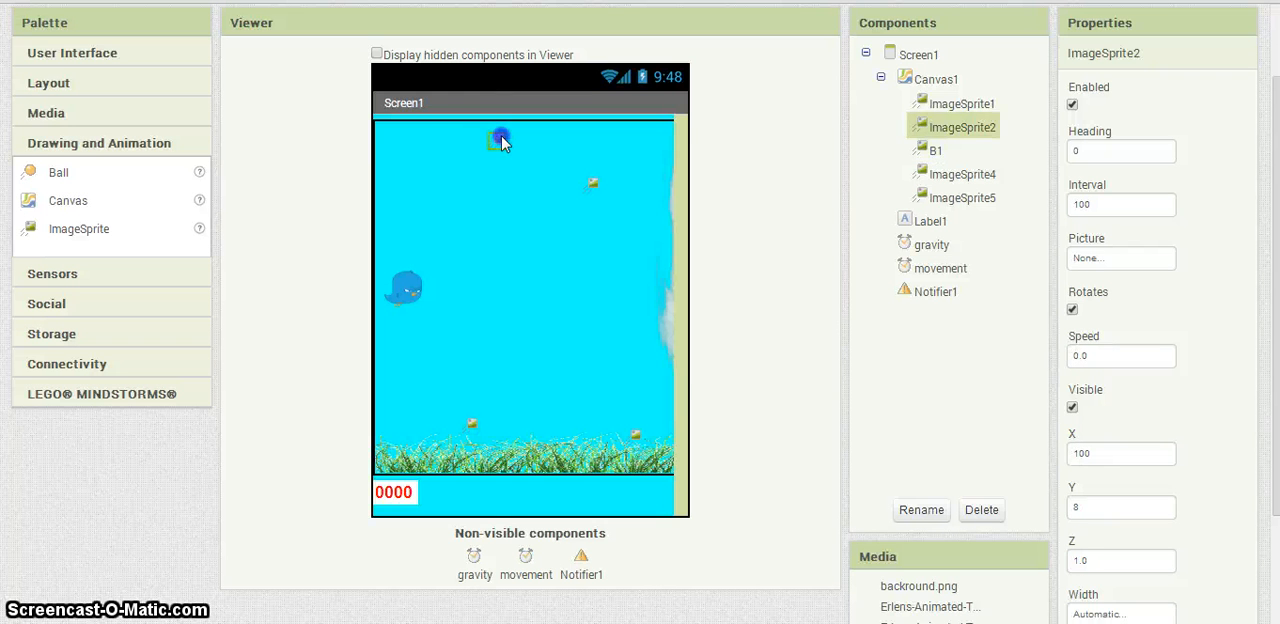
{"action": "left_click", "coordinate": [920, 510]}
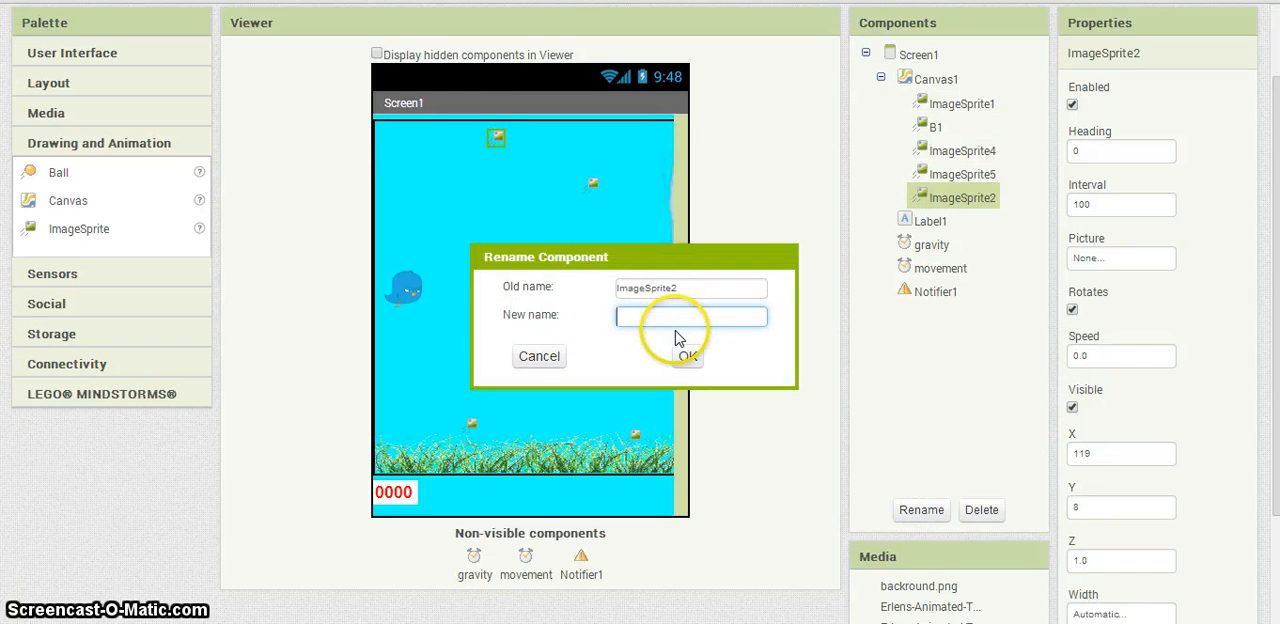
{"action": "type", "text": "B2"}
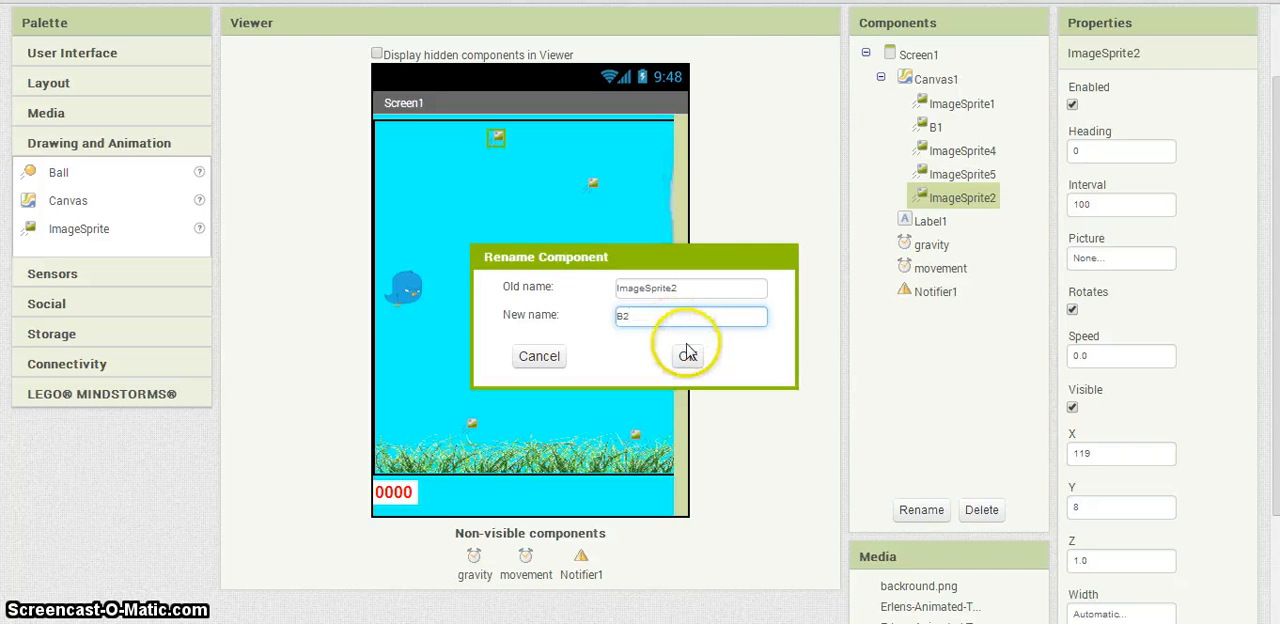
{"action": "left_click", "coordinate": [688, 356]}
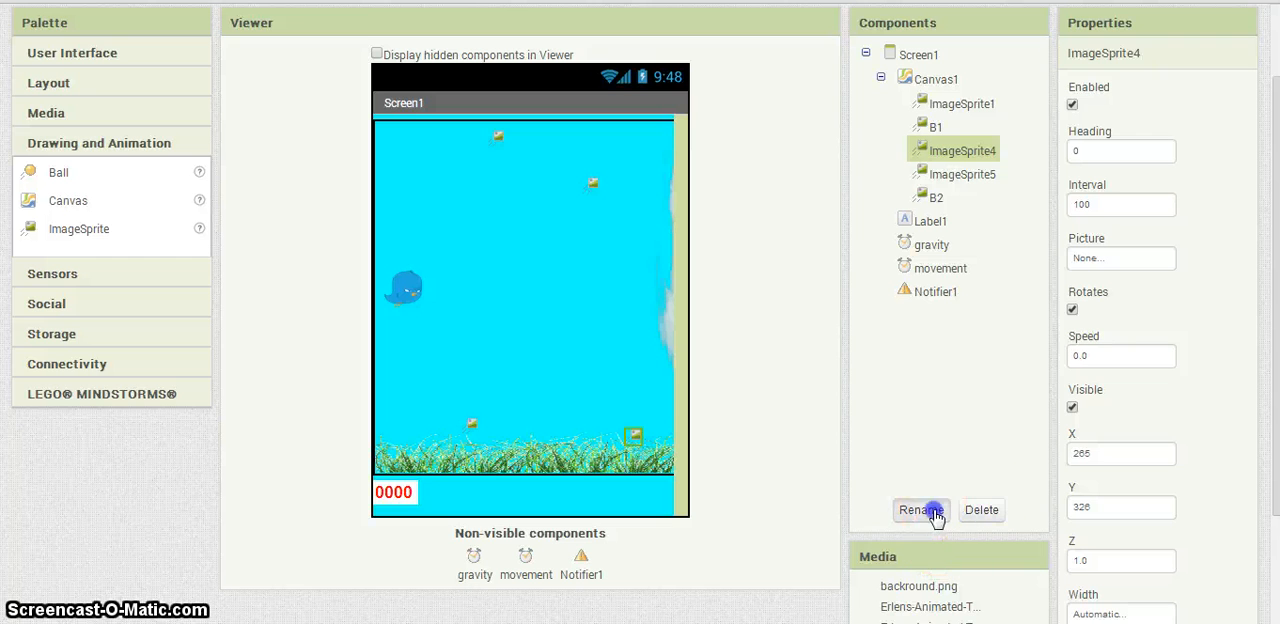
{"action": "left_click", "coordinate": [920, 510]}
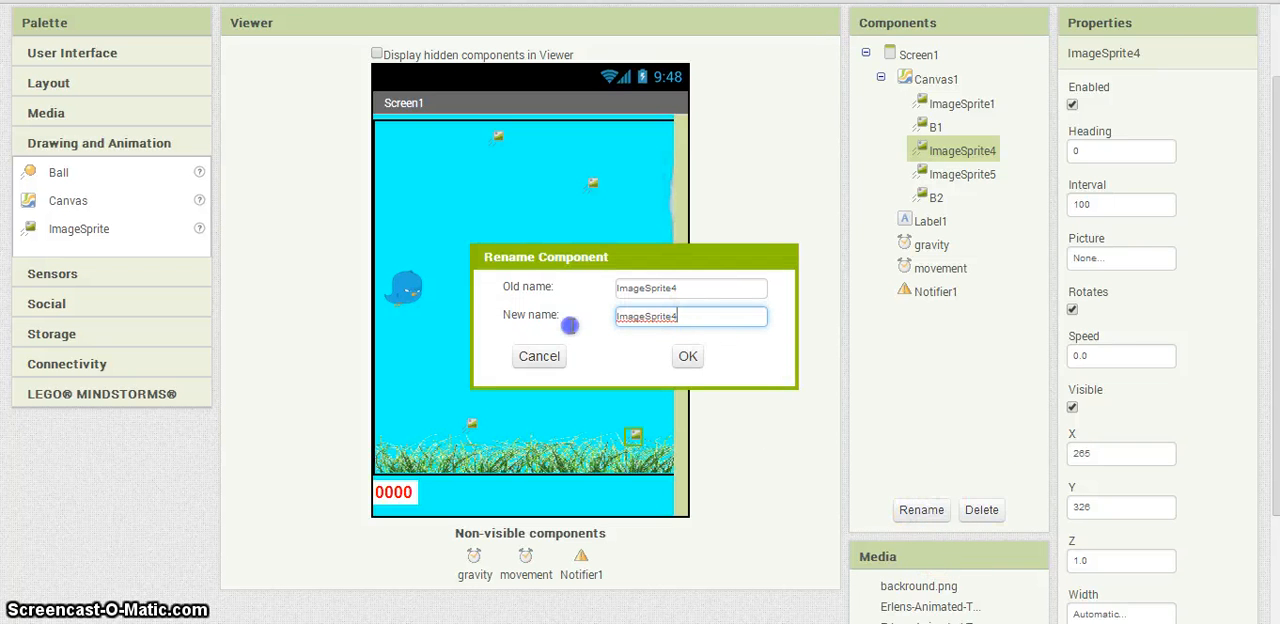
{"action": "type", "text": "B3"}
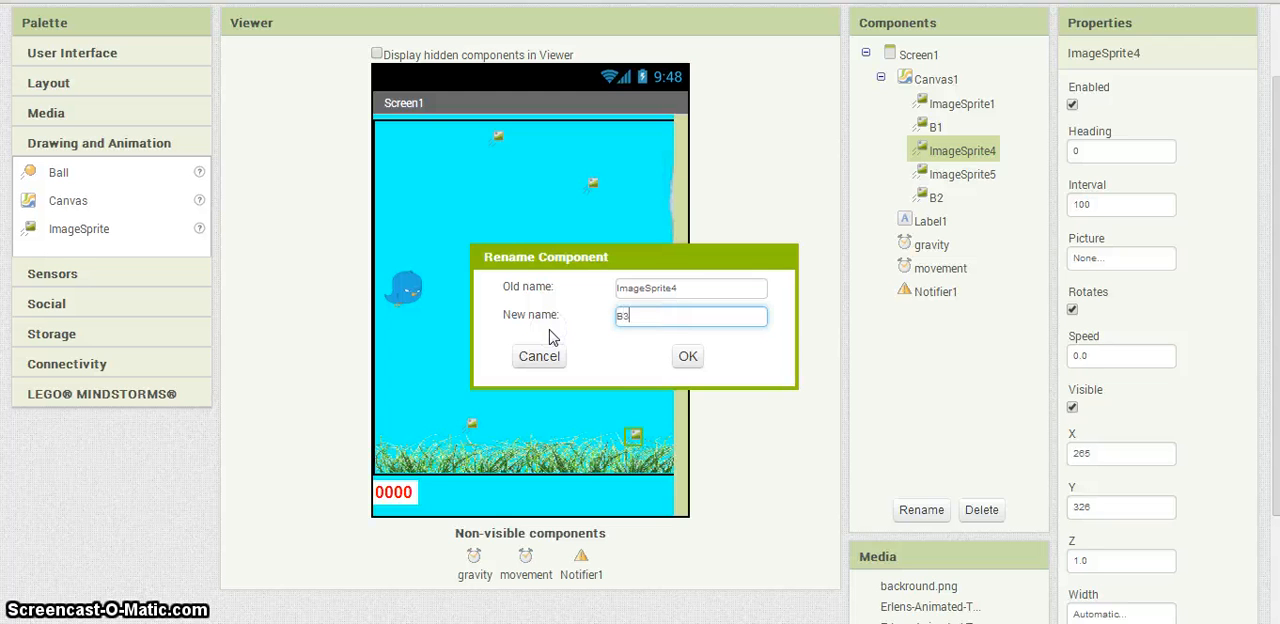
{"action": "left_click", "coordinate": [688, 356]}
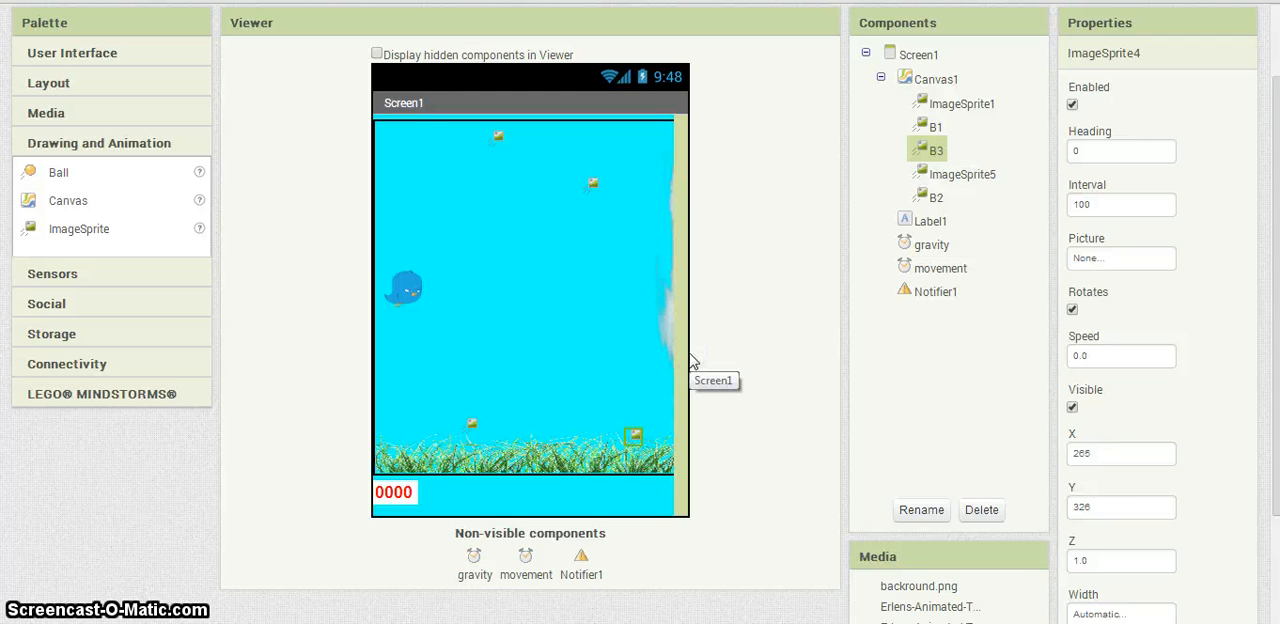
{"action": "mouse_move", "coordinate": [590, 190]}
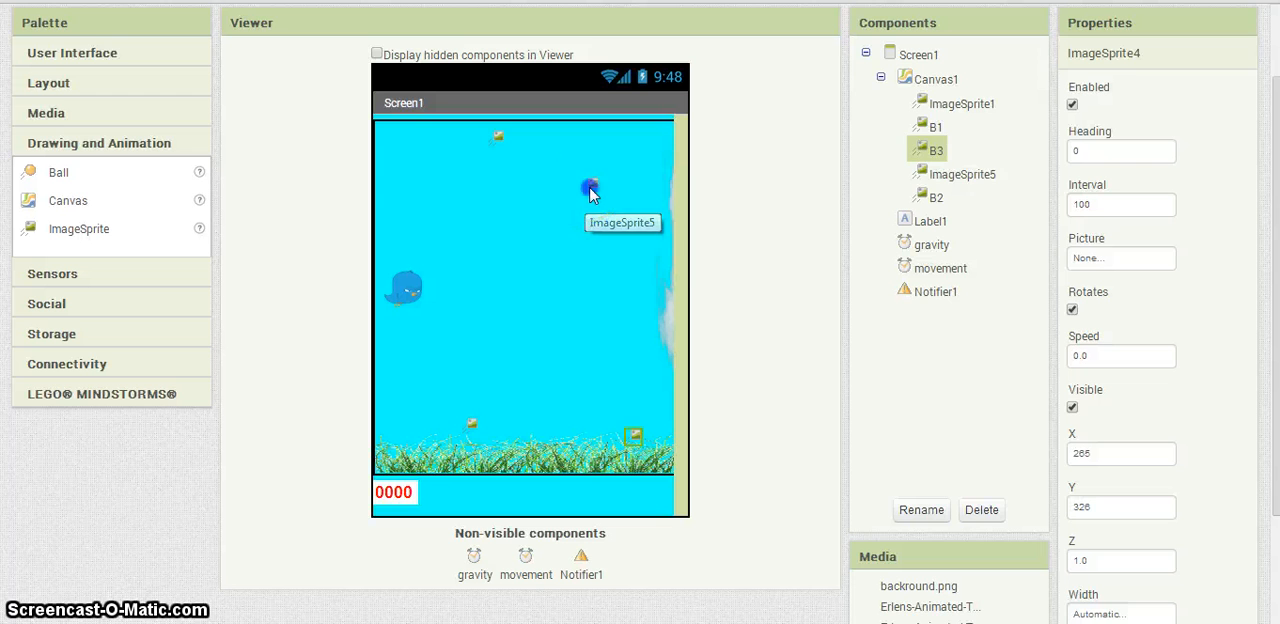
Rename ImageSprite5 to 'cloud'
{"action": "left_click", "coordinate": [920, 510]}
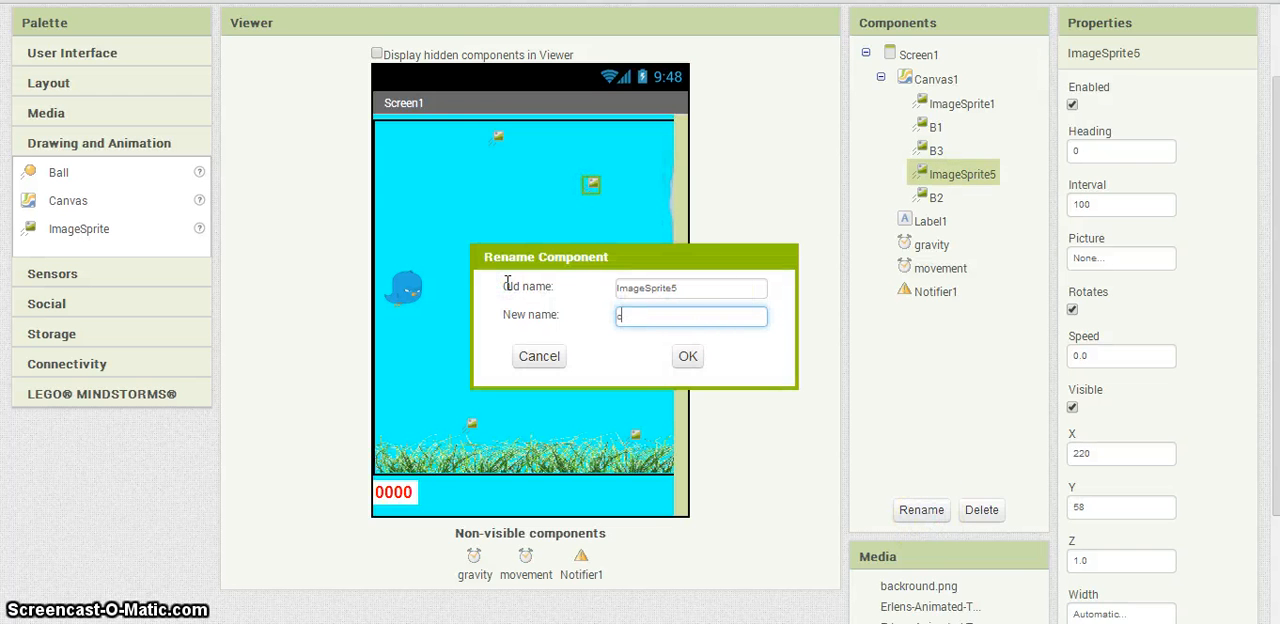
{"action": "type", "text": "cloud"}
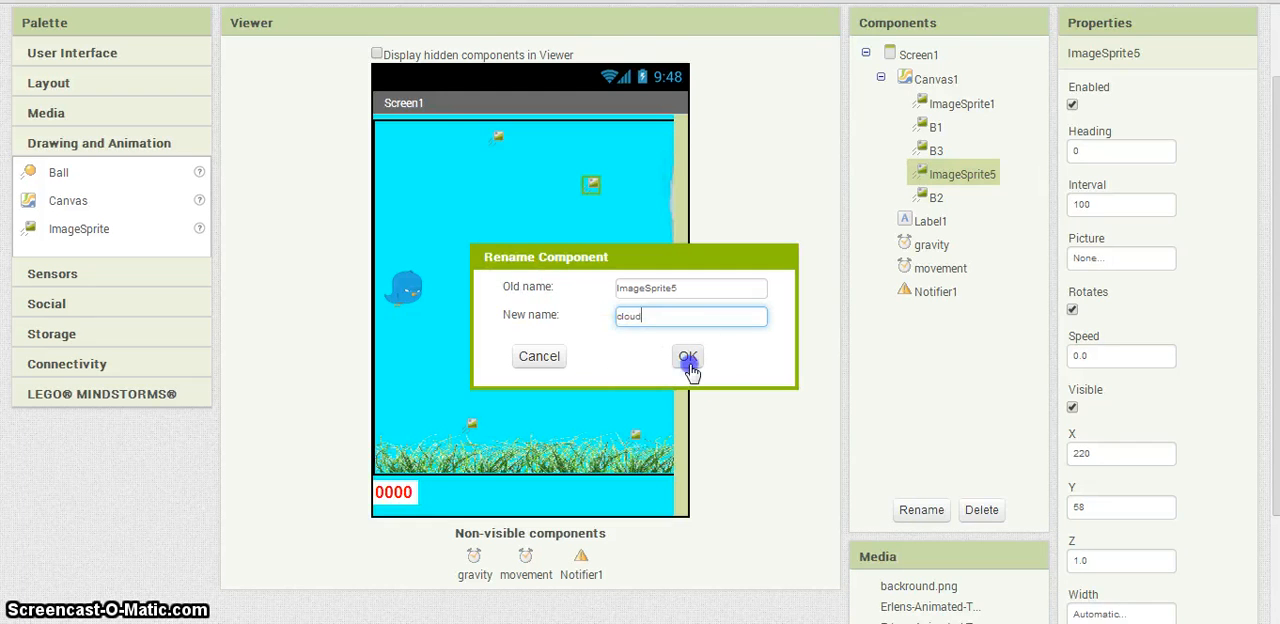
{"action": "left_click", "coordinate": [688, 356]}
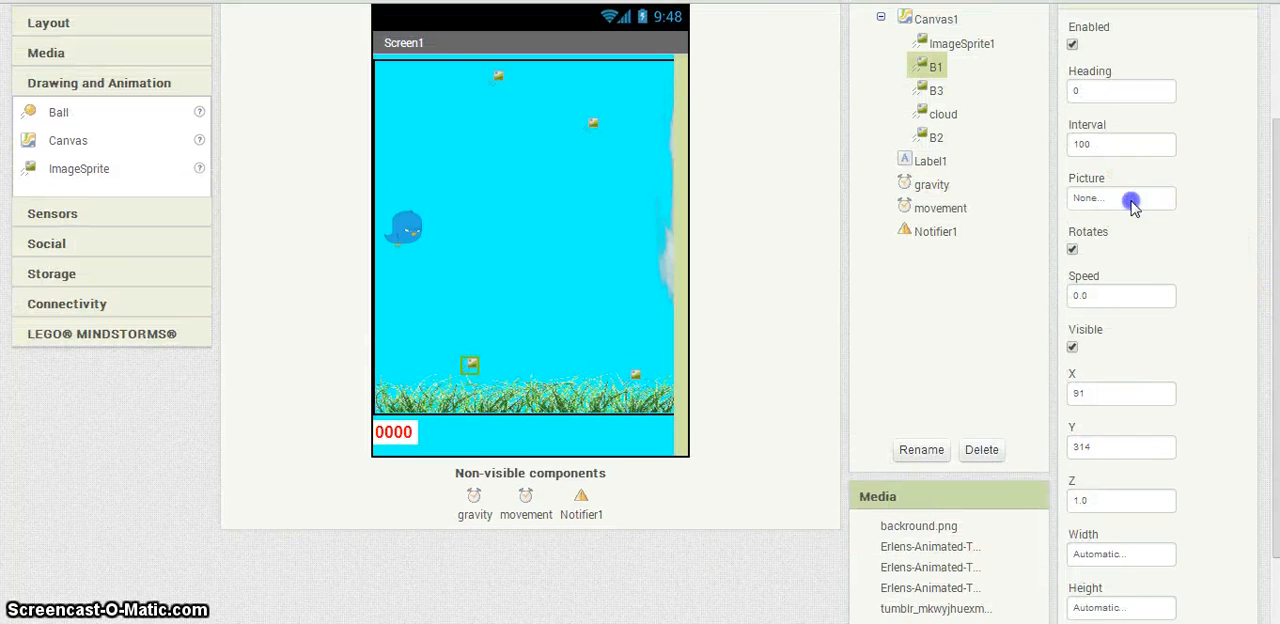
Set B1's Picture to tumblr_static_tree_branch.png
{"action": "left_click", "coordinate": [1120, 198]}
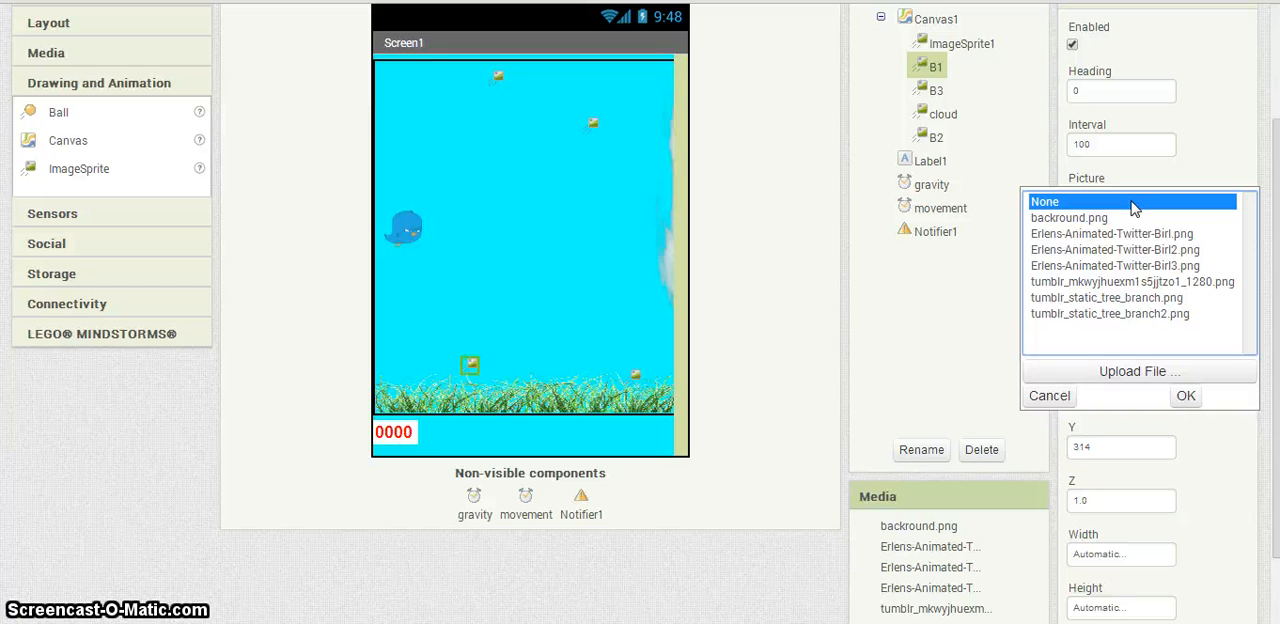
{"action": "mouse_move", "coordinate": [1138, 224]}
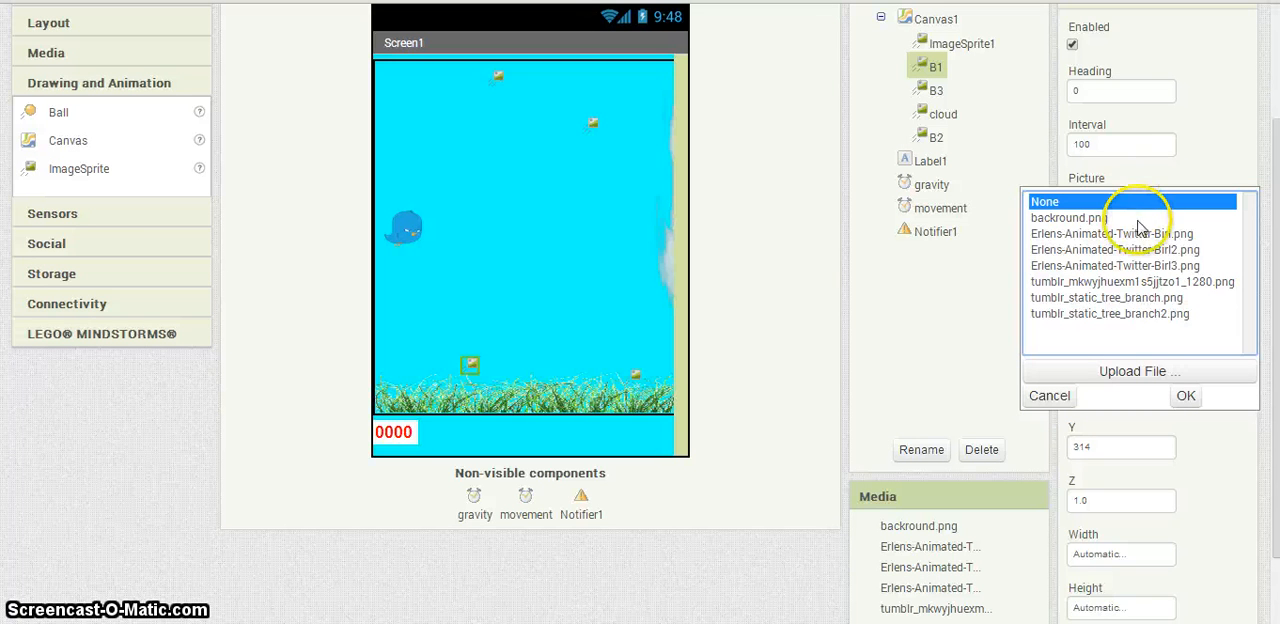
{"action": "mouse_move", "coordinate": [1140, 336]}
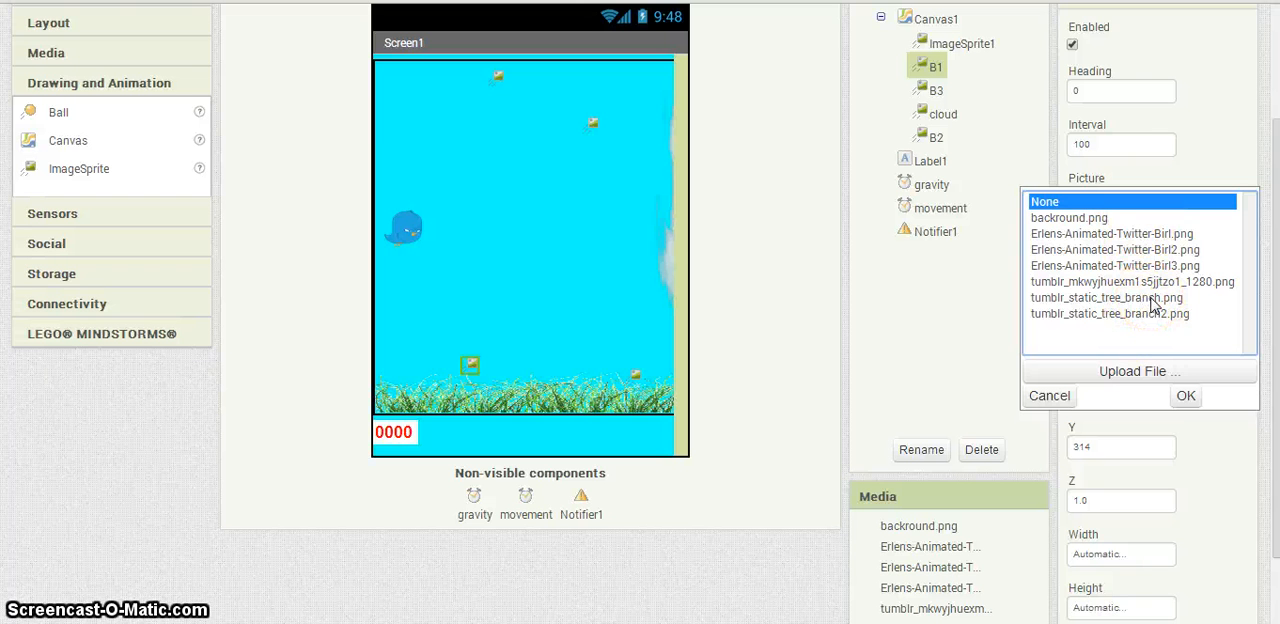
{"action": "left_click", "coordinate": [1106, 296]}
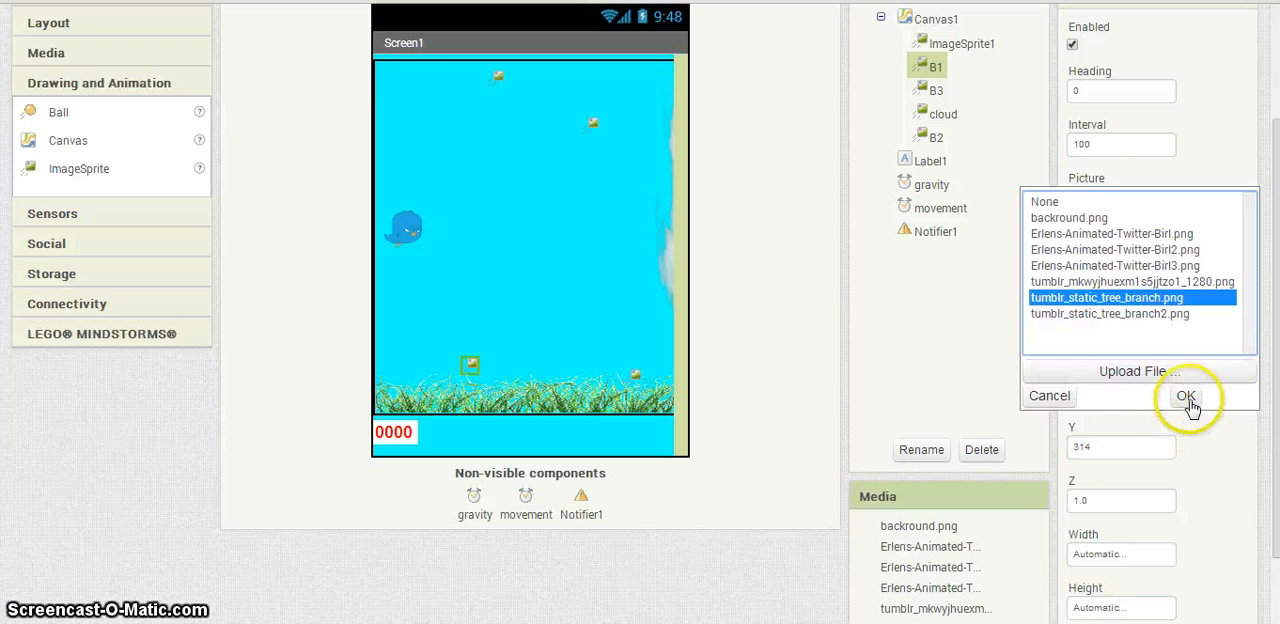
{"action": "left_click", "coordinate": [1186, 396]}
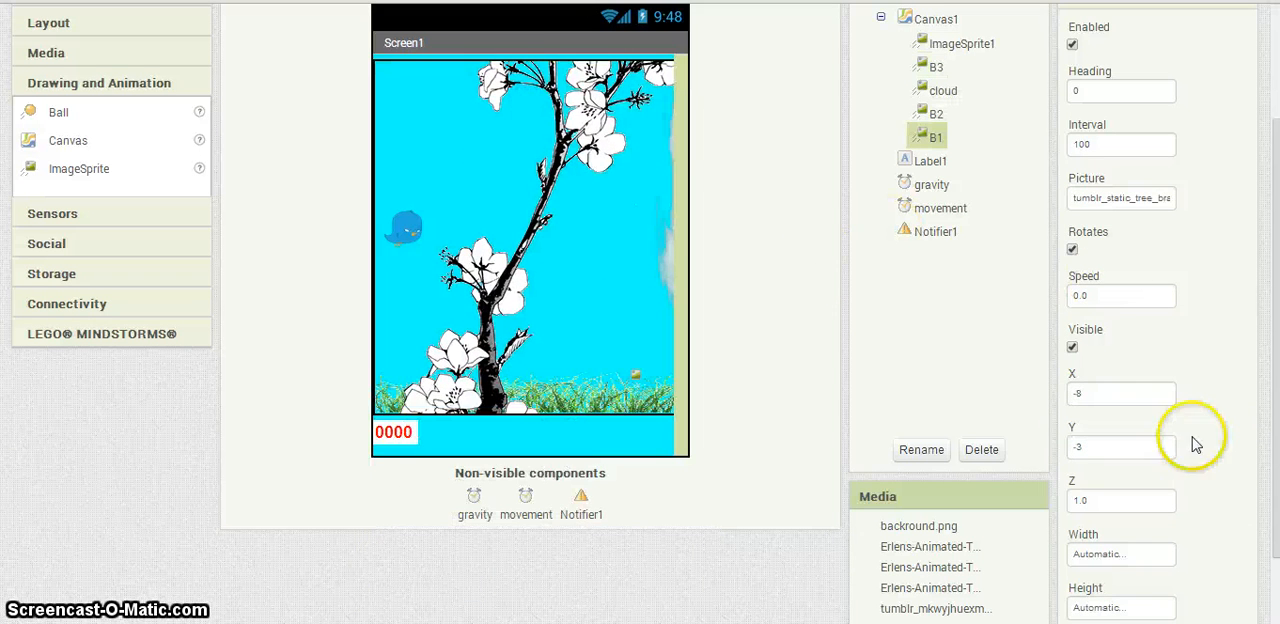
{"action": "scroll", "scroll_direction": "down", "scroll_amount": 3}
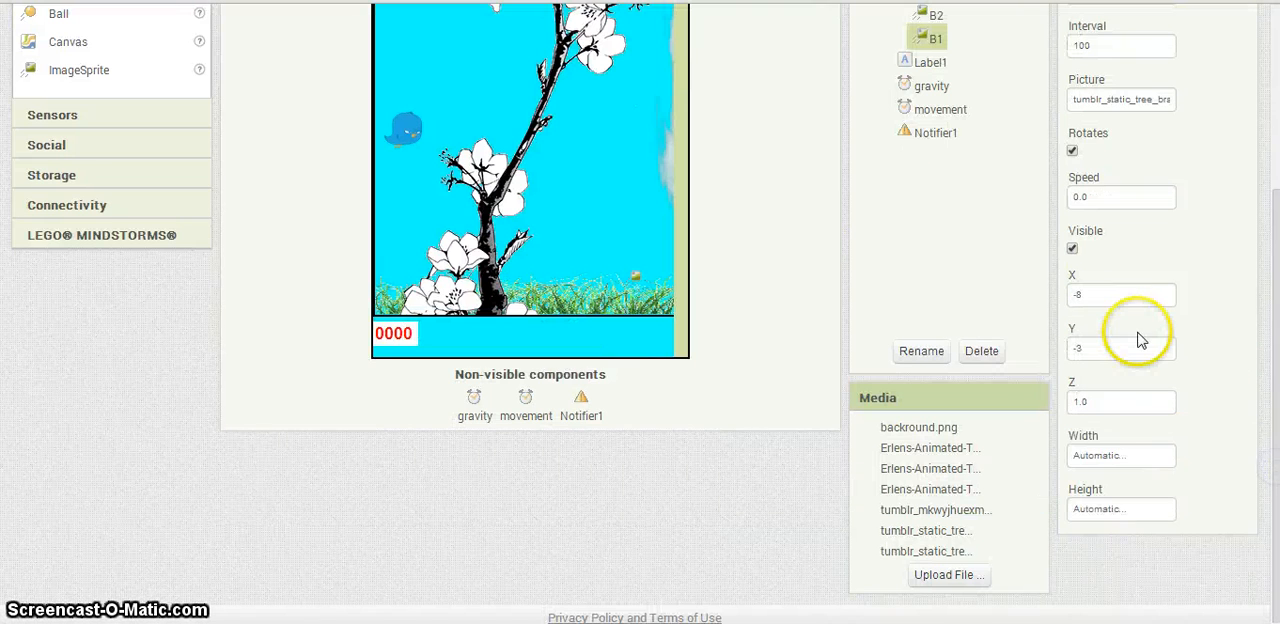
Set B1's Width to 25 pixels and Height to 50 pixels
{"action": "left_click", "coordinate": [1120, 456]}
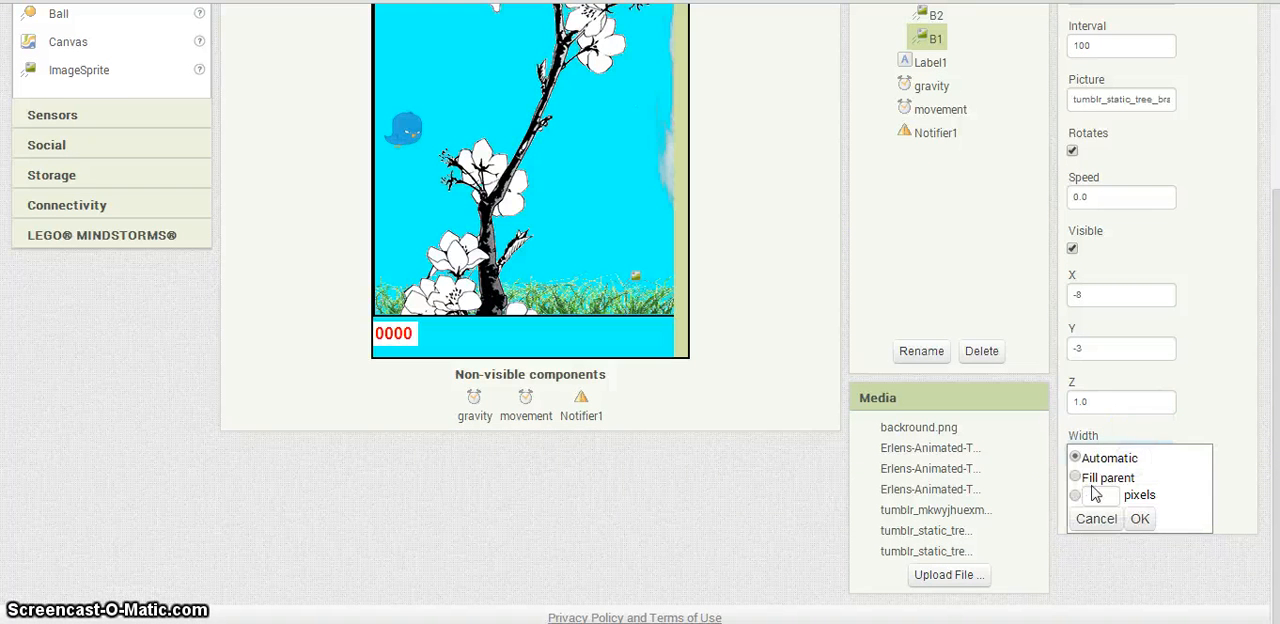
{"action": "left_click", "coordinate": [1076, 496]}
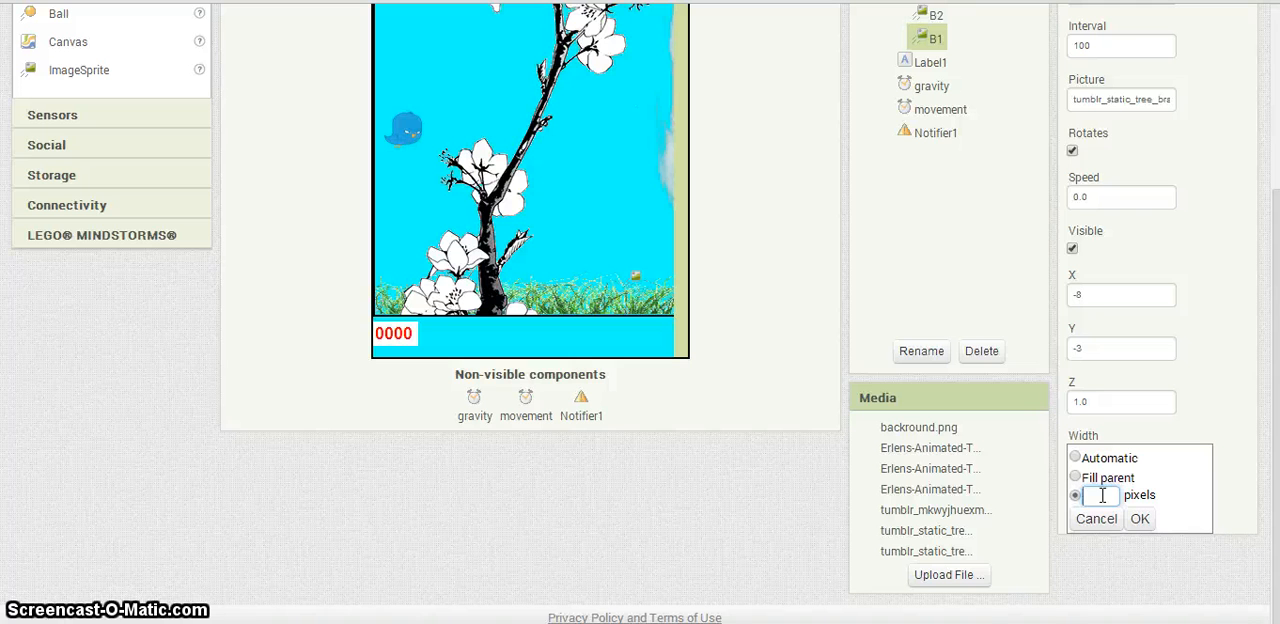
{"action": "type", "text": "25"}
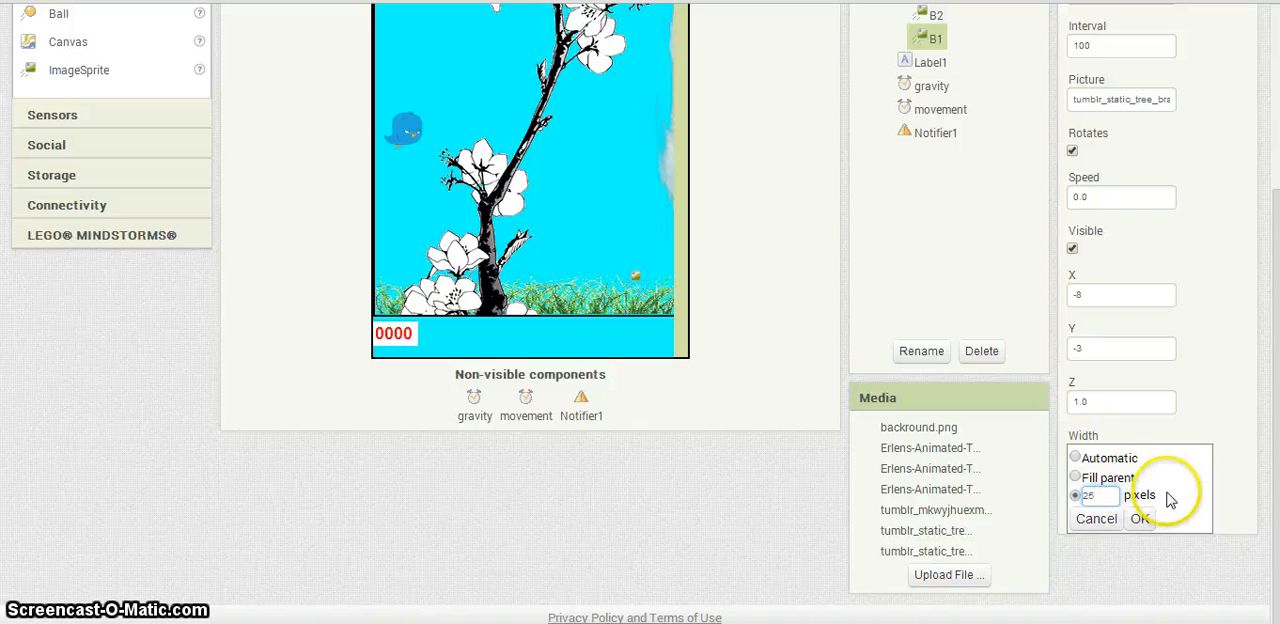
{"action": "left_click", "coordinate": [1140, 518]}
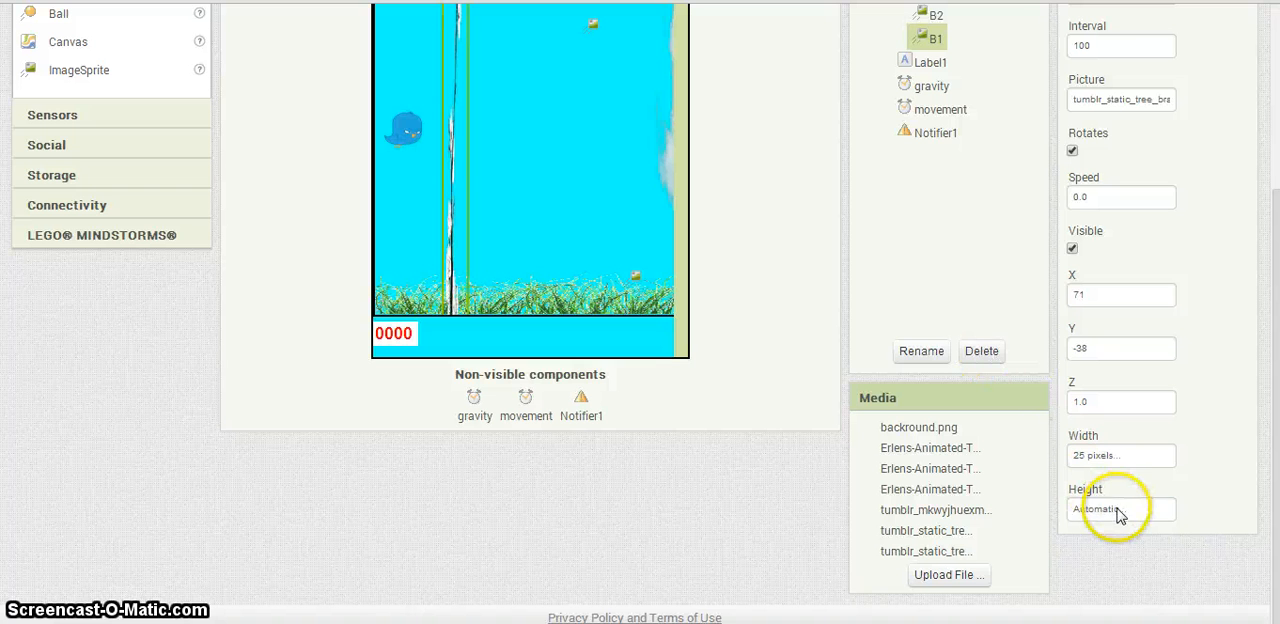
{"action": "left_click", "coordinate": [1120, 510]}
{"action": "type", "text": "50"}
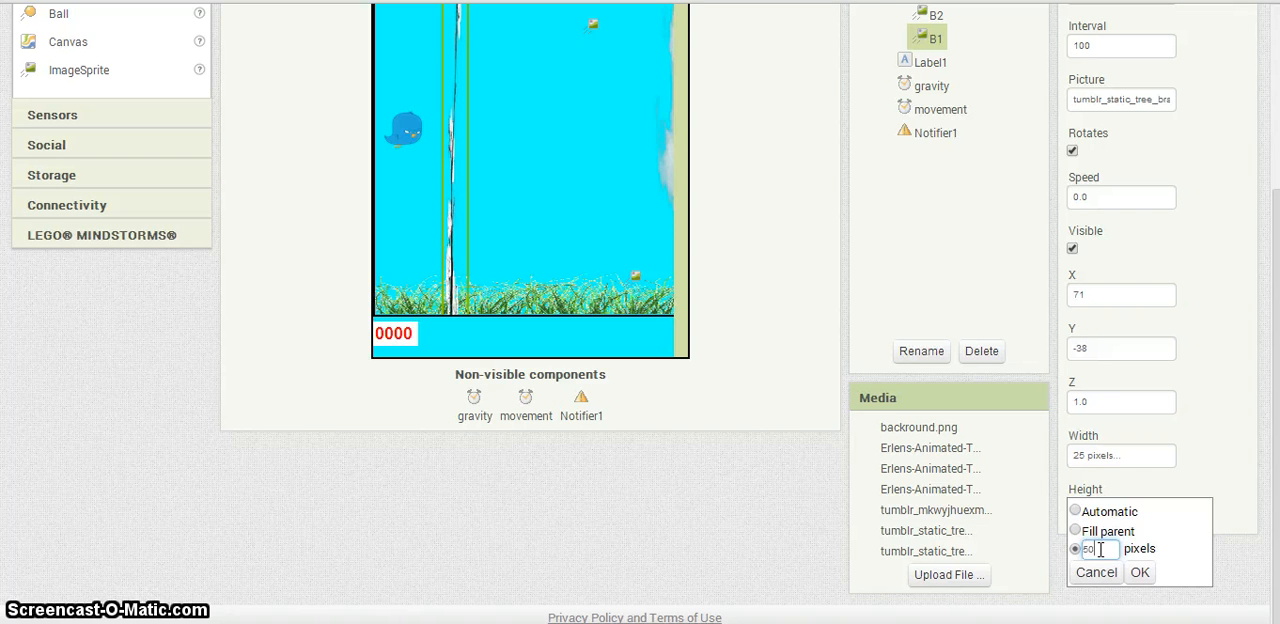
{"action": "left_click", "coordinate": [1140, 572]}
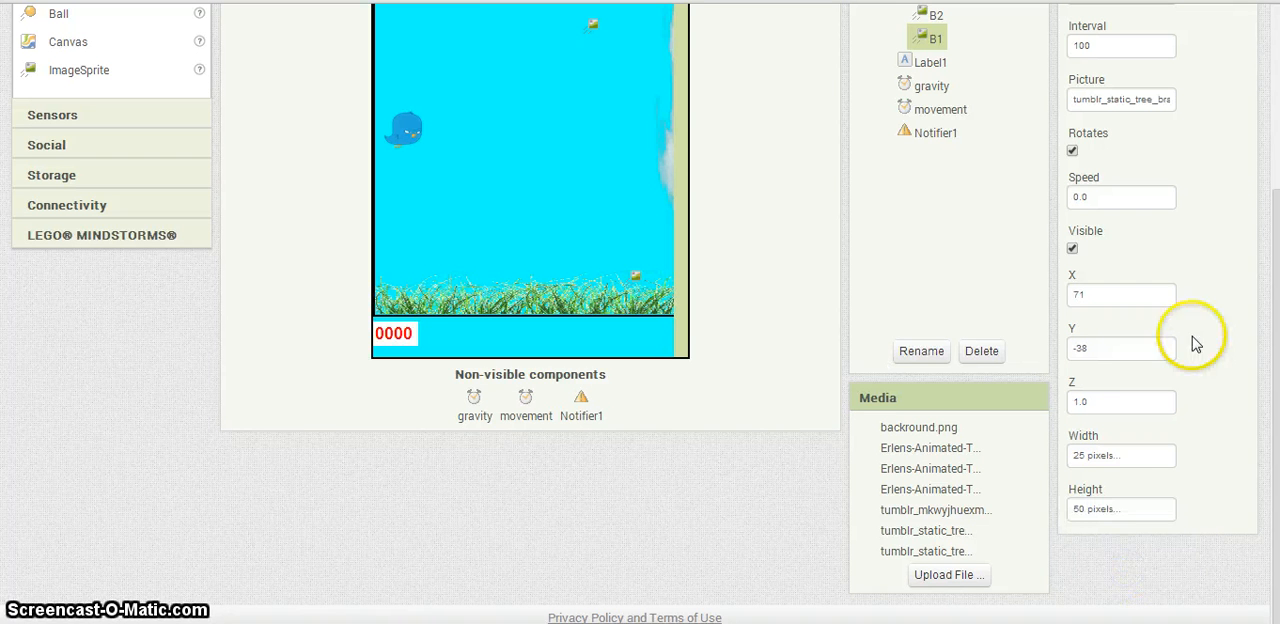
{"action": "scroll", "scroll_direction": "up", "scroll_amount": 3}
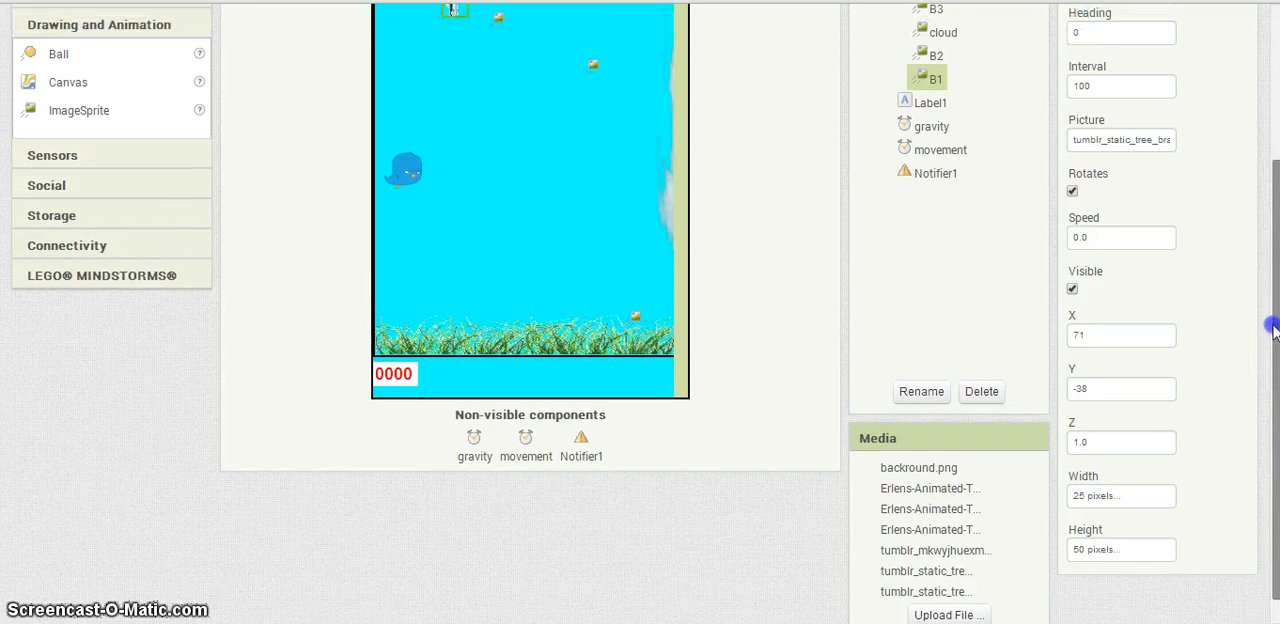
Select B3 and set its Picture to tumblr_static_tree_branch.png
{"action": "scroll", "scroll_direction": "up", "scroll_amount": 3}
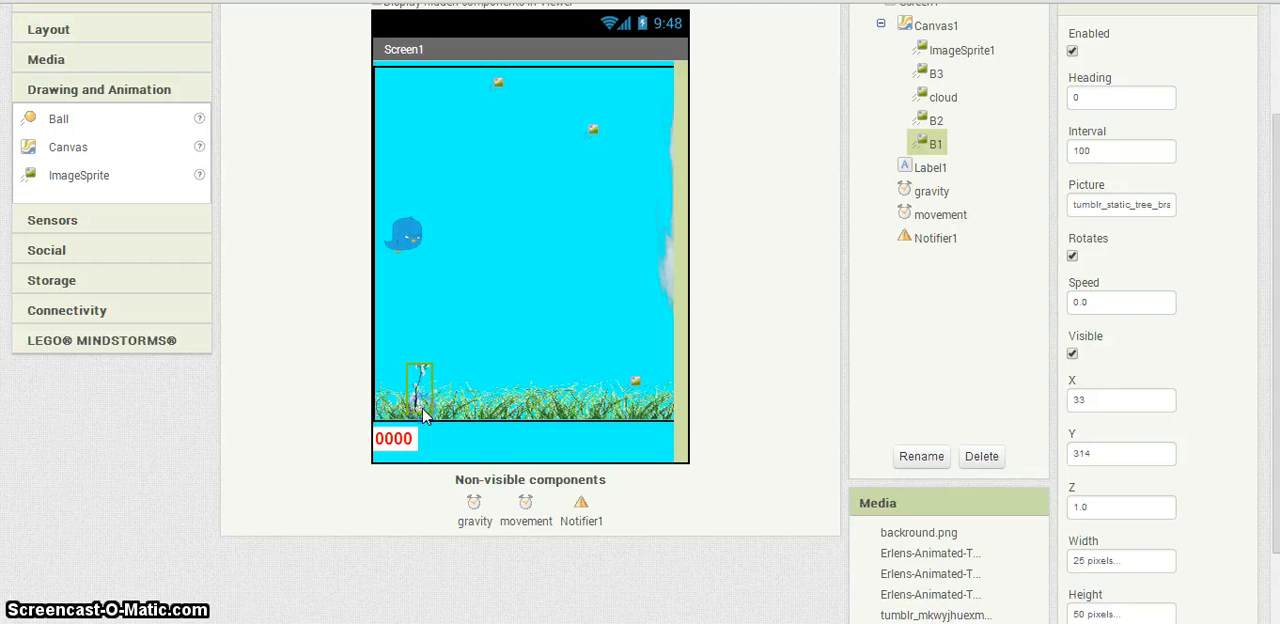
{"action": "left_click", "coordinate": [936, 72]}
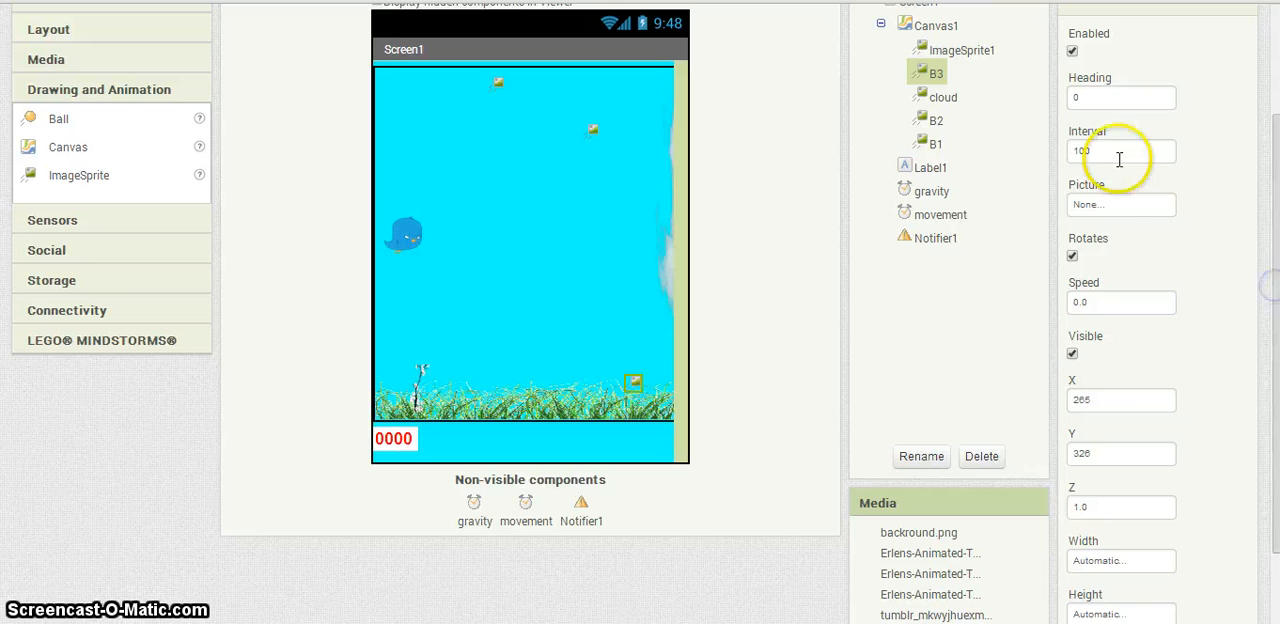
{"action": "left_click", "coordinate": [1120, 204]}
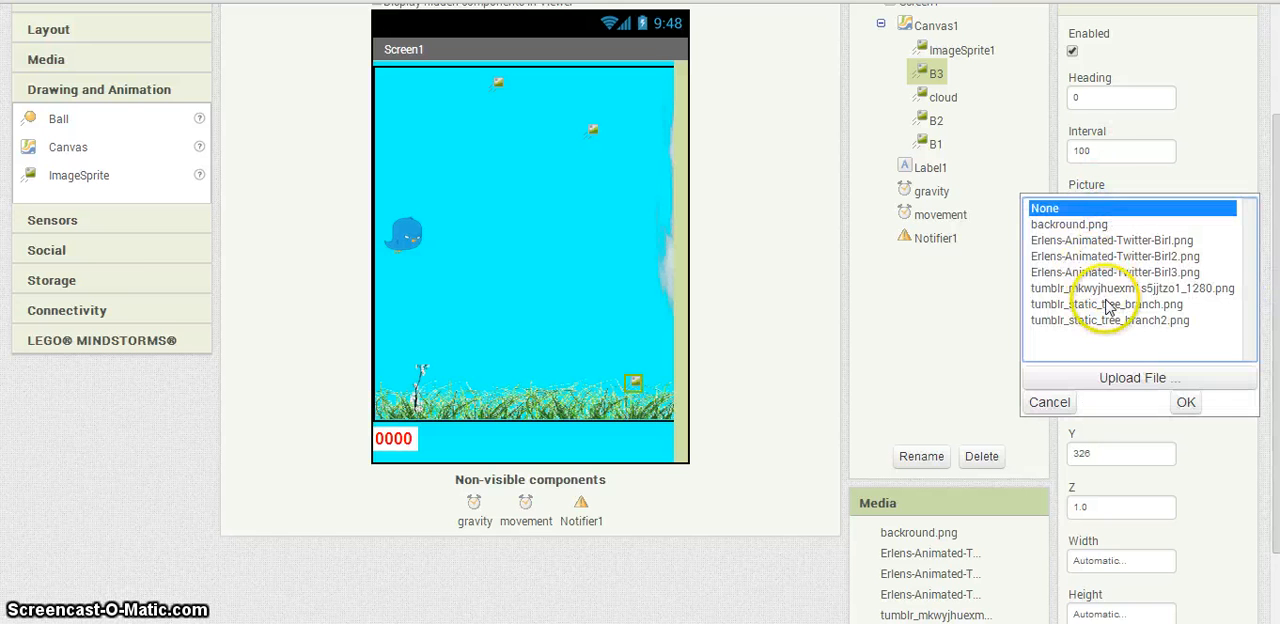
{"action": "left_click", "coordinate": [1104, 304]}
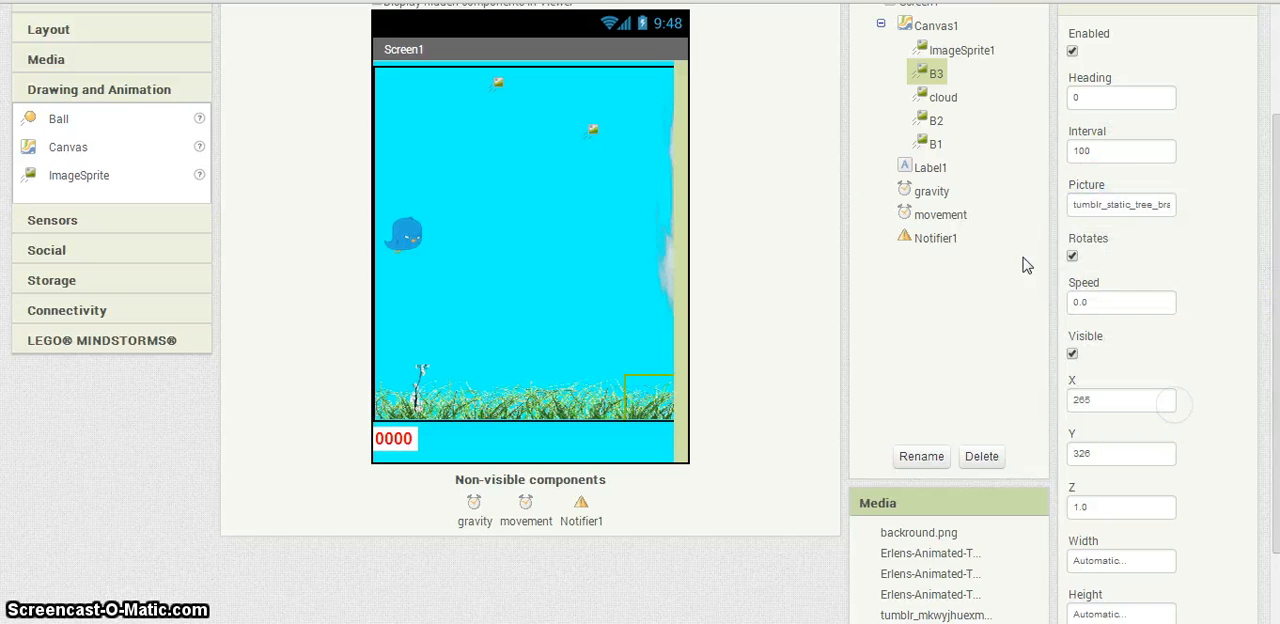
{"action": "mouse_move", "coordinate": [1144, 270]}
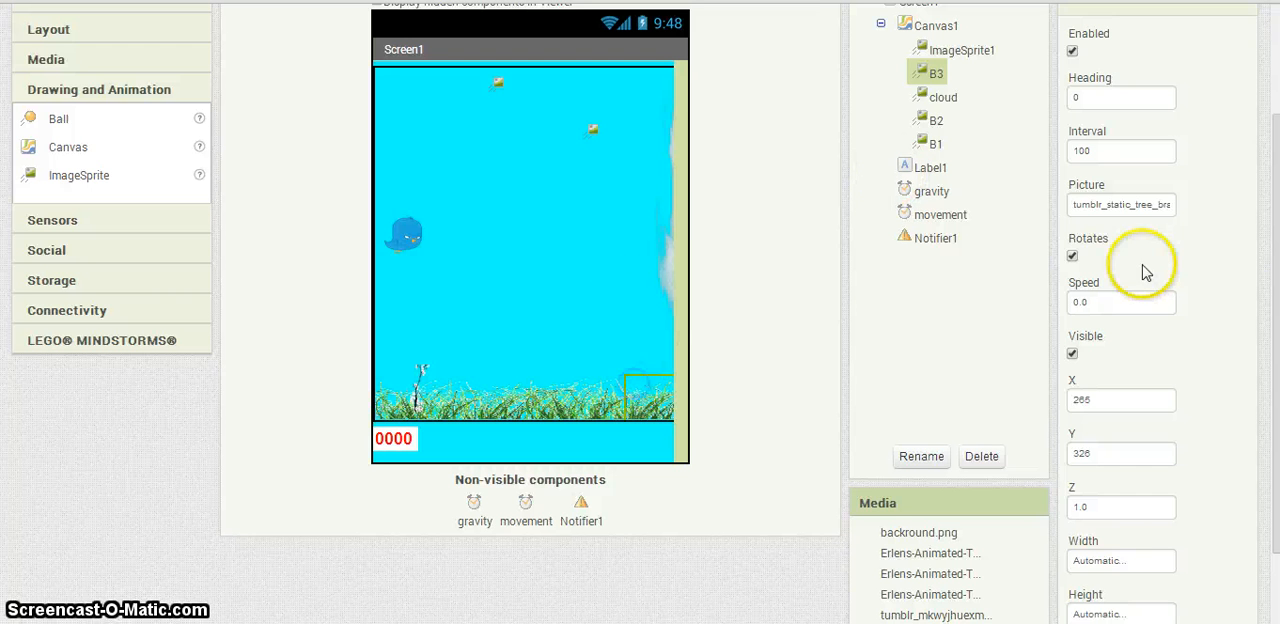
{"action": "scroll", "scroll_direction": "down", "scroll_amount": 3}
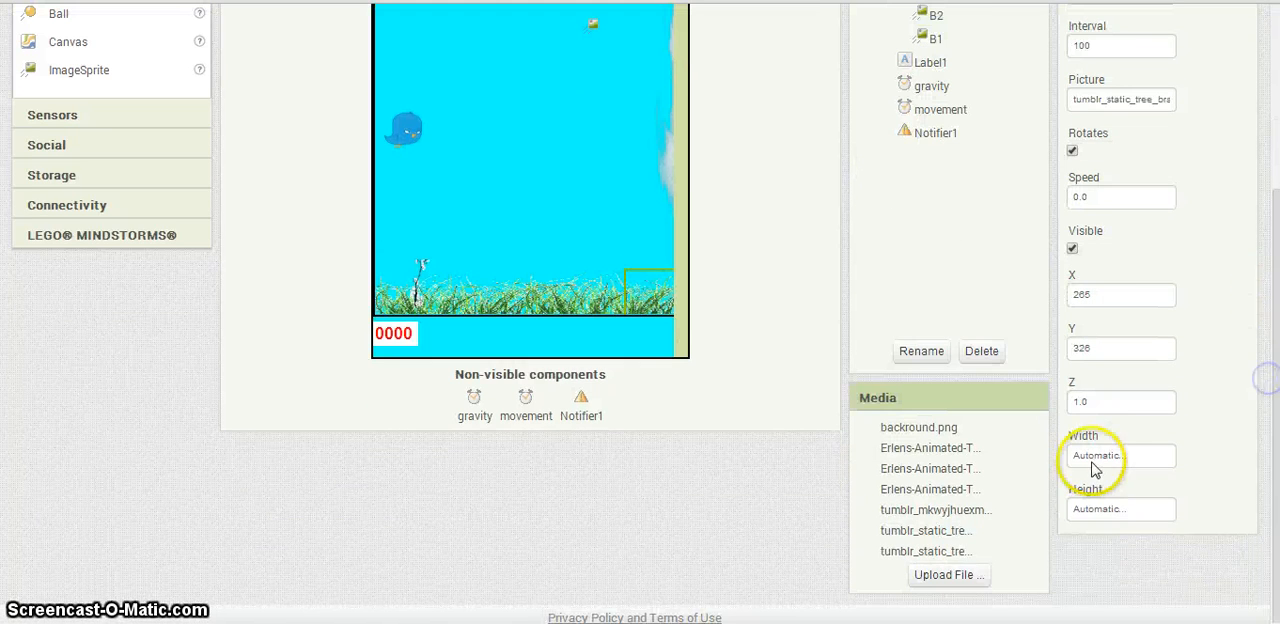
Set B3's Width to 25 pixels and Height to 100 pixels
{"action": "left_click", "coordinate": [1120, 456]}
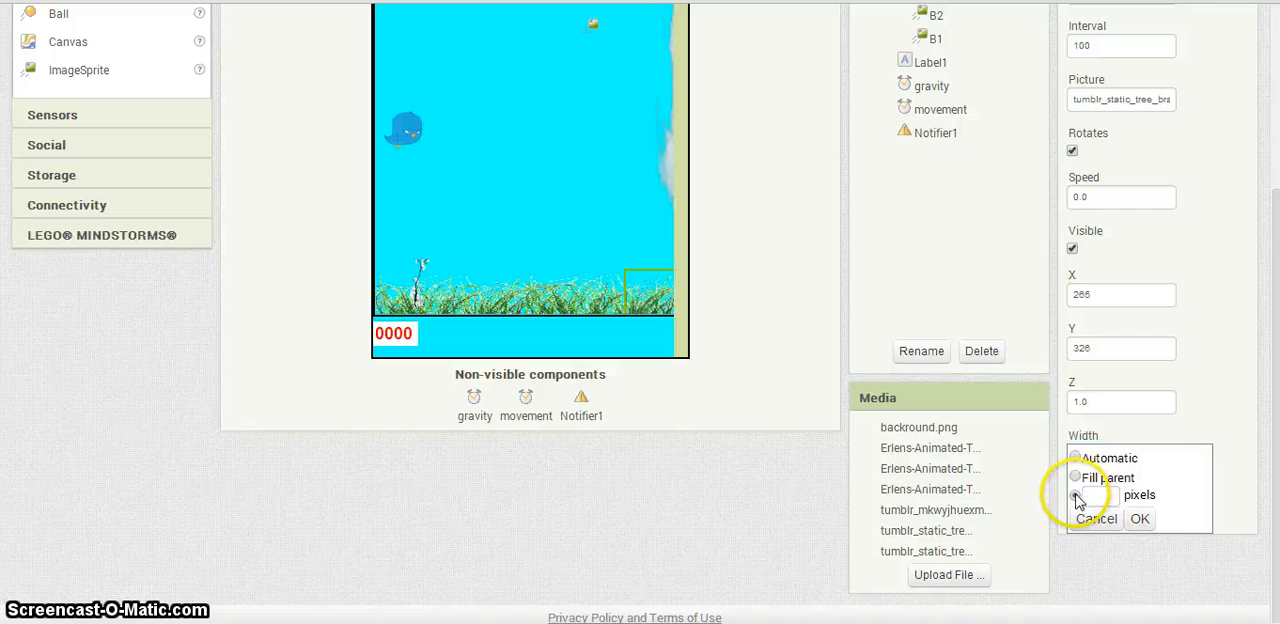
{"action": "left_click", "coordinate": [1076, 496]}
{"action": "type", "text": "25"}
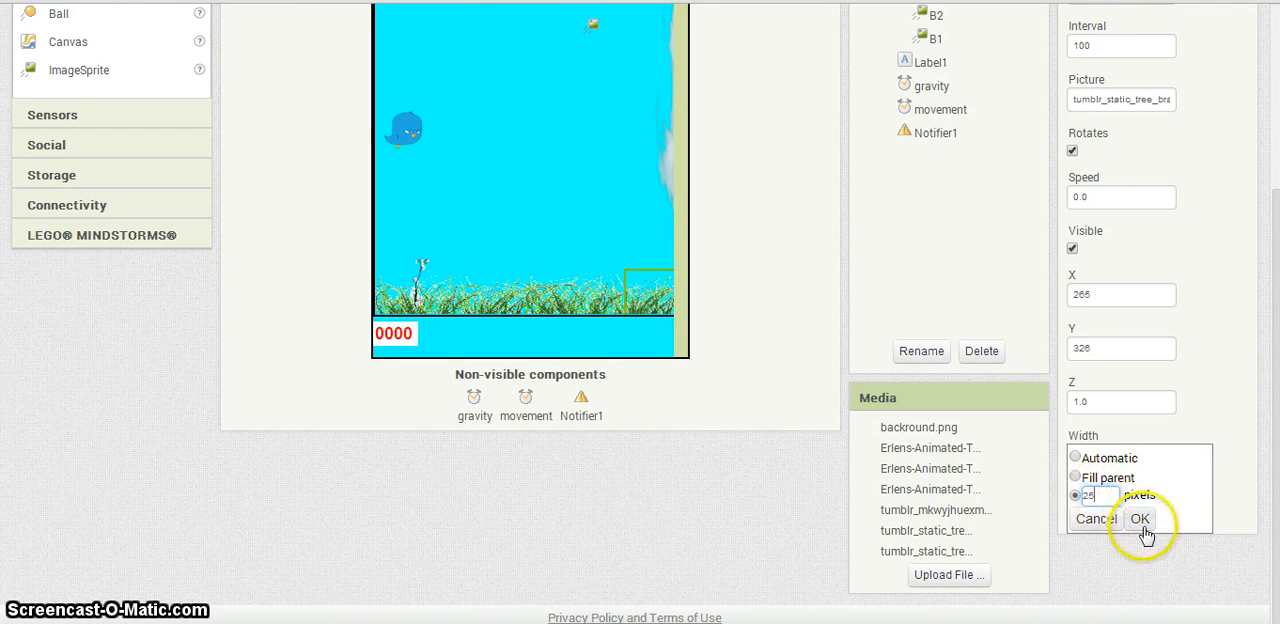
{"action": "left_click", "coordinate": [1140, 520]}
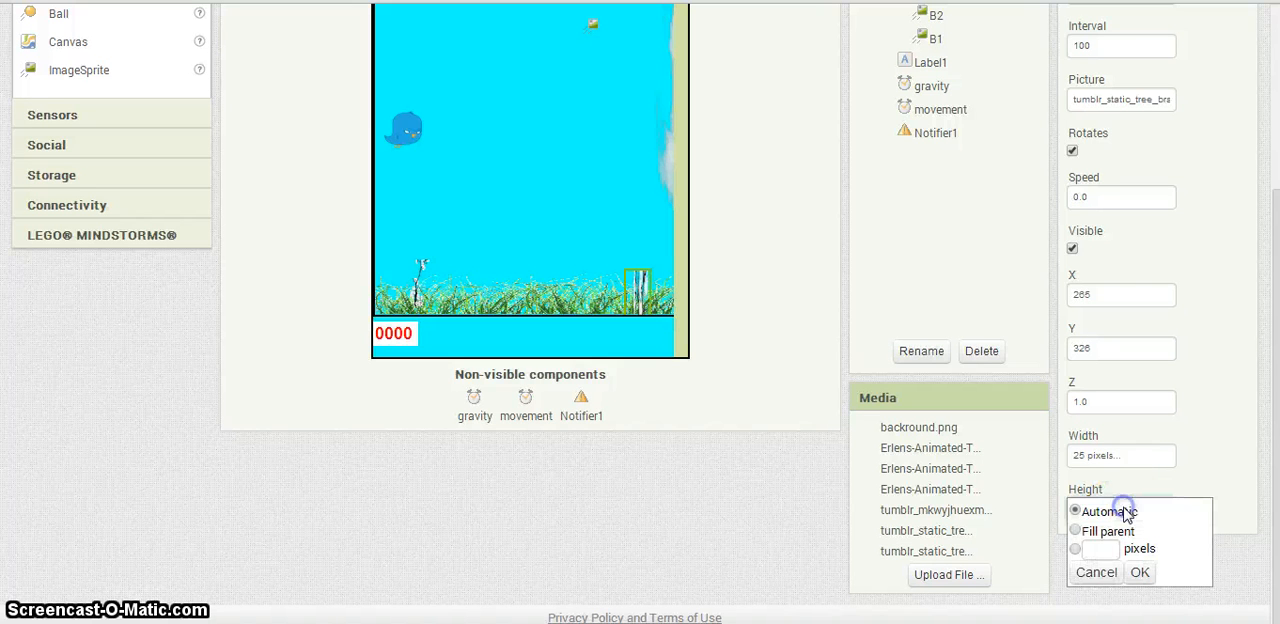
{"action": "left_click", "coordinate": [1074, 548]}
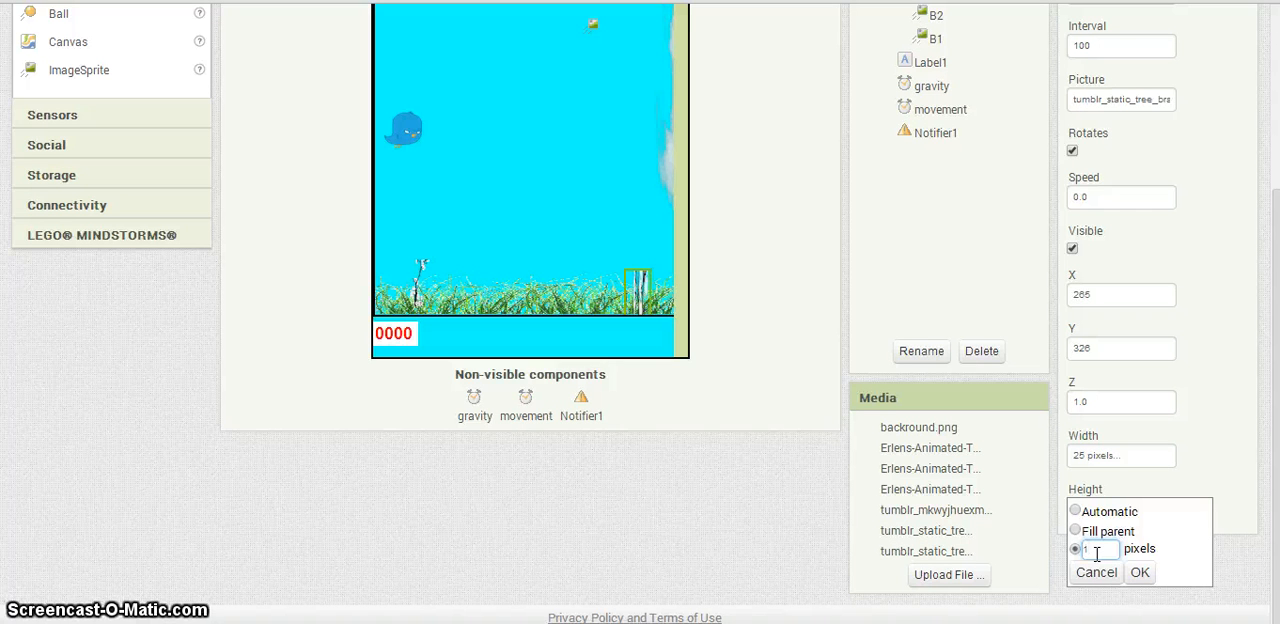
{"action": "type", "text": "100"}
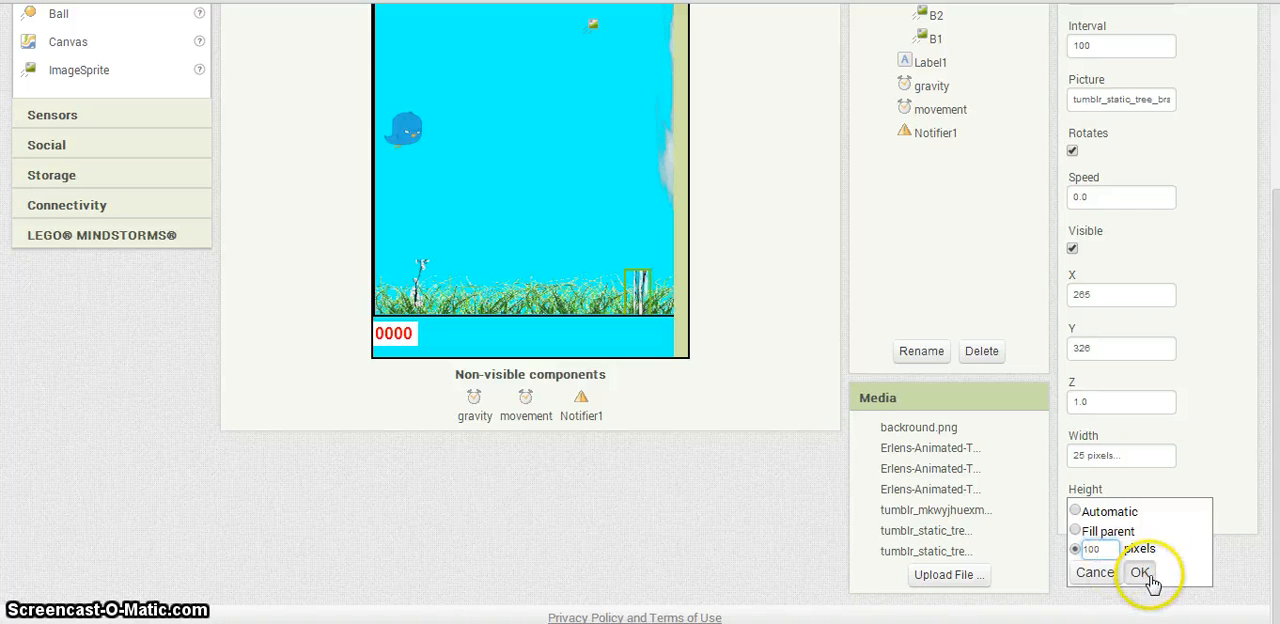
{"action": "left_click", "coordinate": [1140, 572]}
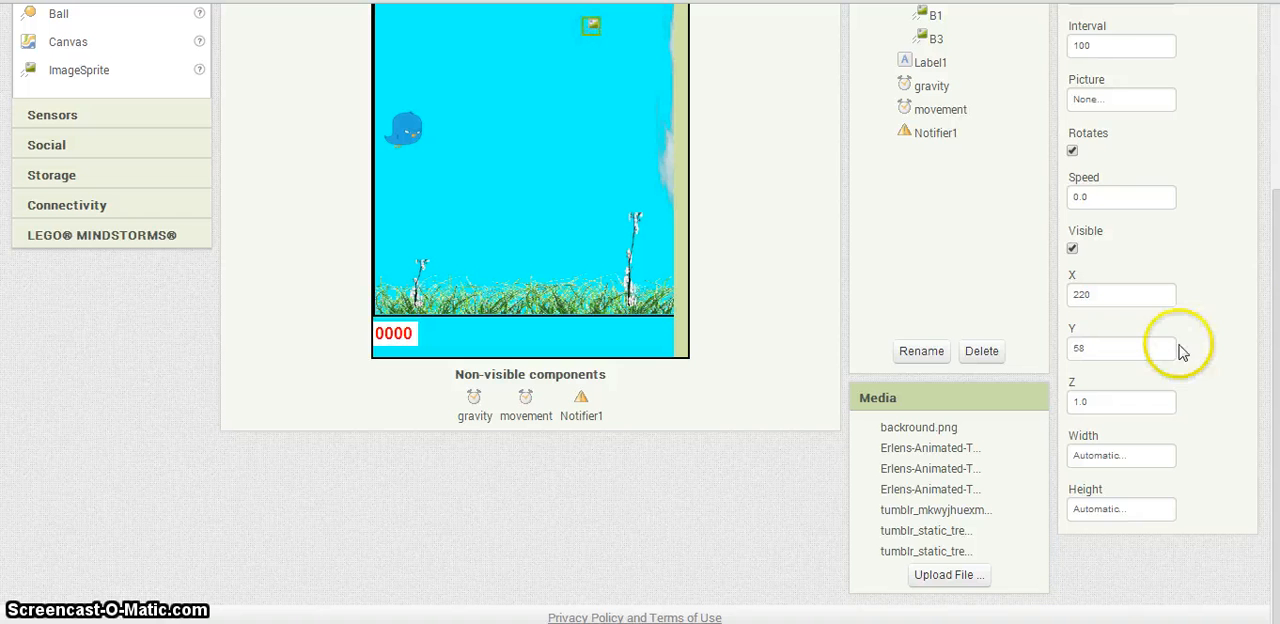
{"action": "mouse_move", "coordinate": [1268, 330]}
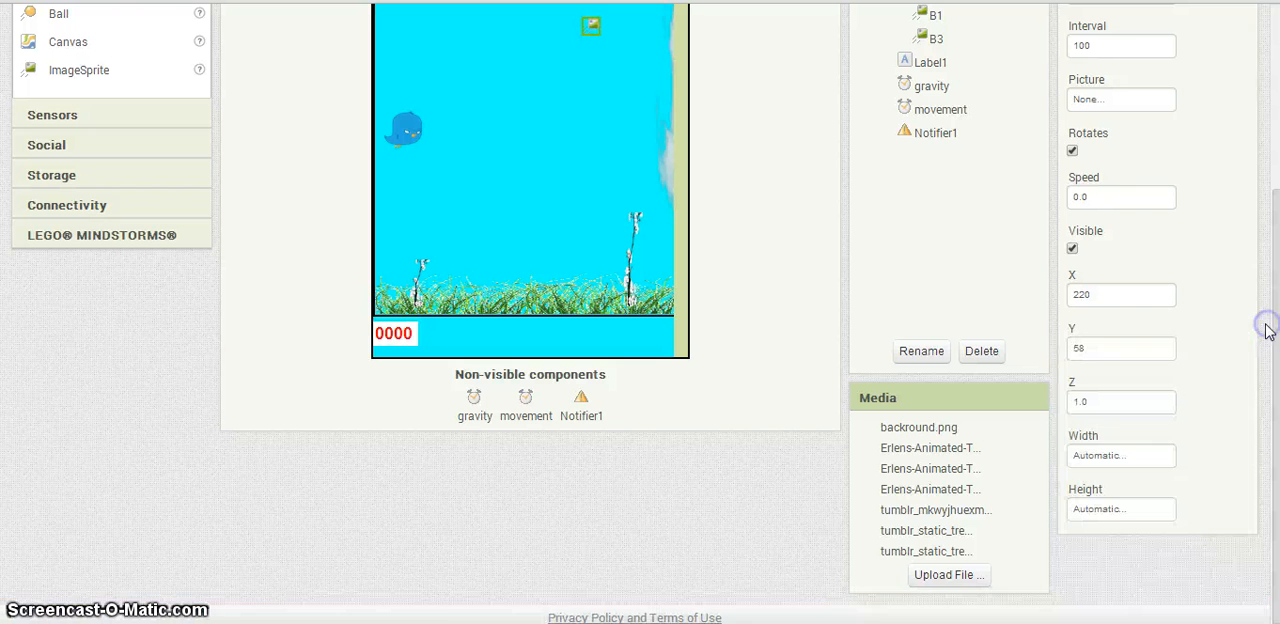
Set the cloud sprite's Picture to the long tumblr cloud image
{"action": "scroll", "scroll_direction": "up", "scroll_amount": 3}
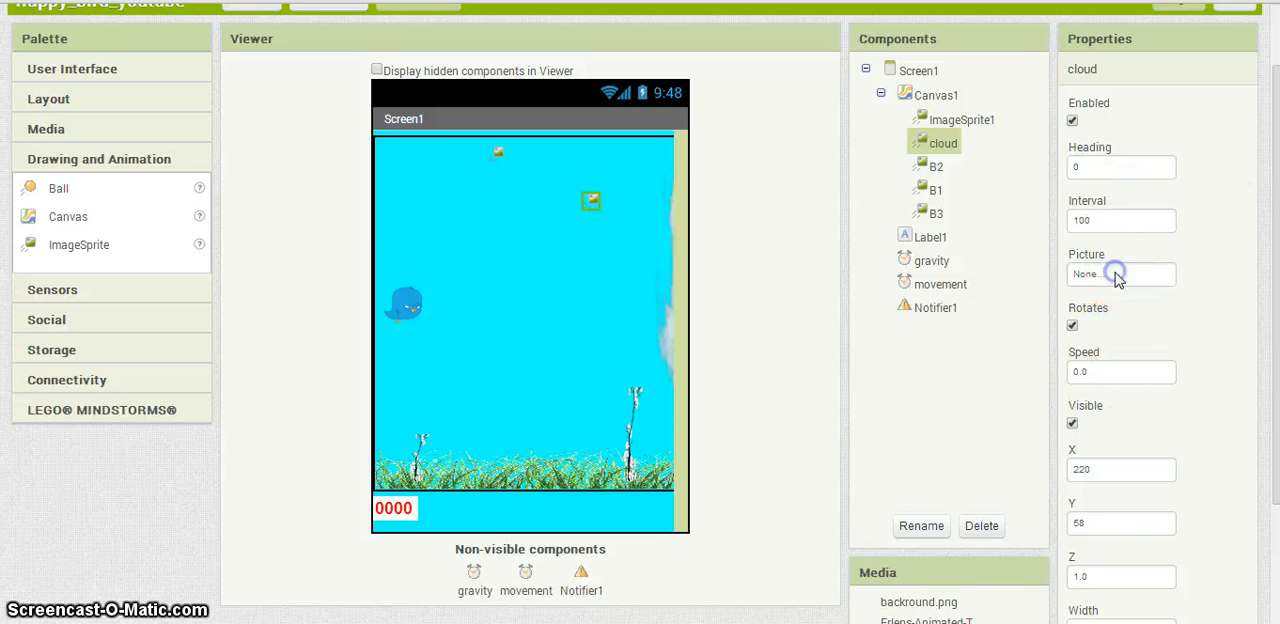
{"action": "left_click", "coordinate": [1120, 274]}
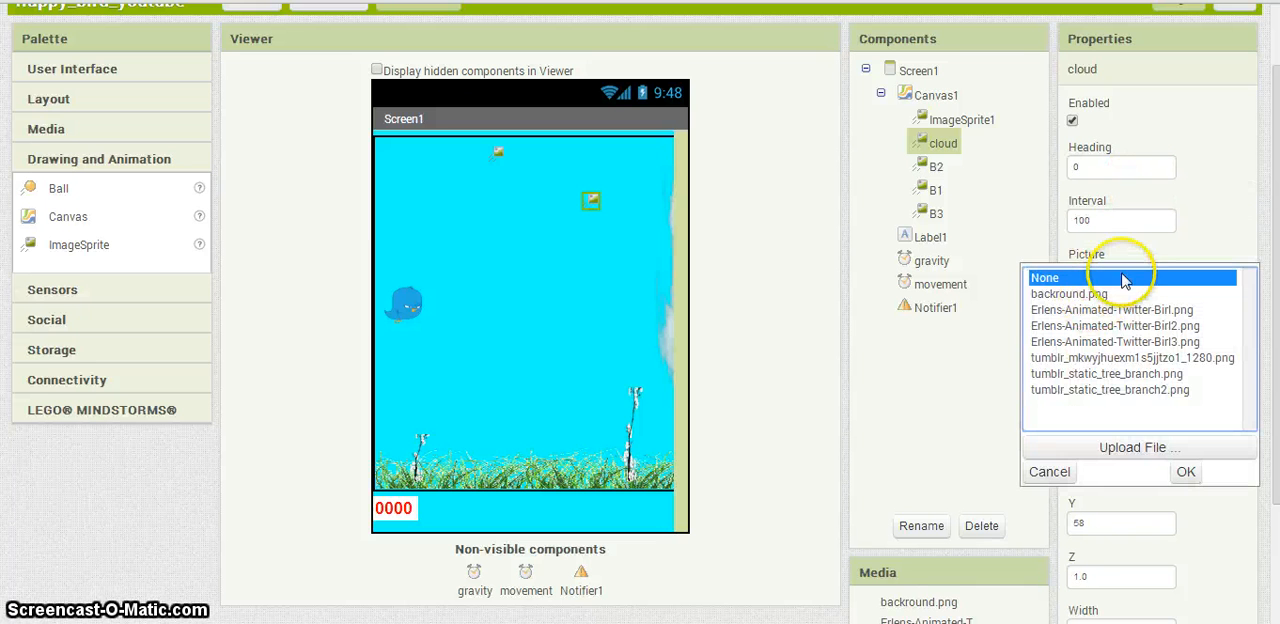
{"action": "left_click", "coordinate": [1132, 356]}
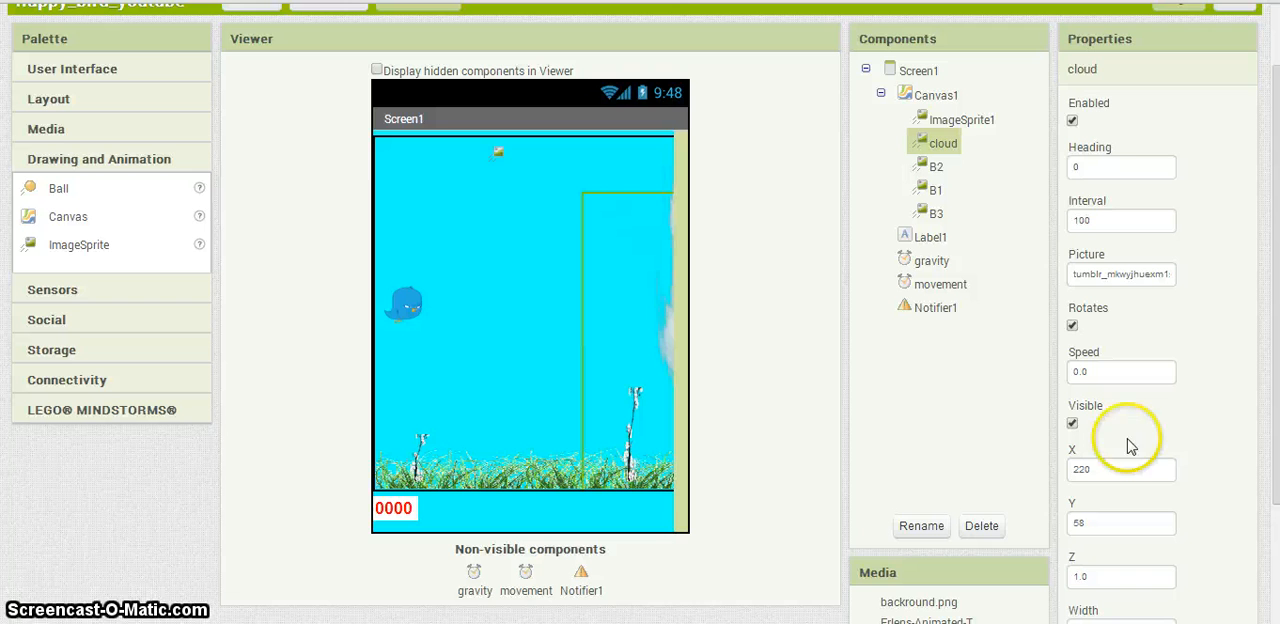
{"action": "scroll", "scroll_direction": "down", "scroll_amount": 3}
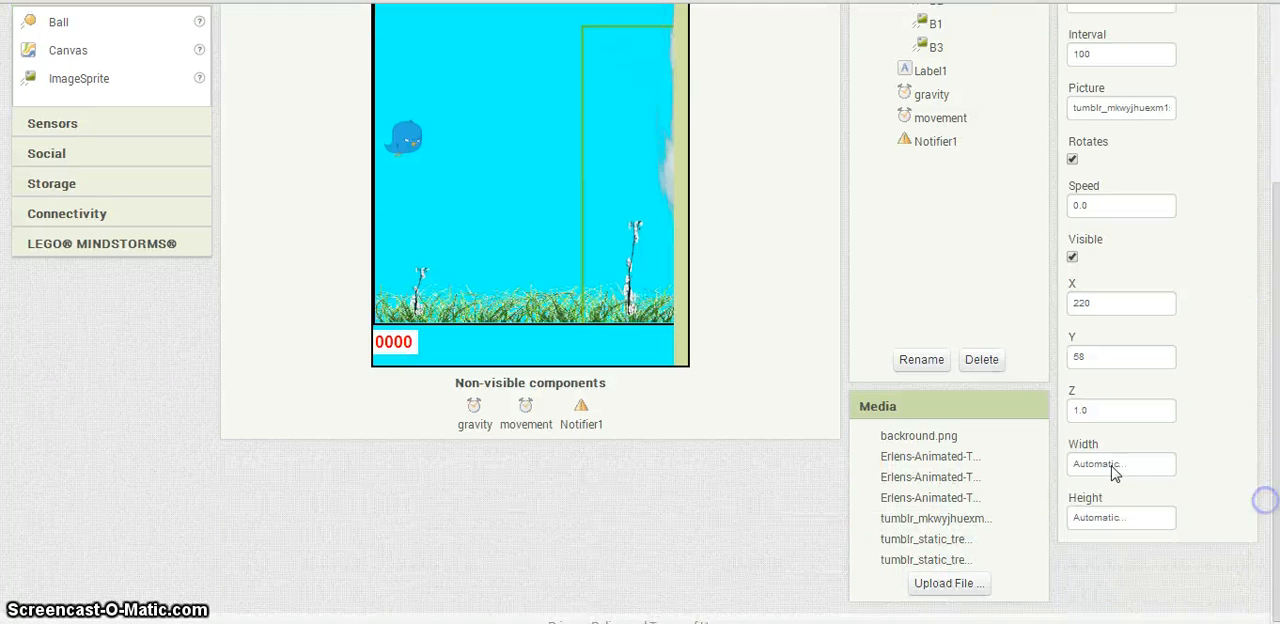
Set the cloud's Width to 60 pixels and Height to 40 pixels
{"action": "left_click", "coordinate": [1120, 464]}
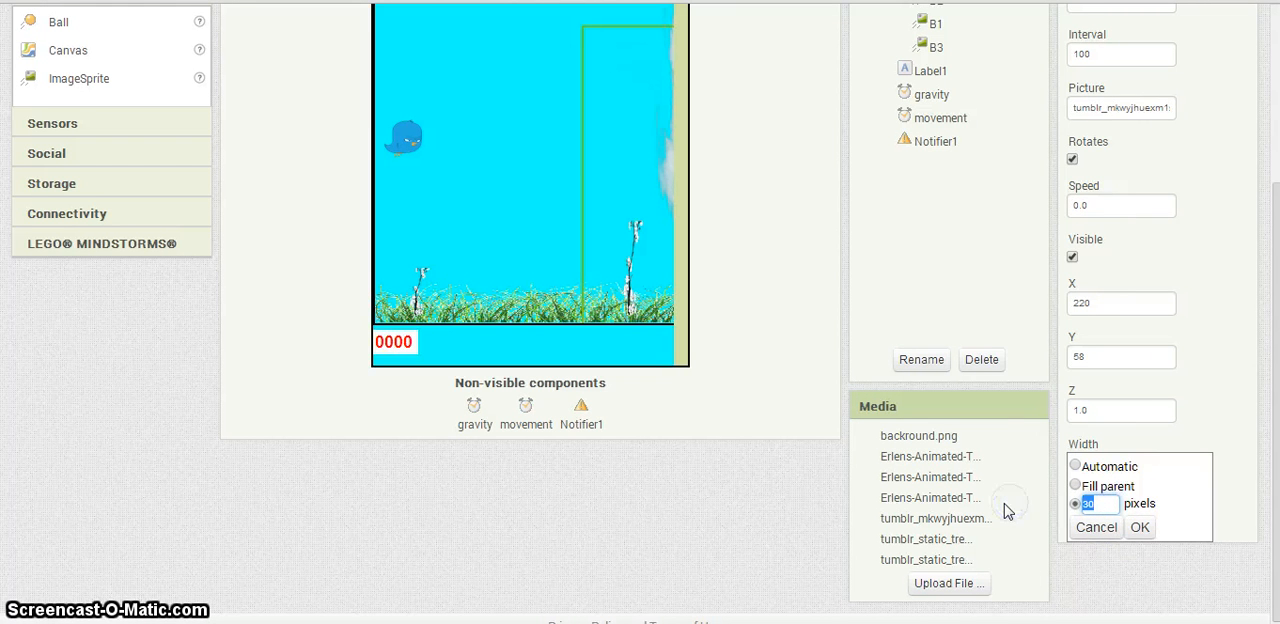
{"action": "type", "text": "70"}
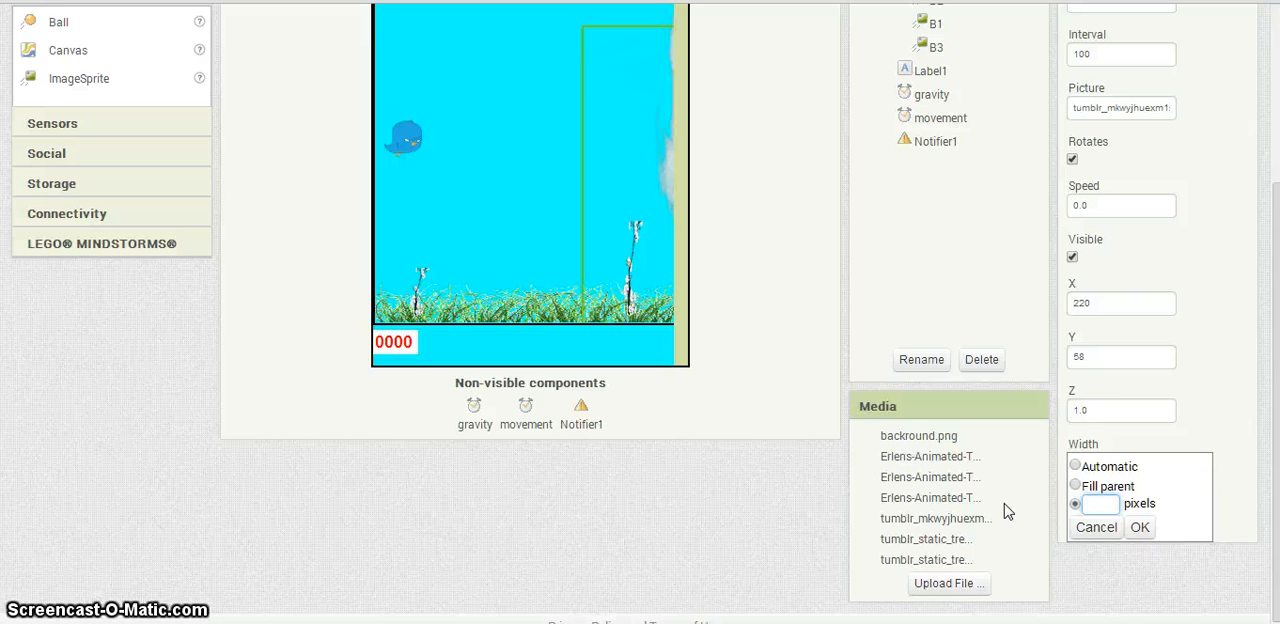
{"action": "left_click", "coordinate": [1140, 528]}
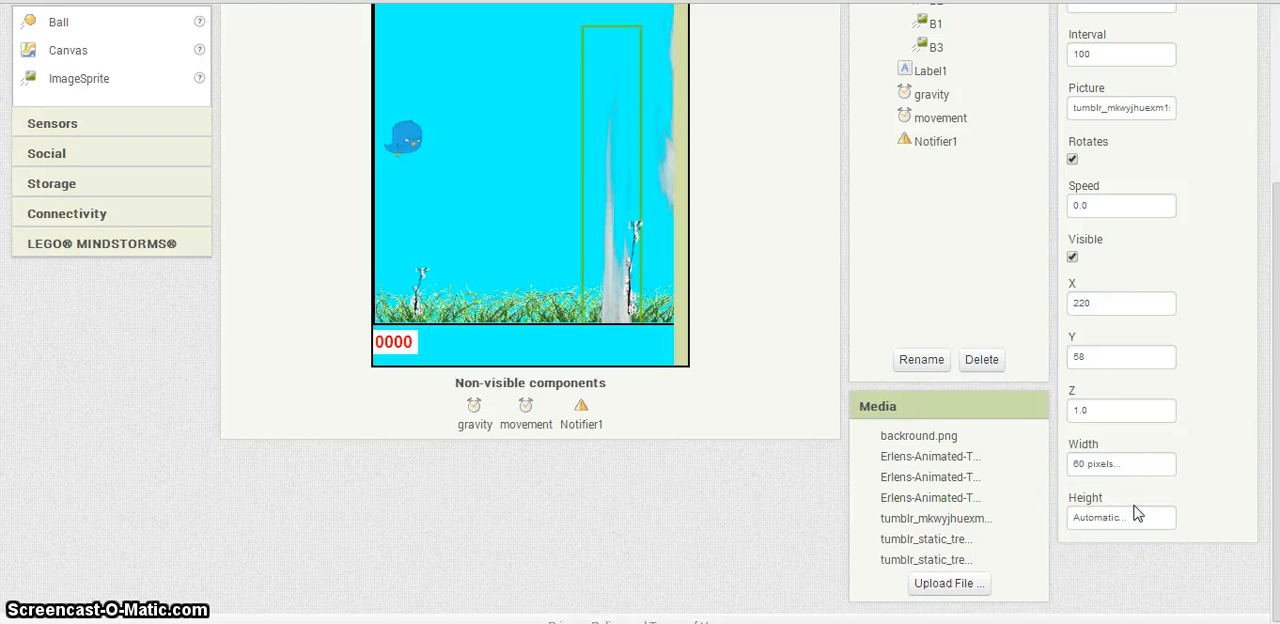
{"action": "left_click", "coordinate": [1120, 464]}
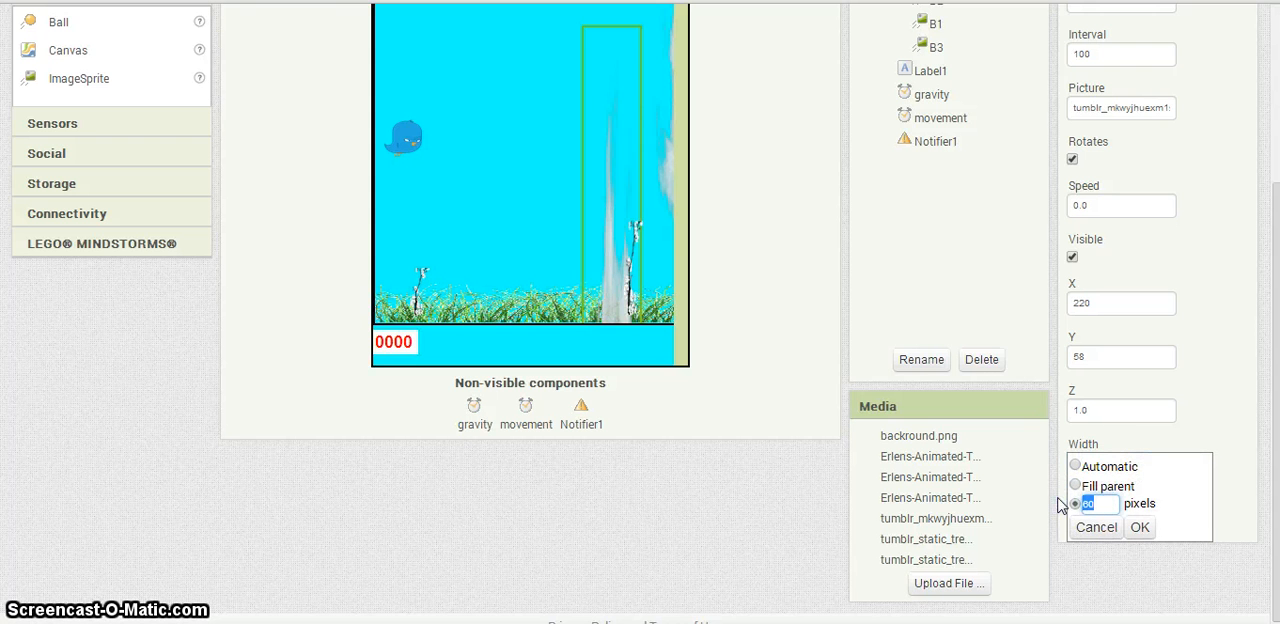
{"action": "left_click", "coordinate": [1140, 528]}
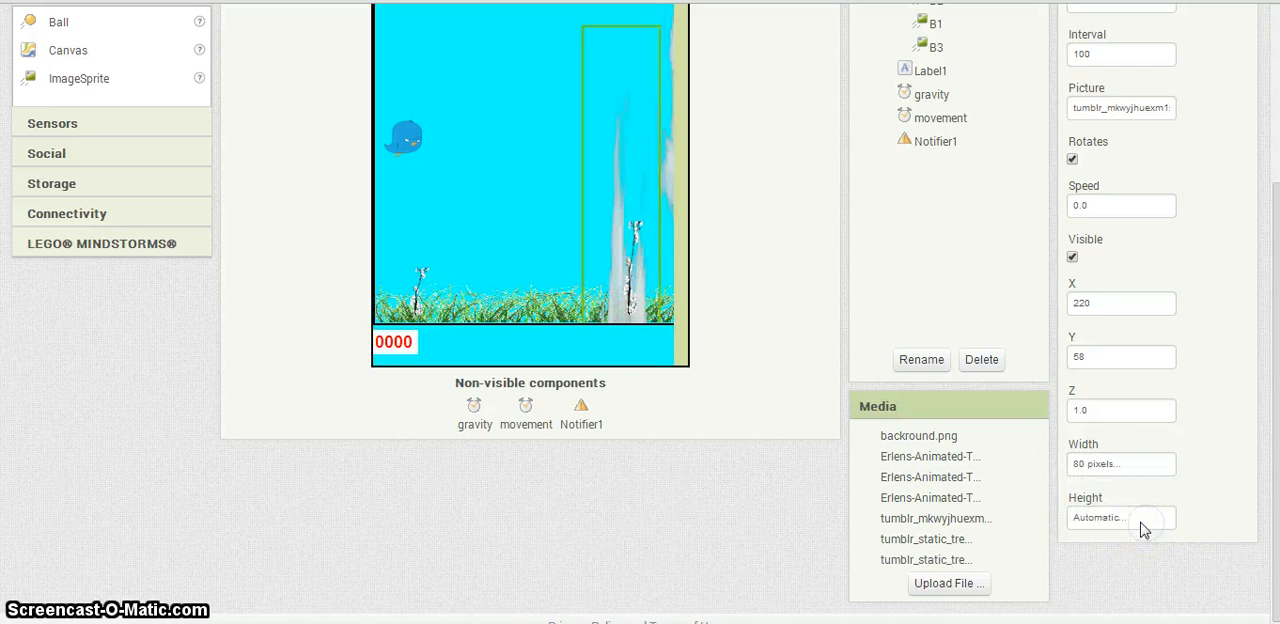
{"action": "left_click", "coordinate": [1120, 516]}
{"action": "type", "text": "40"}
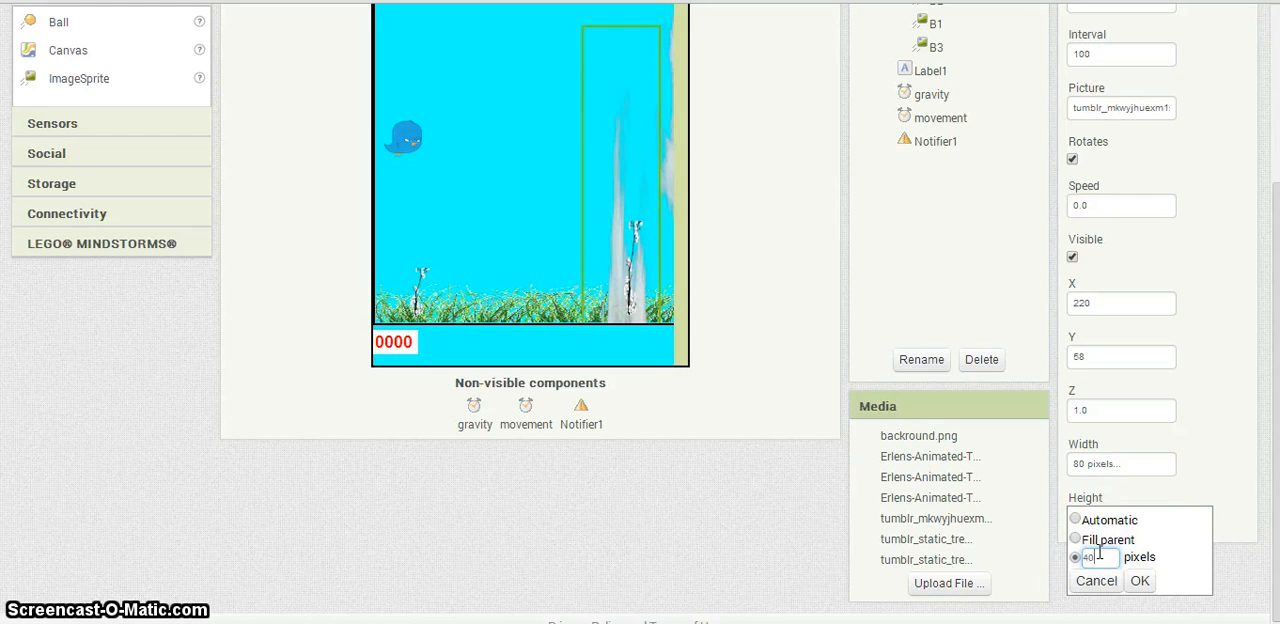
{"action": "left_click", "coordinate": [1140, 580]}
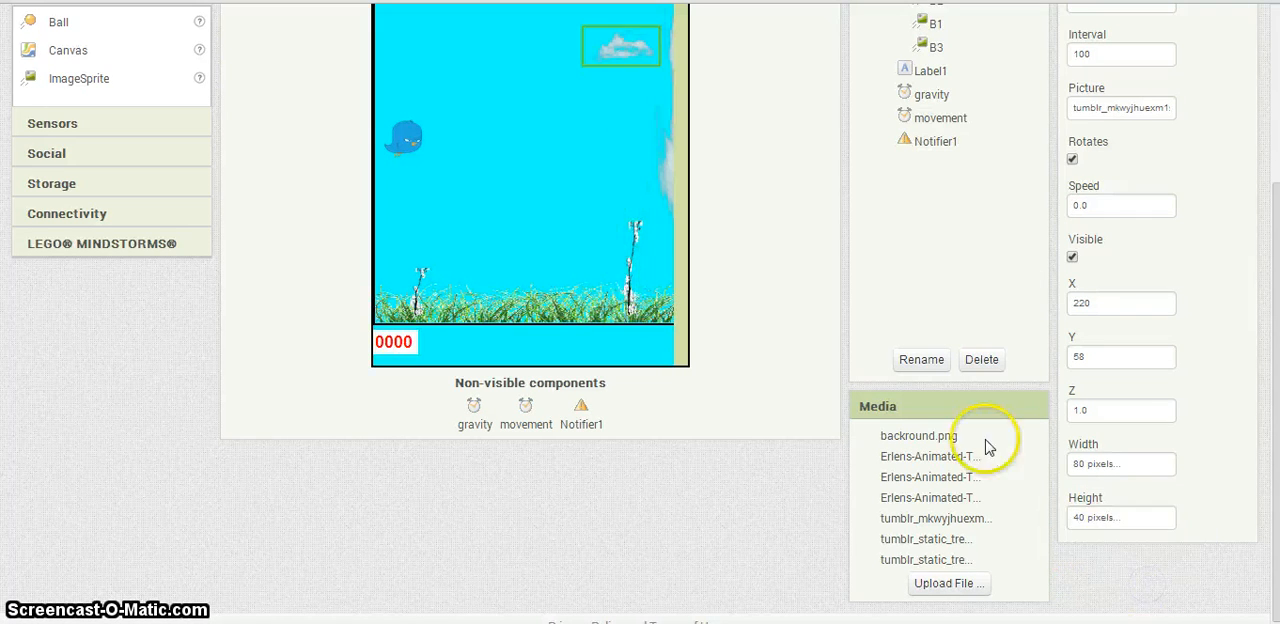
{"action": "scroll", "scroll_direction": "up", "scroll_amount": 3}
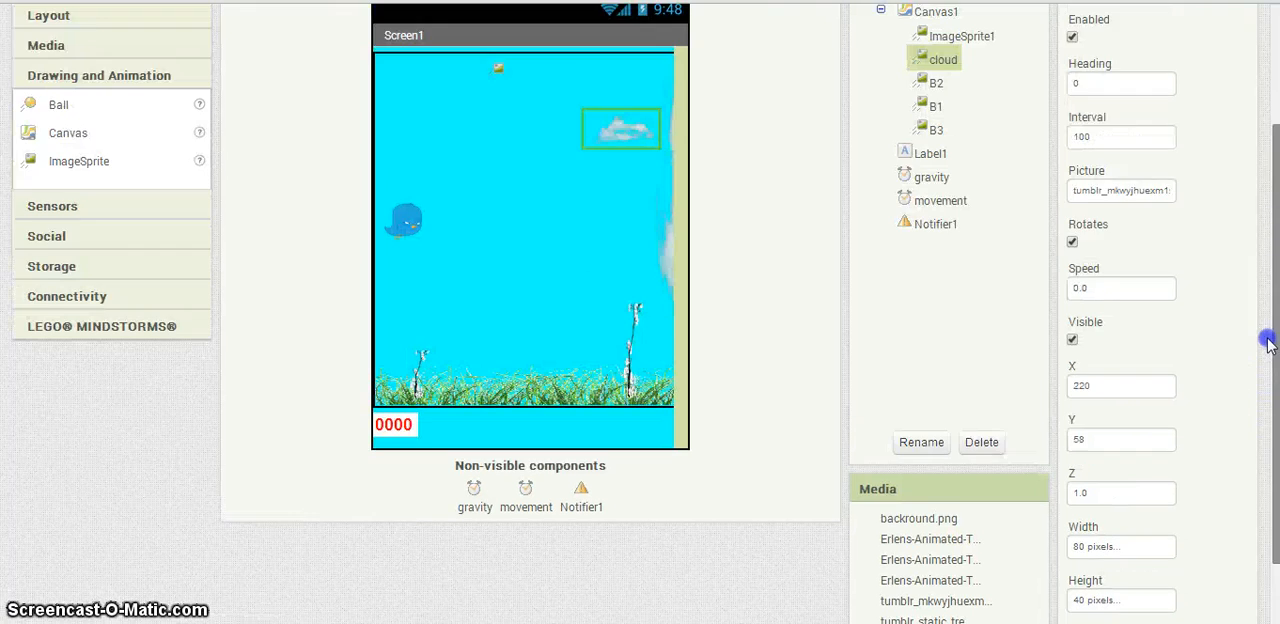
{"action": "scroll", "scroll_direction": "up", "scroll_amount": 3}
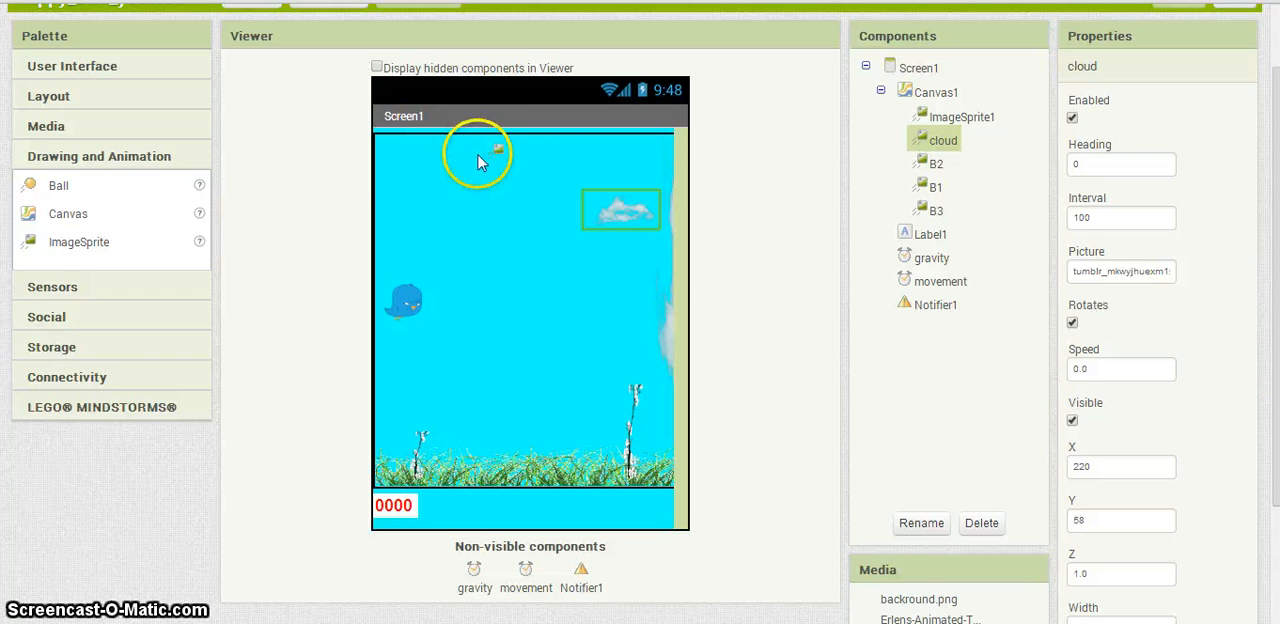
Select B2 and set its Picture to tumblr_static_tree_branch2.png
{"action": "left_click", "coordinate": [936, 164]}
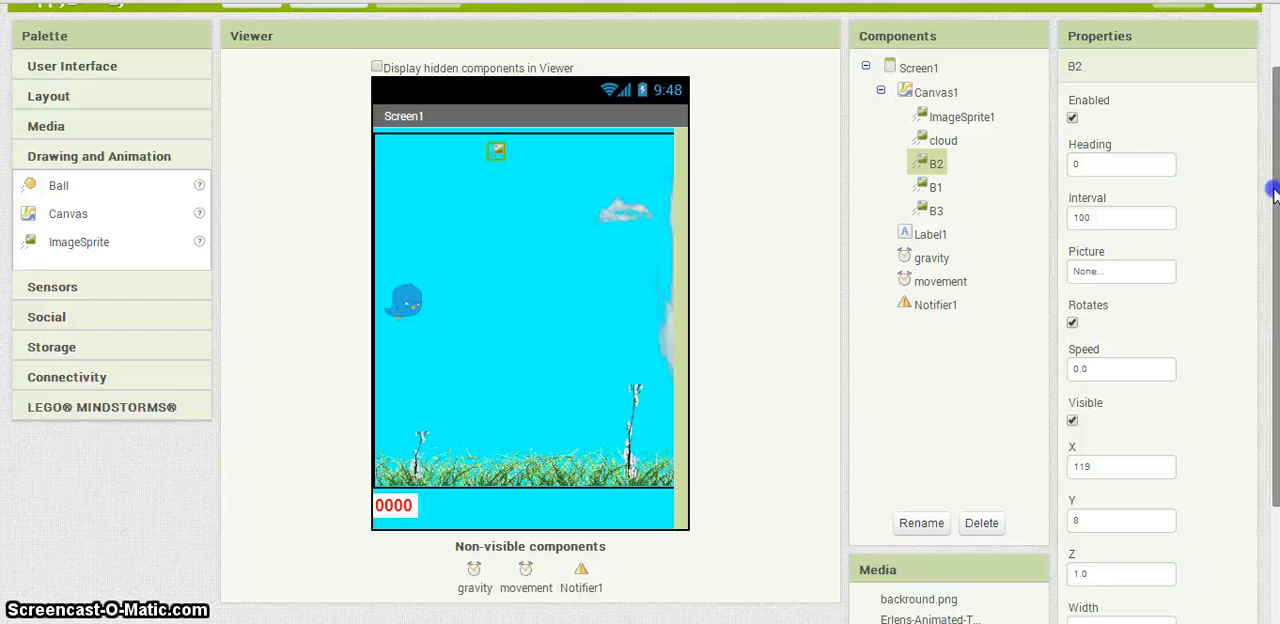
{"action": "left_click", "coordinate": [1120, 272]}
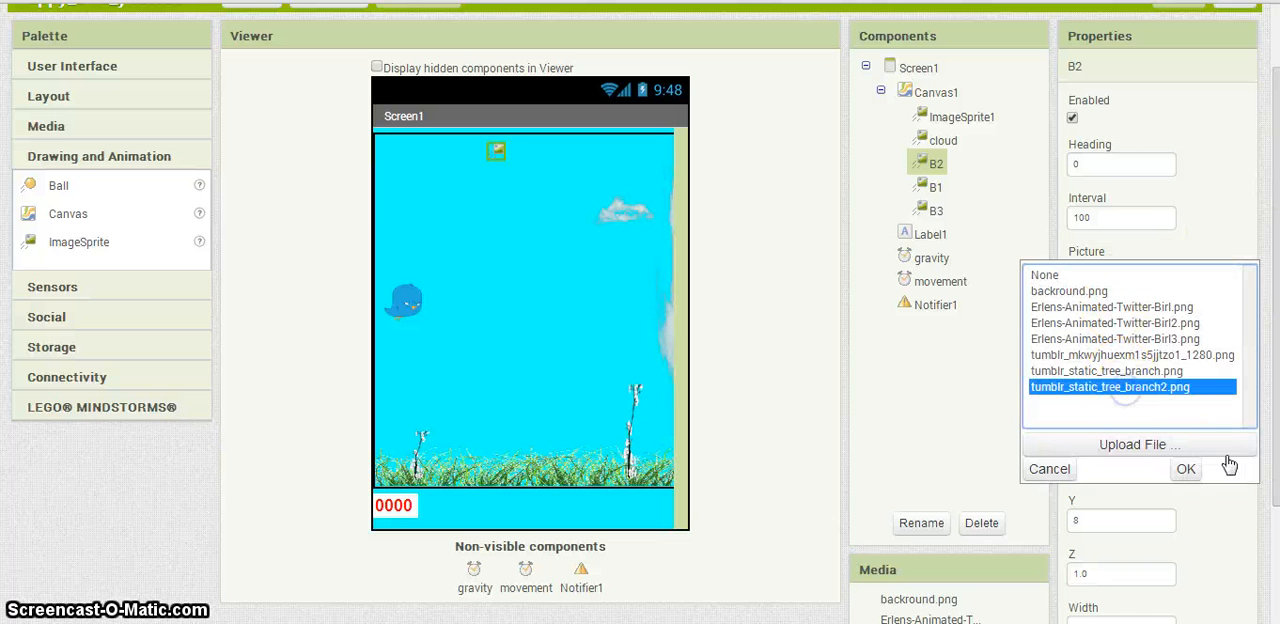
{"action": "left_click", "coordinate": [1186, 468]}
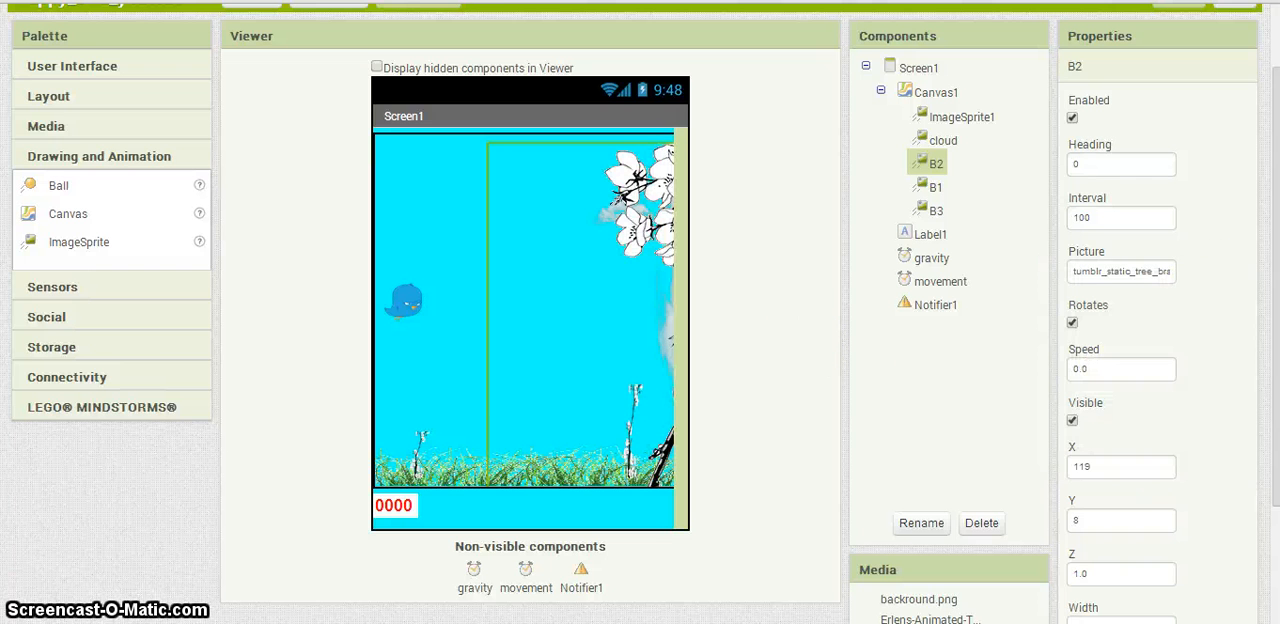
{"action": "scroll", "scroll_direction": "down", "scroll_amount": 3}
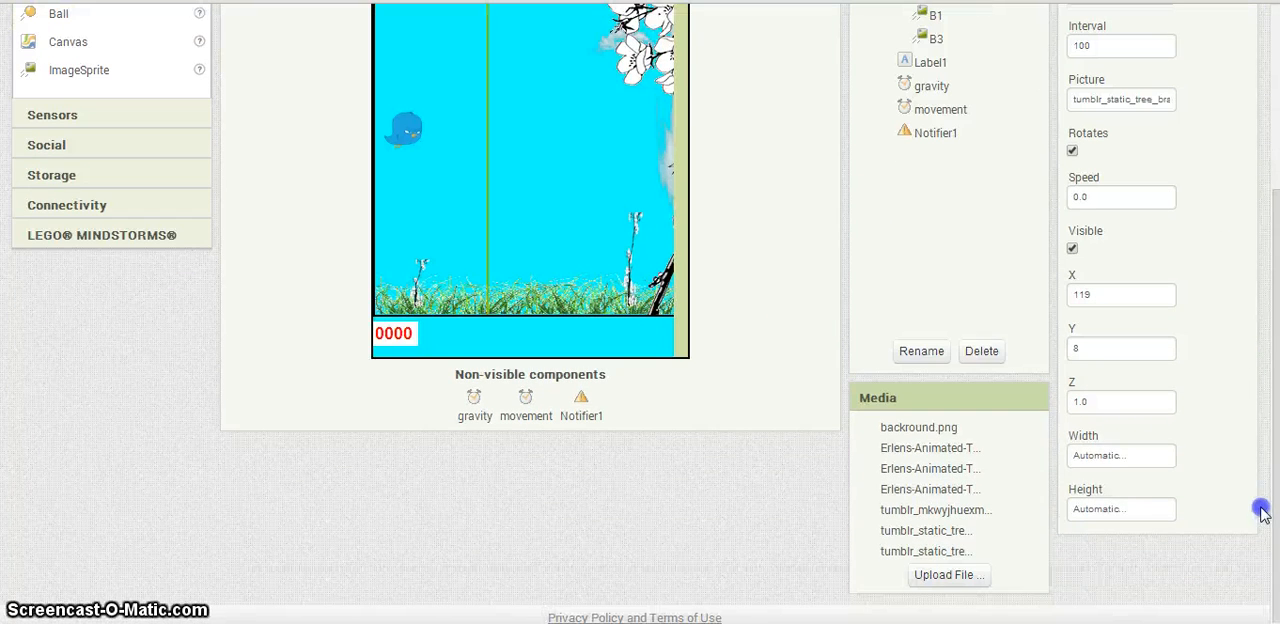
Set B2's Width to 25 pixels and Height to 70 pixels
{"action": "left_click", "coordinate": [1120, 456]}
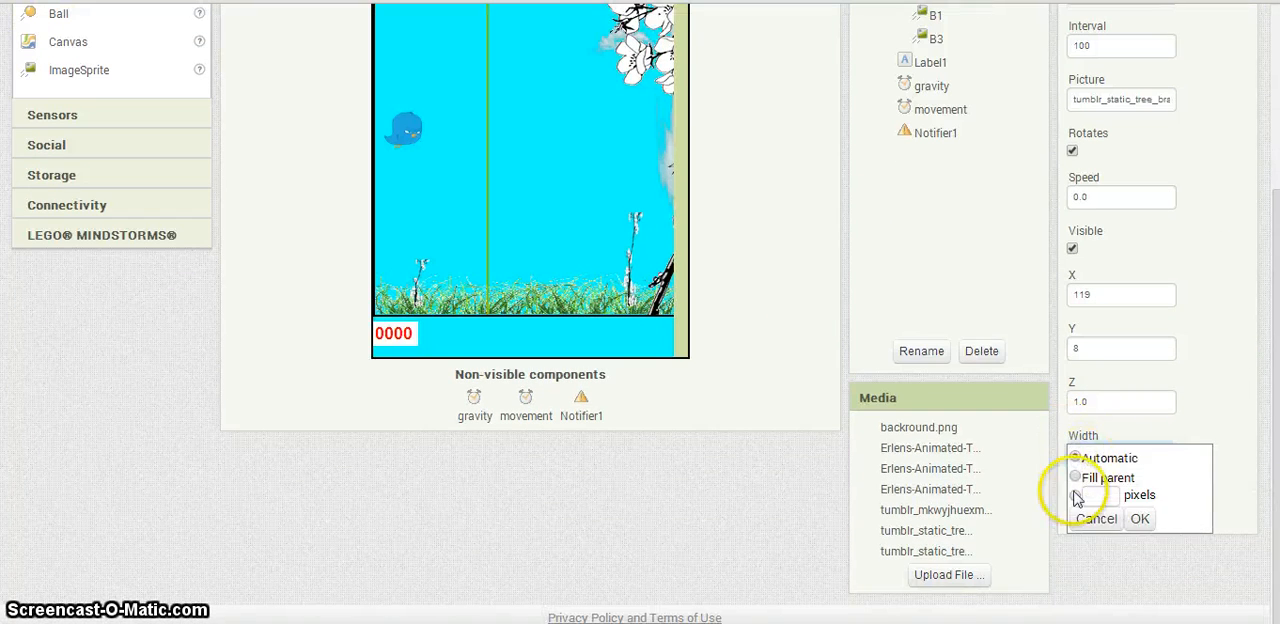
{"action": "left_click", "coordinate": [1076, 496]}
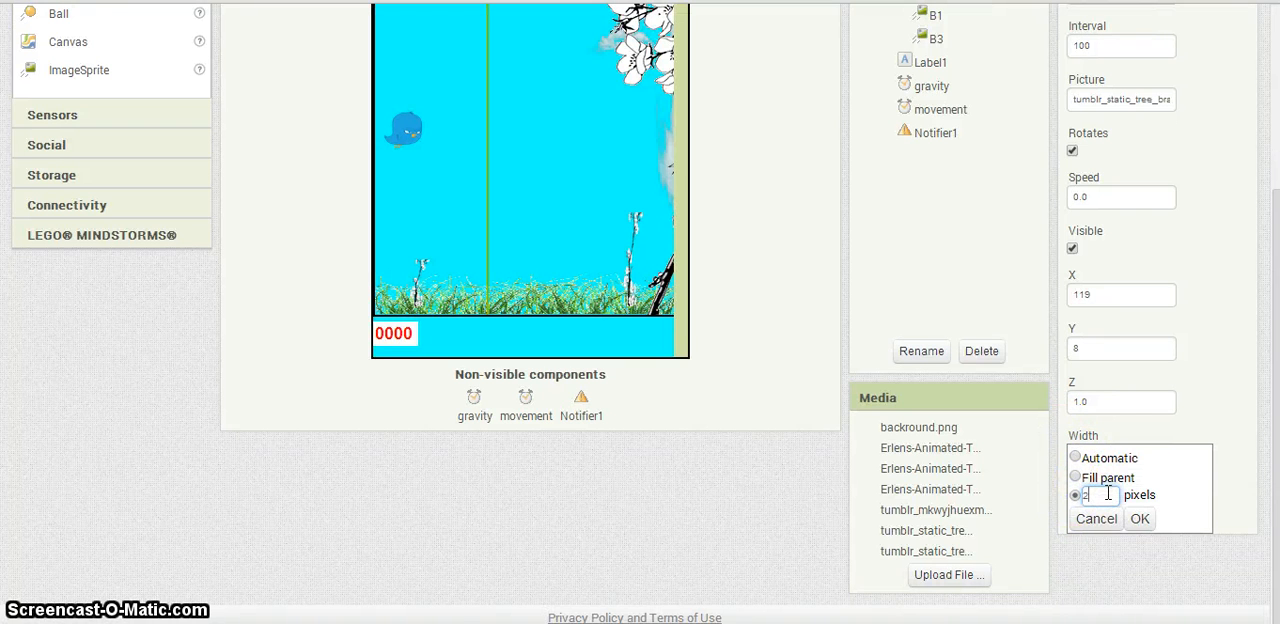
{"action": "type", "text": "25"}
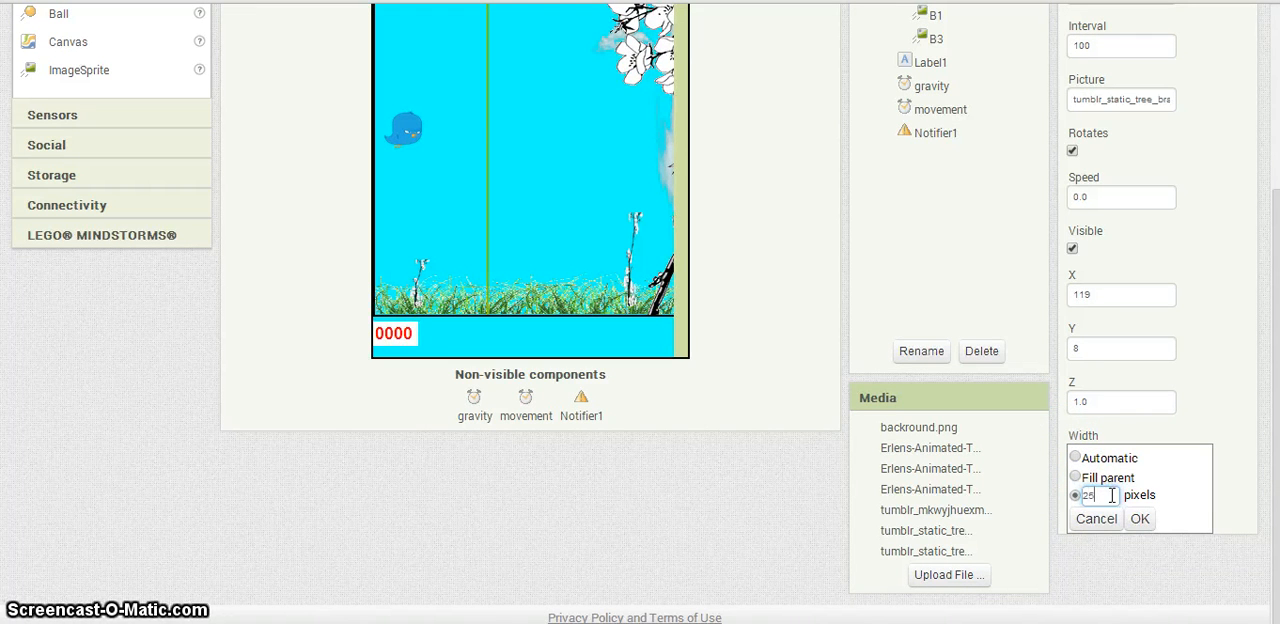
{"action": "left_click", "coordinate": [1140, 518]}
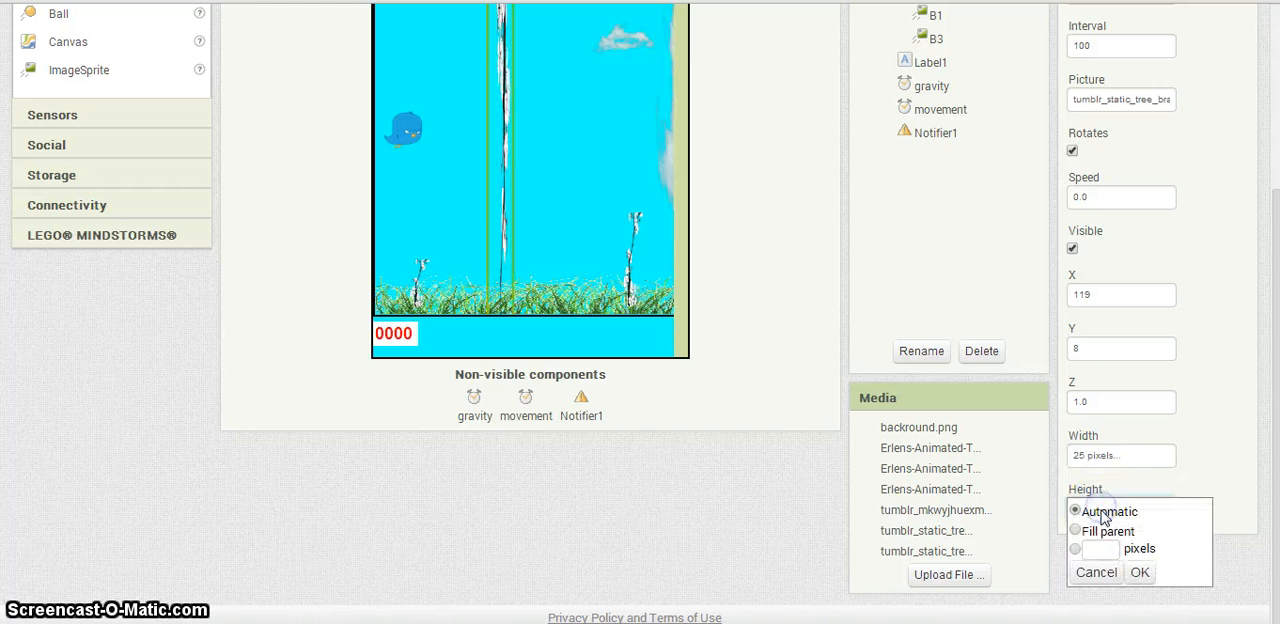
{"action": "left_click", "coordinate": [1076, 548]}
{"action": "type", "text": "70"}
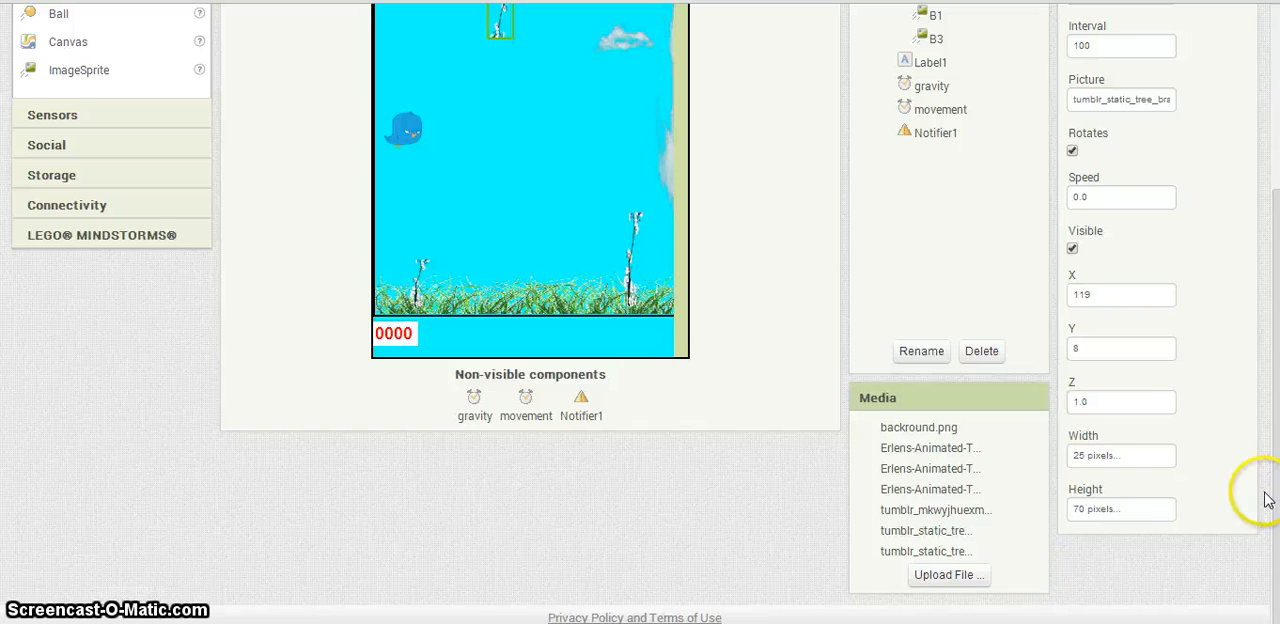
{"action": "scroll", "scroll_direction": "up", "scroll_amount": 3}
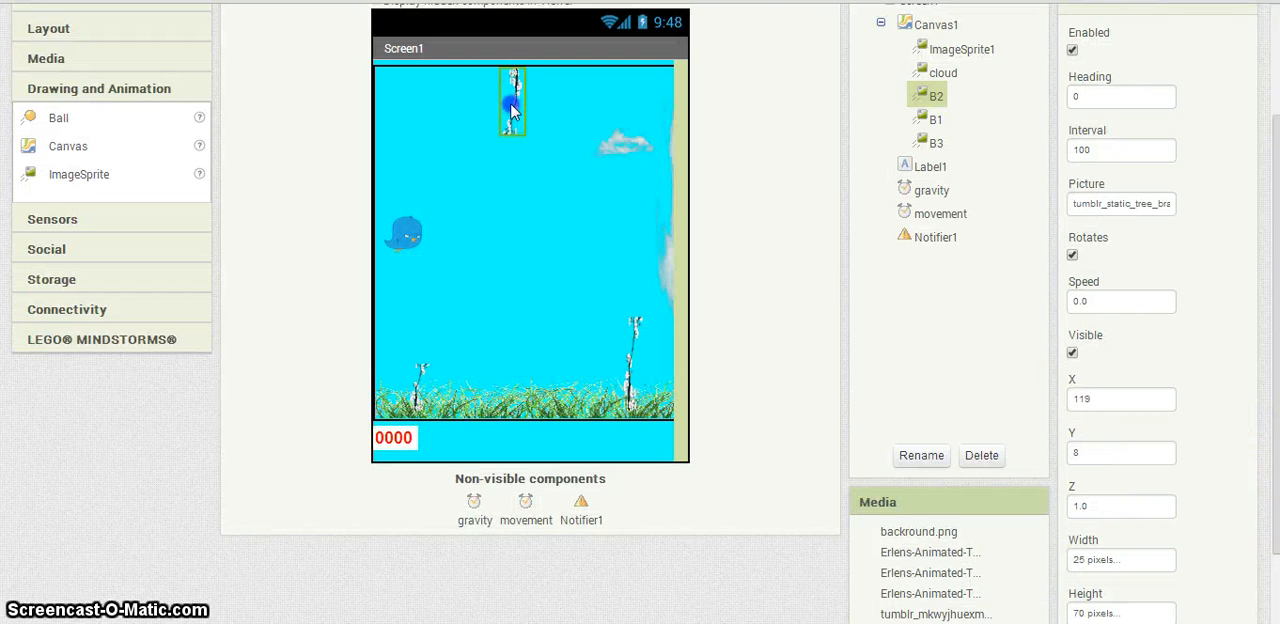
Select Canvas1 and expand the User Interface drawer in the Palette
{"action": "left_click", "coordinate": [936, 24]}
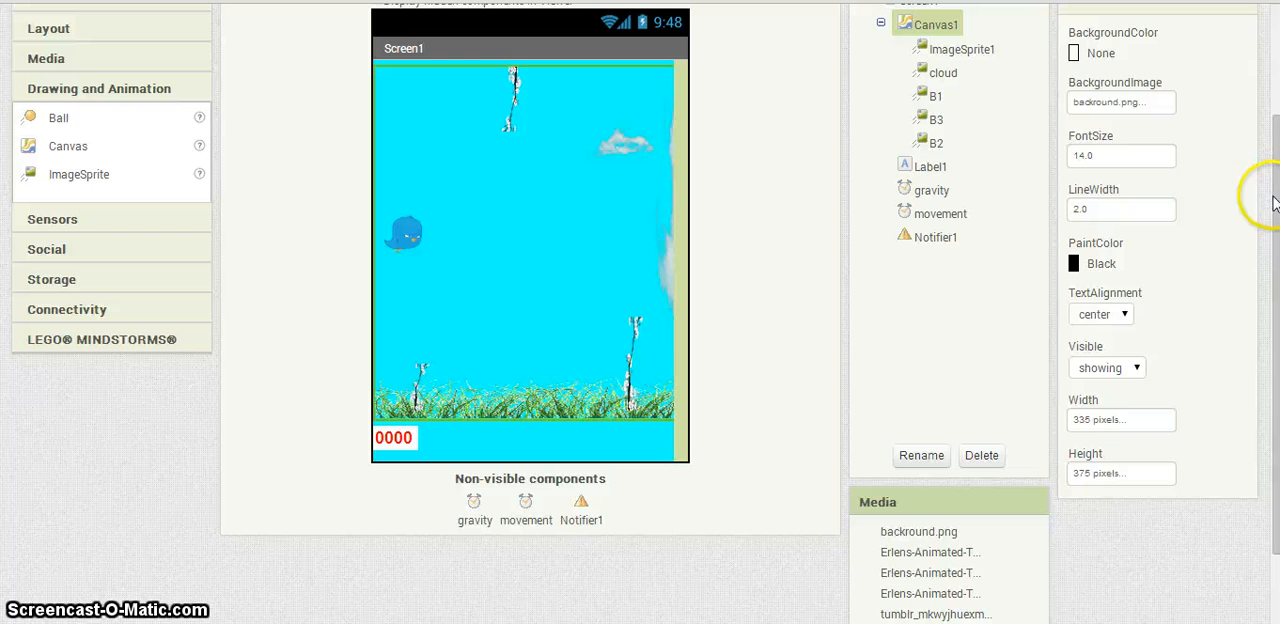
{"action": "scroll", "scroll_direction": "up", "scroll_amount": 3}
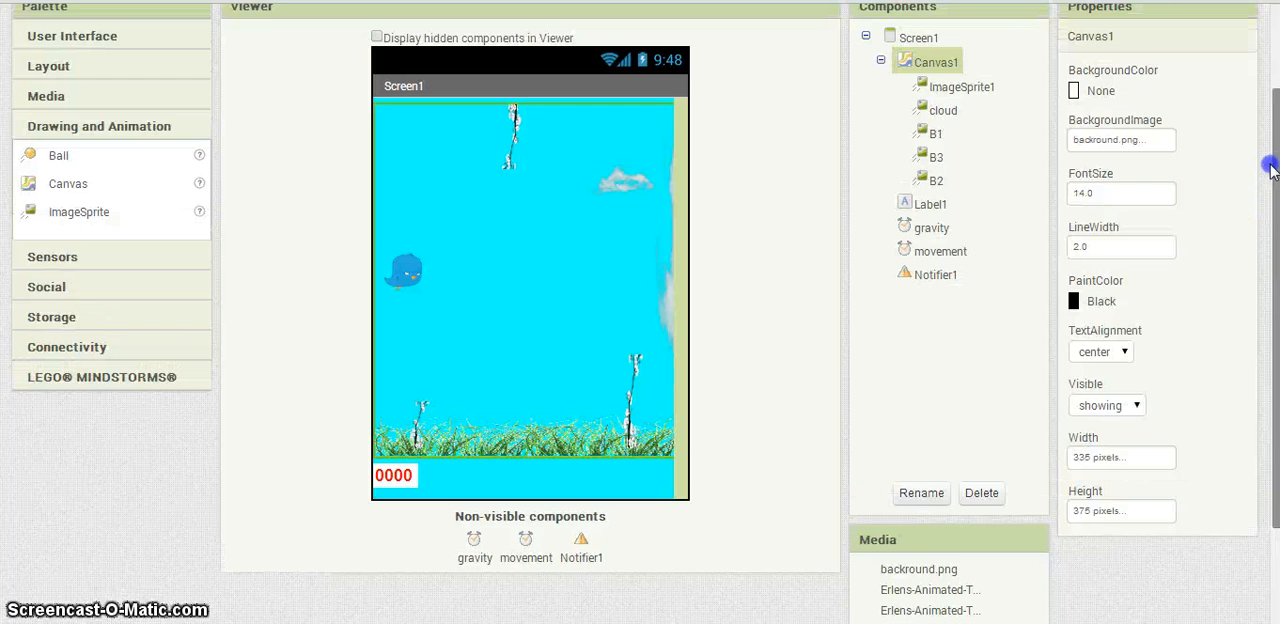
{"action": "scroll", "scroll_direction": "up", "scroll_amount": 3}
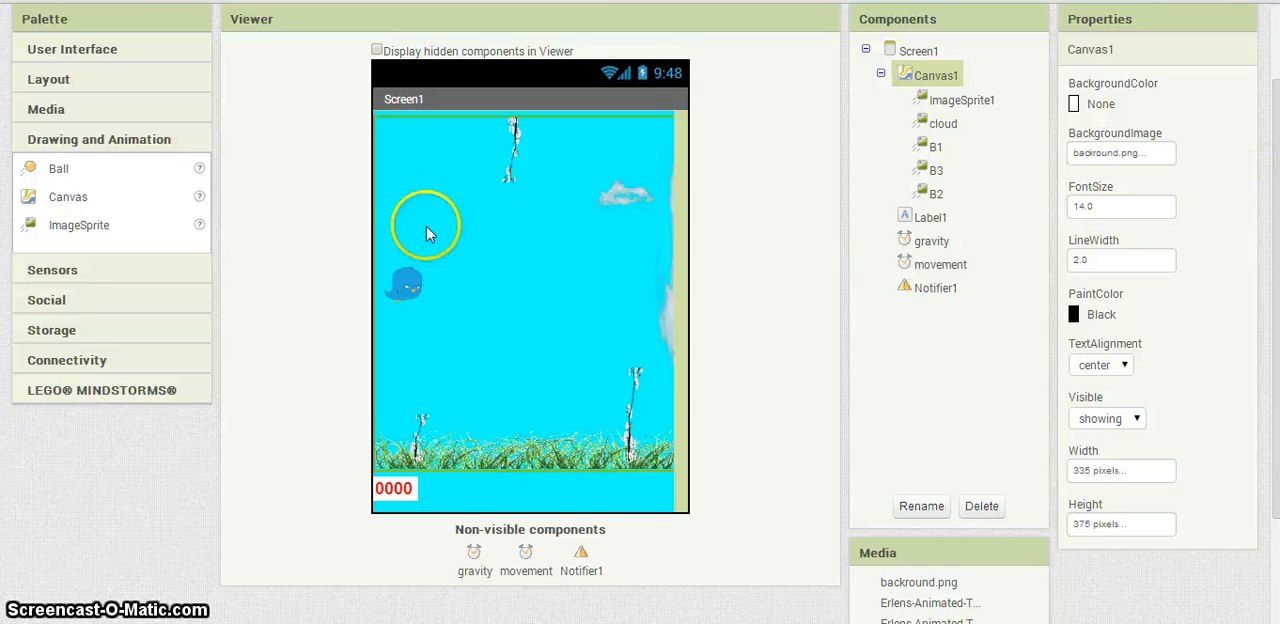
{"action": "mouse_move", "coordinate": [804, 408]}
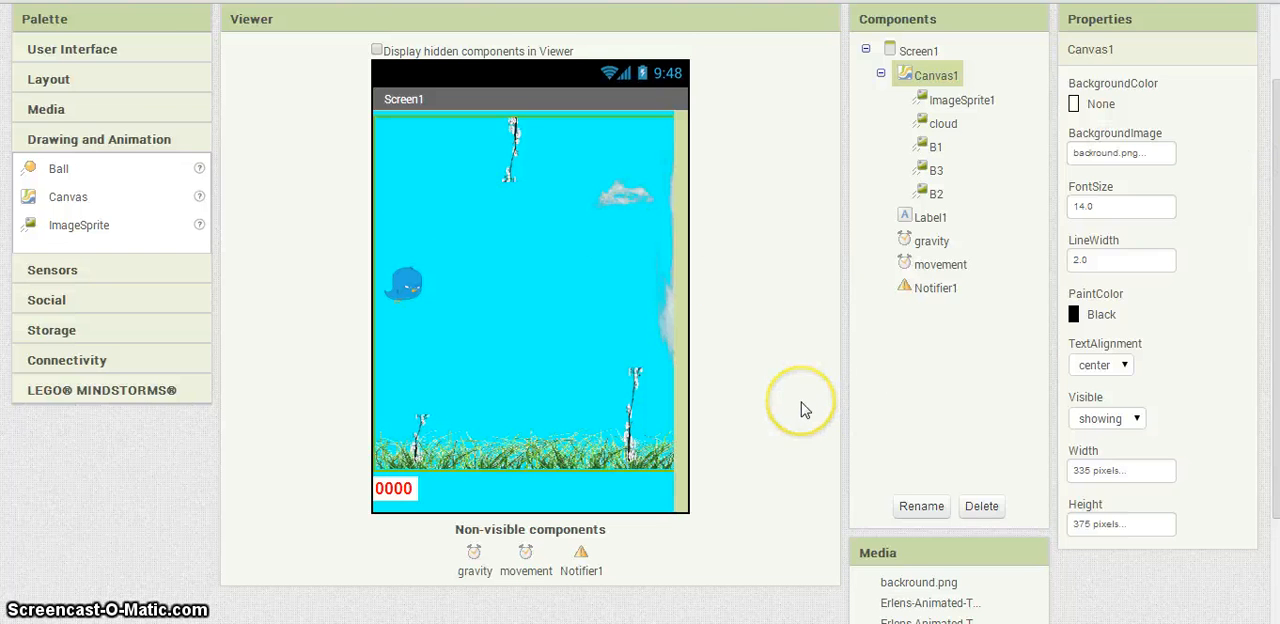
{"action": "mouse_move", "coordinate": [806, 410]}
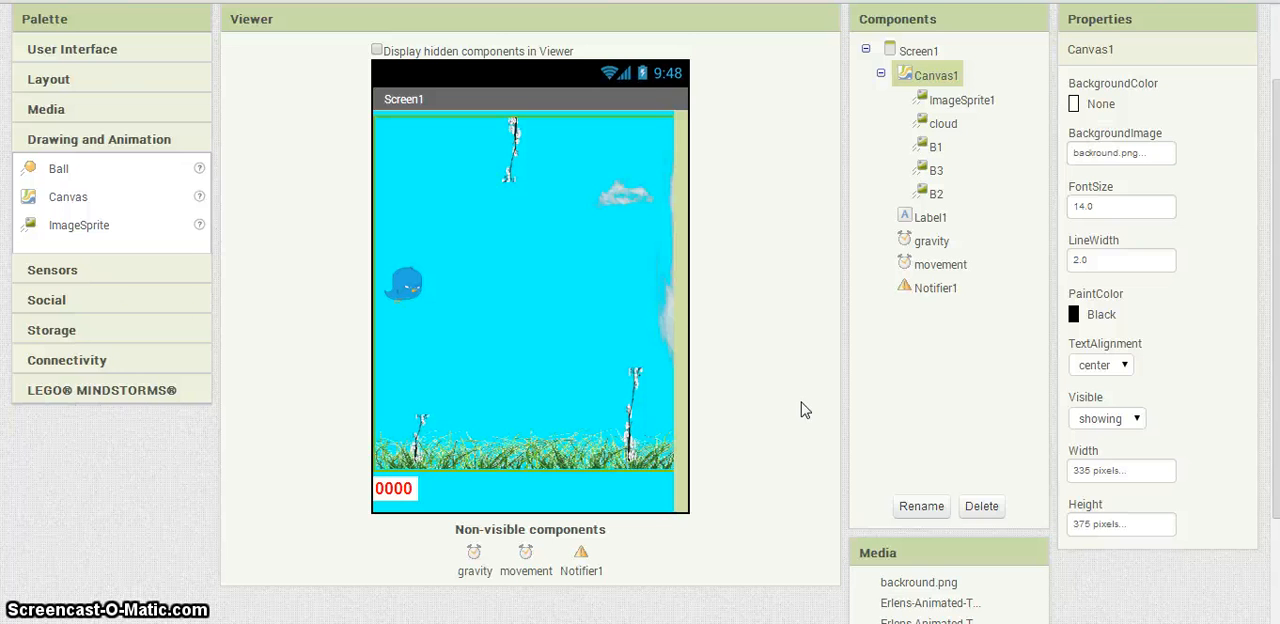
{"action": "mouse_move", "coordinate": [96, 100]}
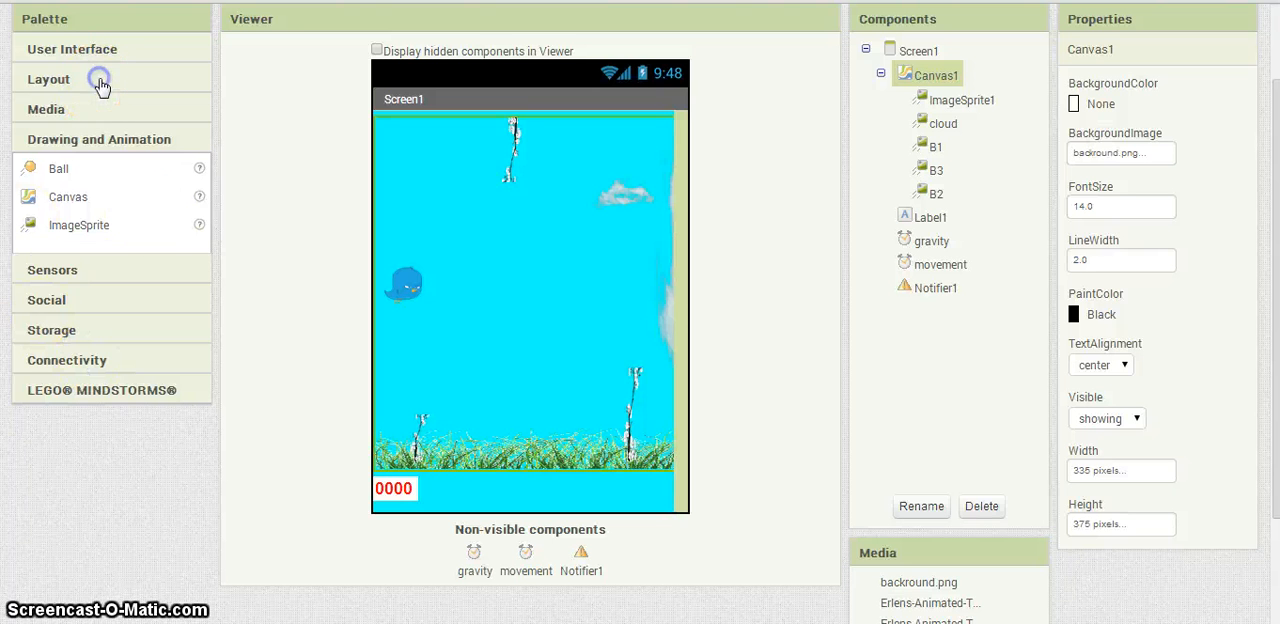
{"action": "left_click", "coordinate": [72, 48]}
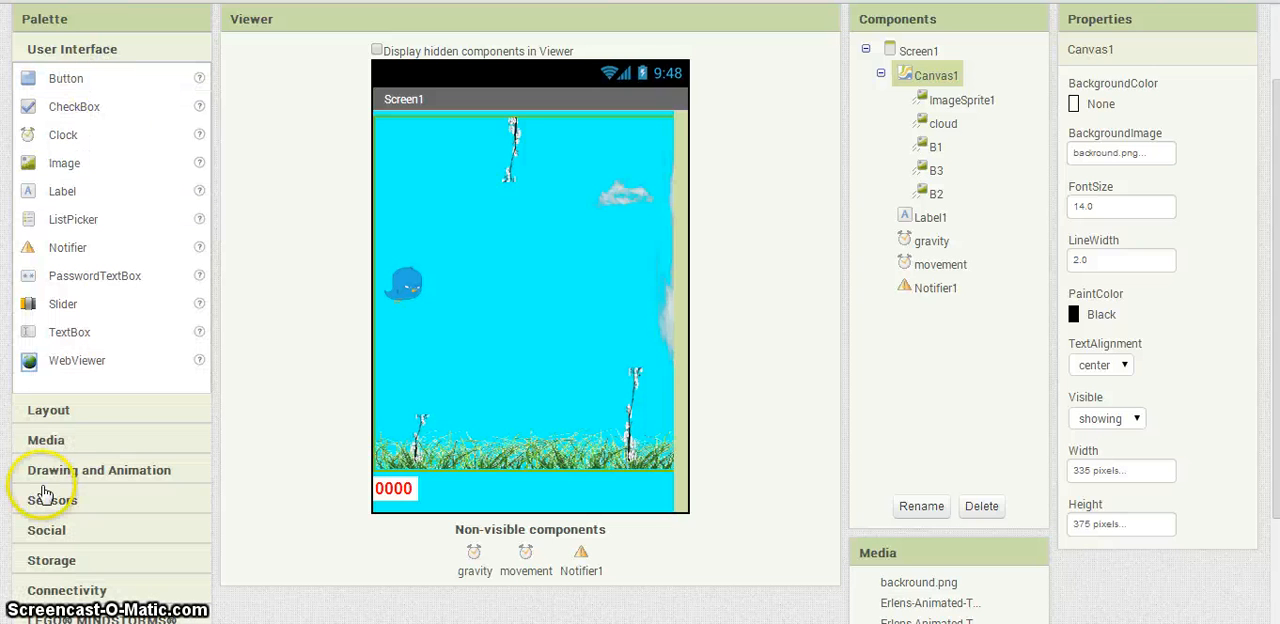
{"action": "mouse_move", "coordinate": [284, 222]}
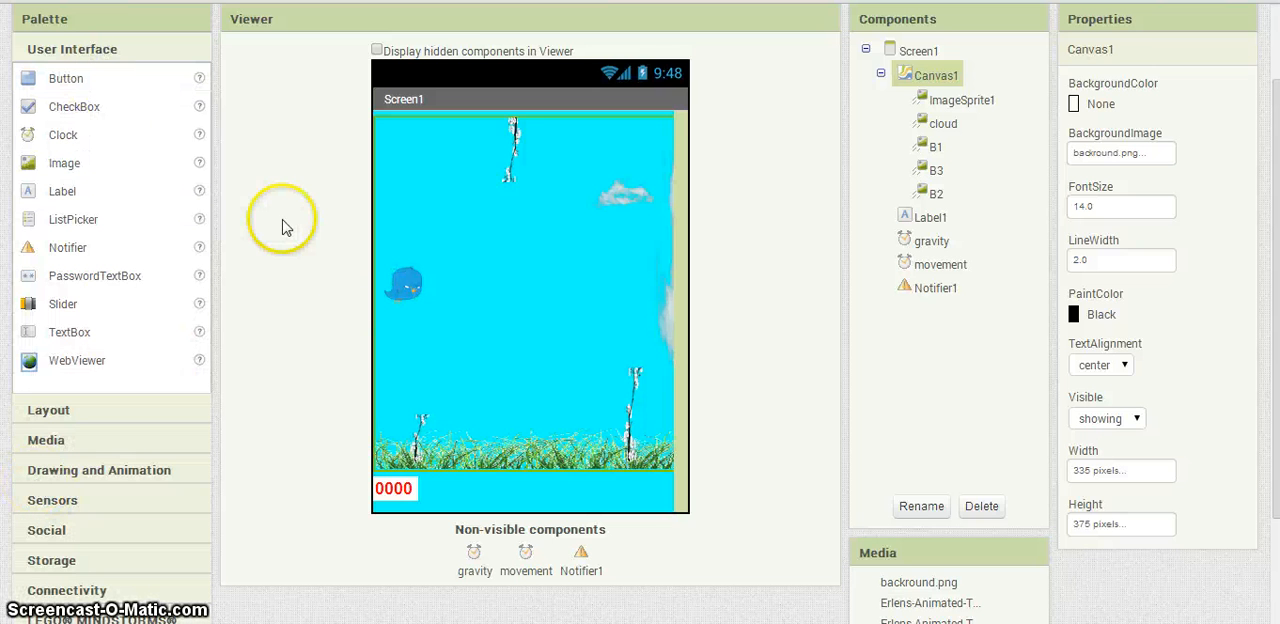
{"action": "mouse_move", "coordinate": [920, 264]}
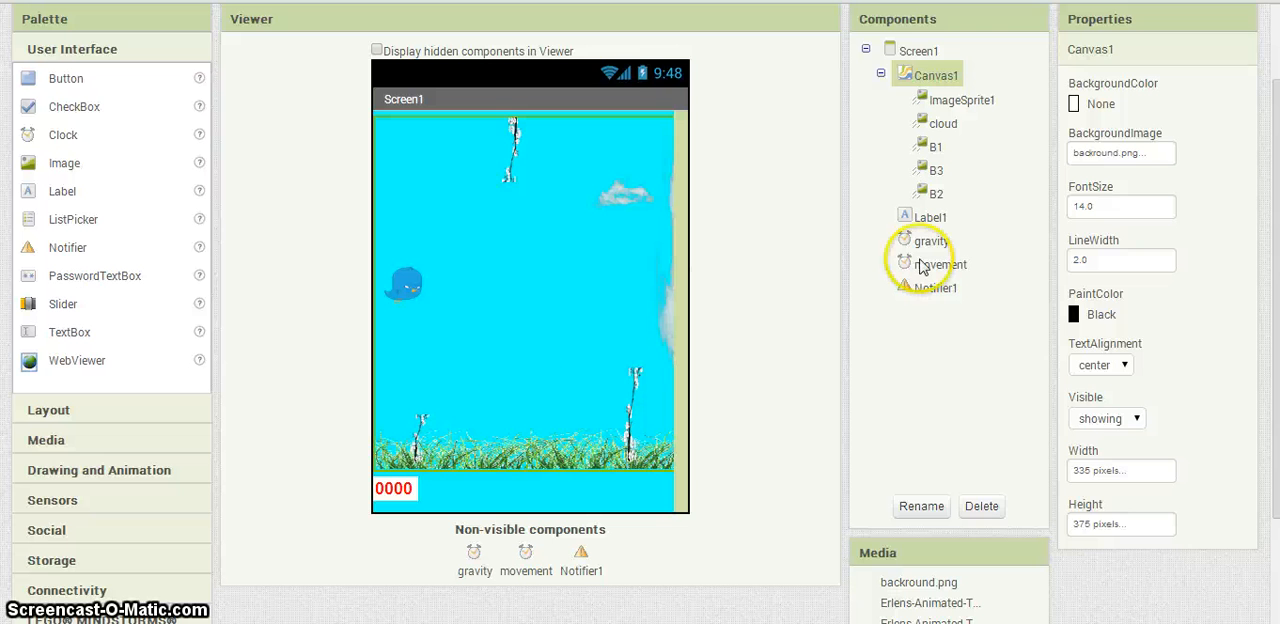
{"action": "mouse_move", "coordinate": [920, 264]}
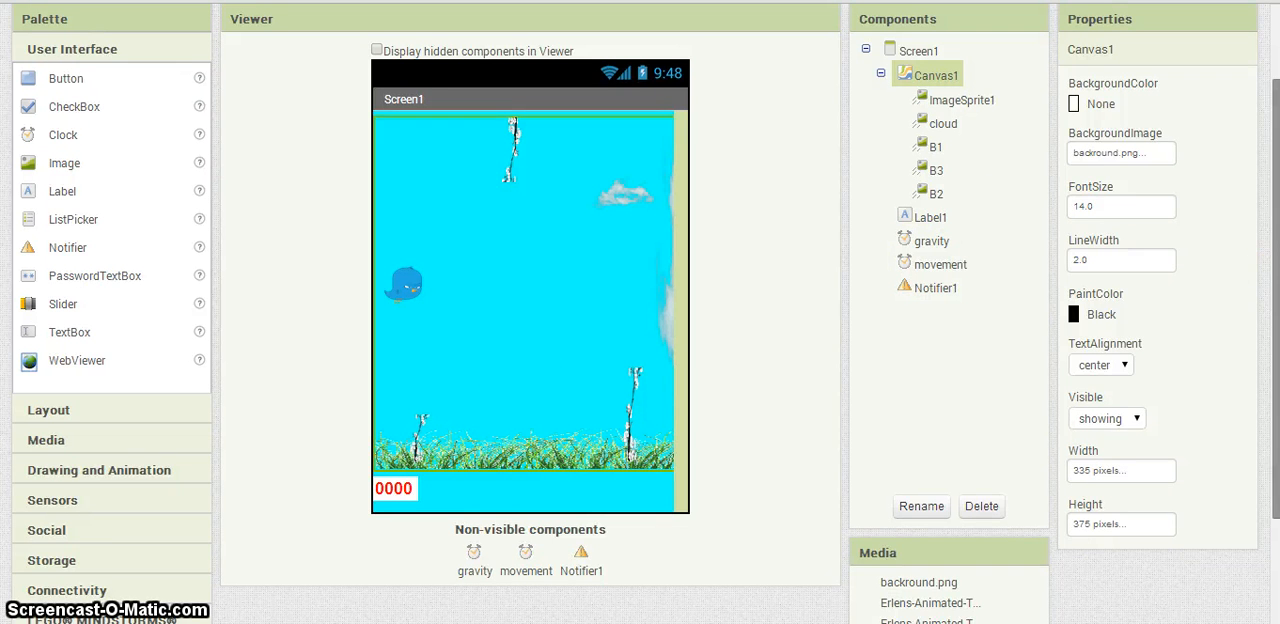
{"action": "scroll", "scroll_direction": "down", "scroll_amount": 3}
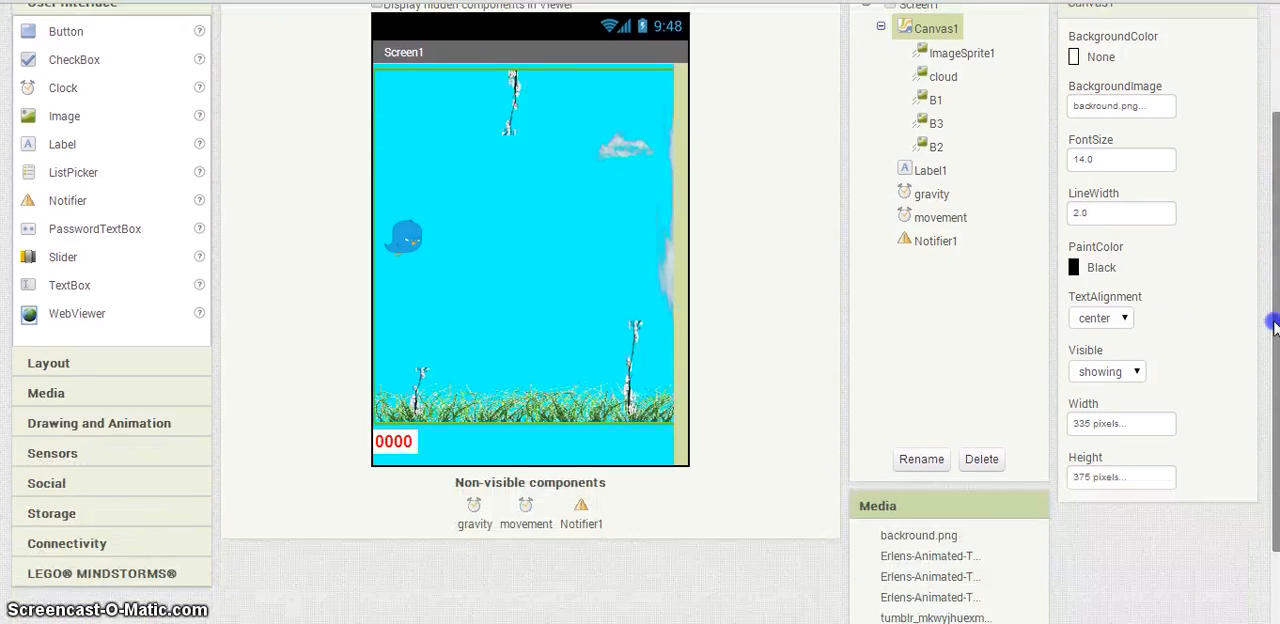